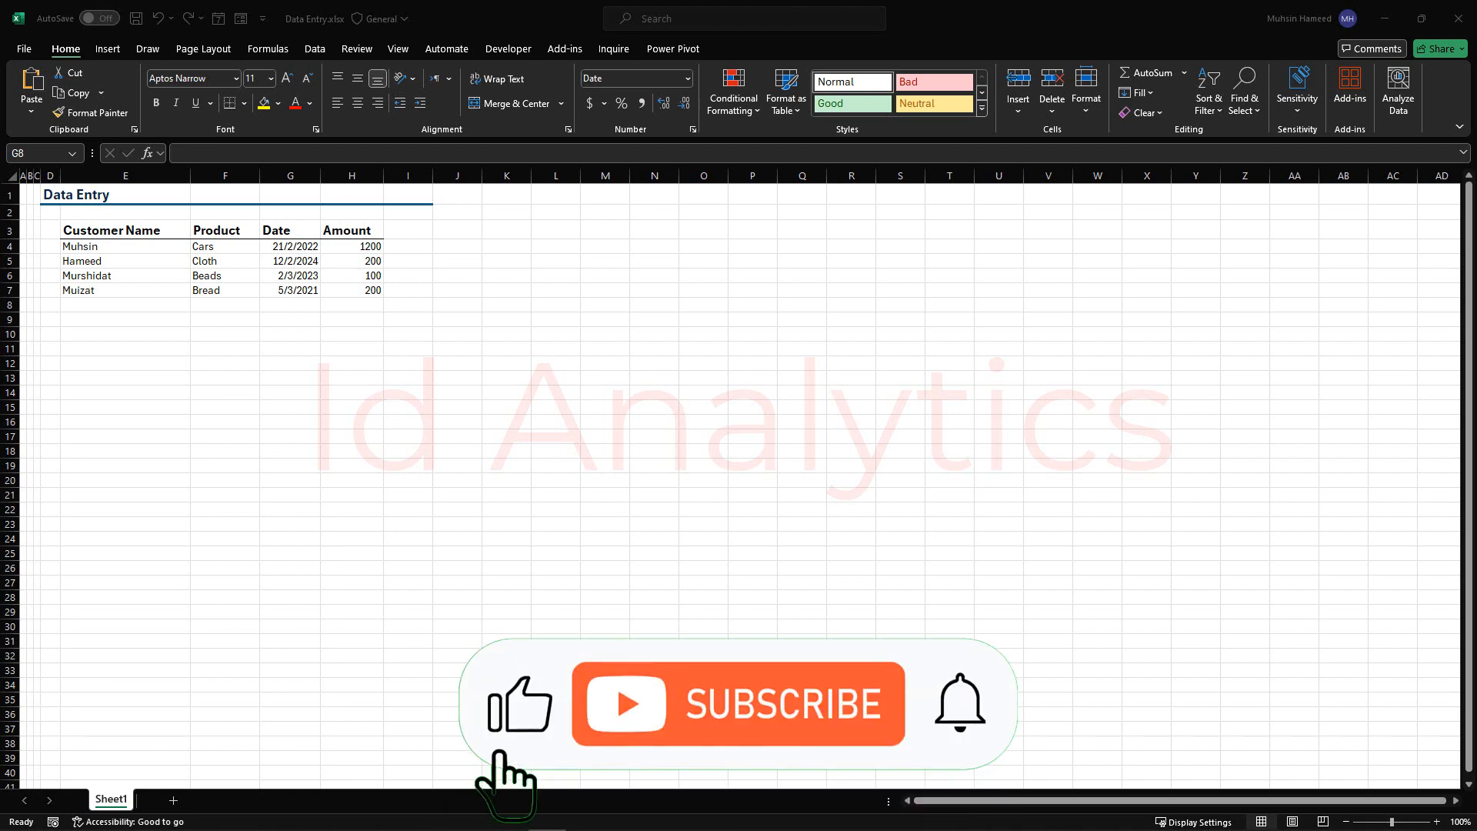
# Review the Amount column and move to the next empty Customer Name cell.
pyautogui.click(737, 703)
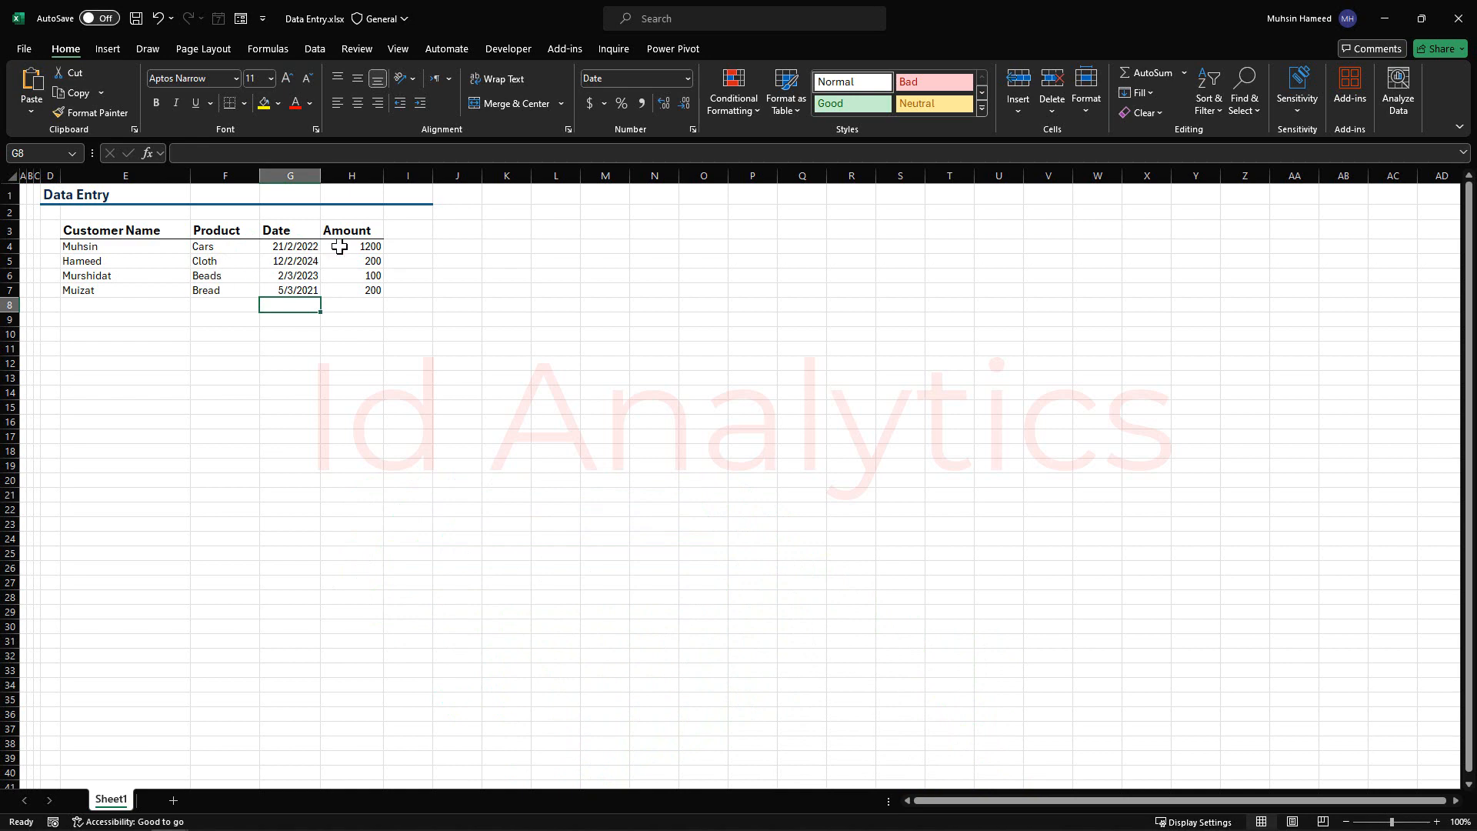
pyautogui.moveTo(350, 246); pyautogui.dragTo(350, 361)
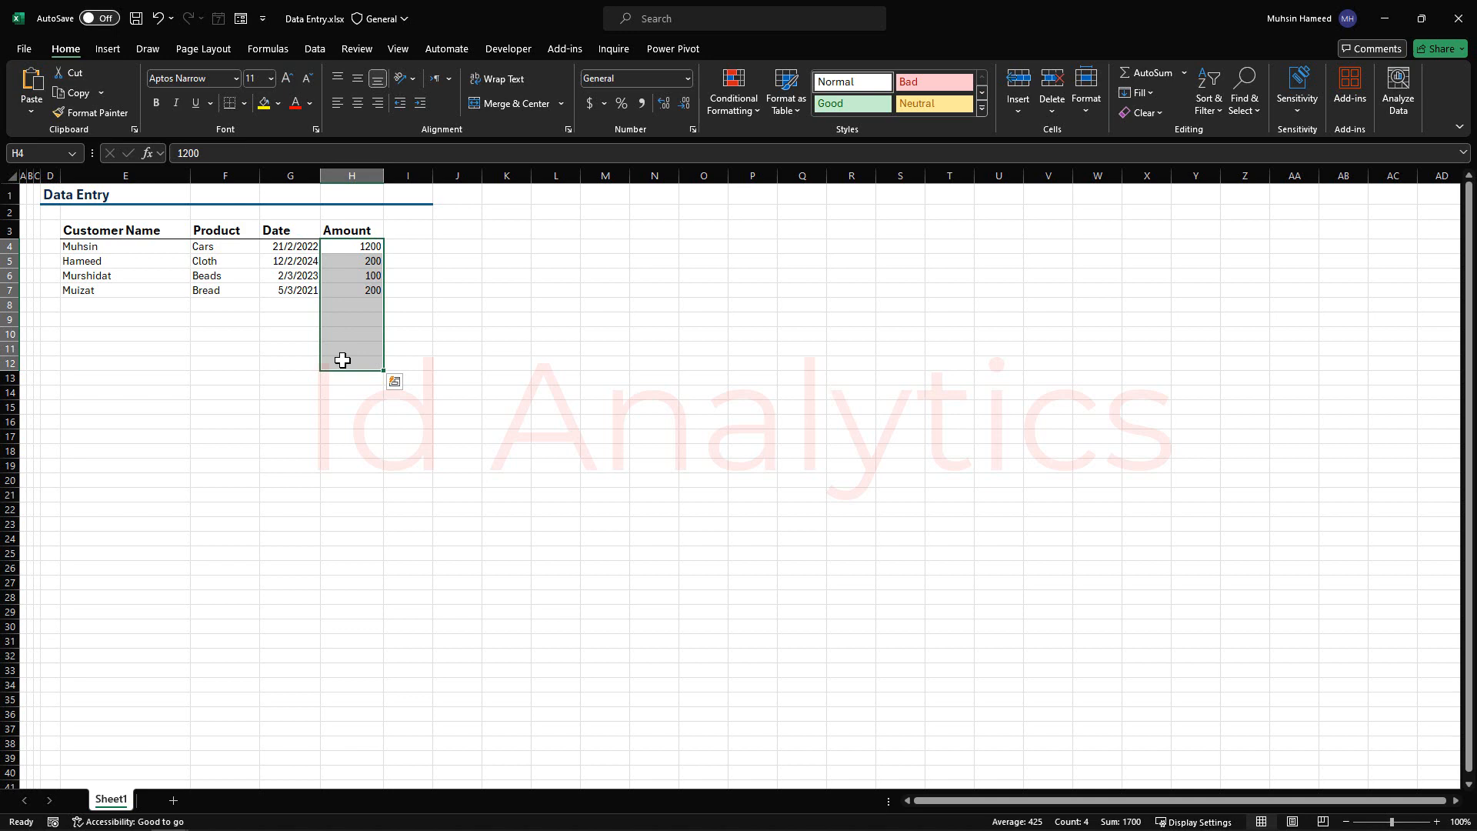
pyautogui.moveTo(341, 310)
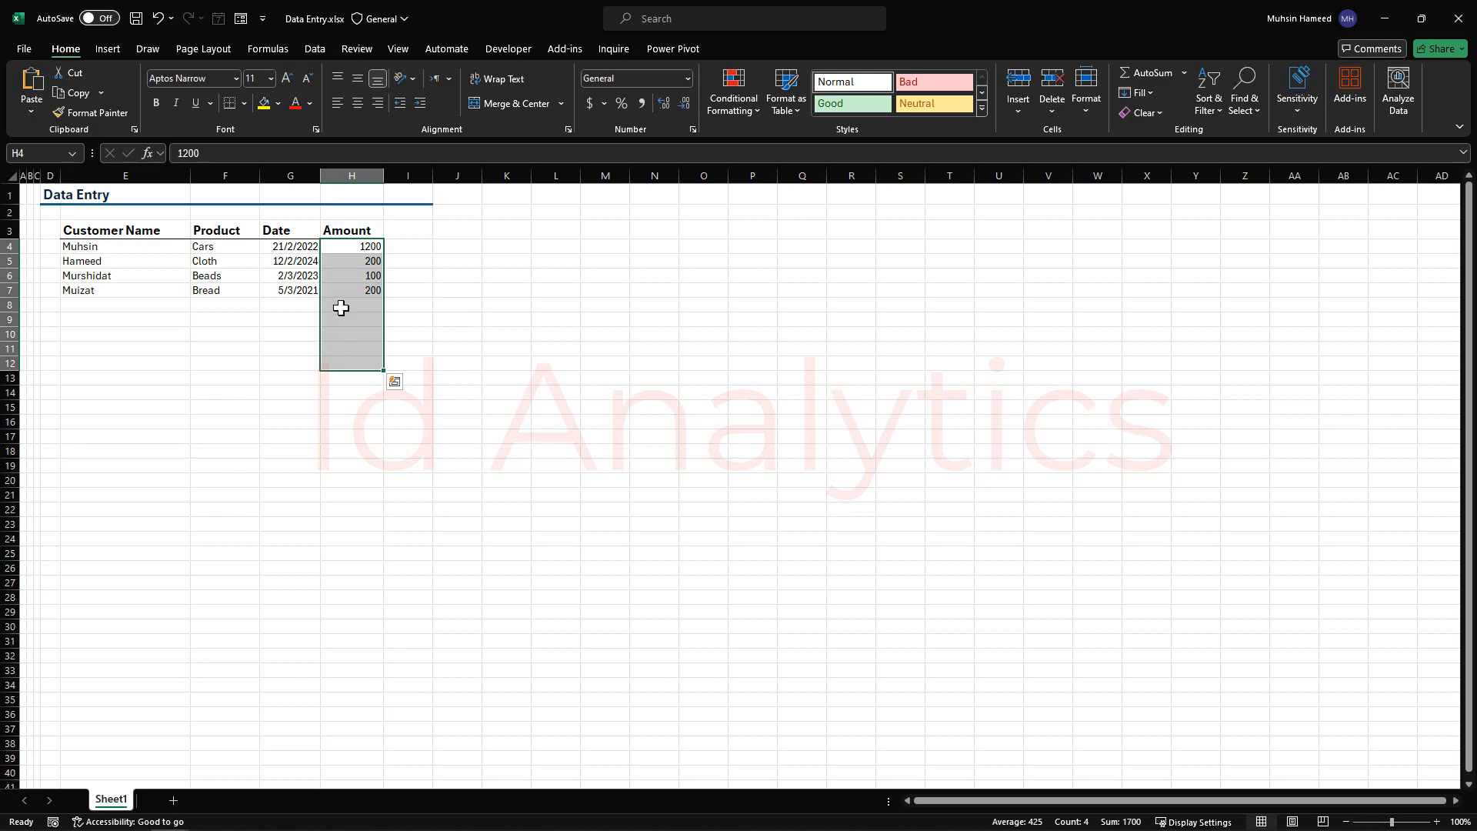
pyautogui.click(351, 305)
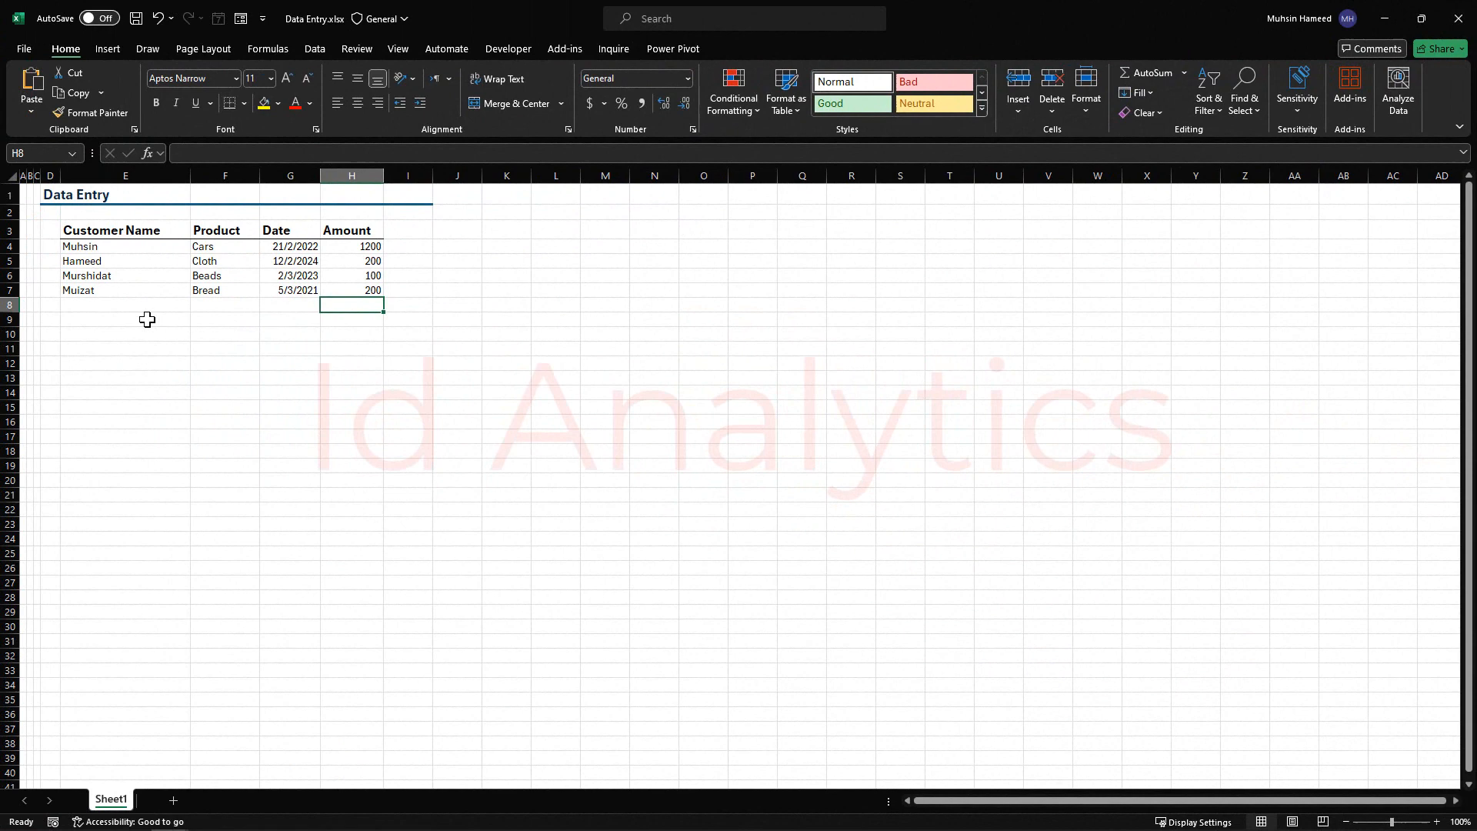
pyautogui.click(124, 305)
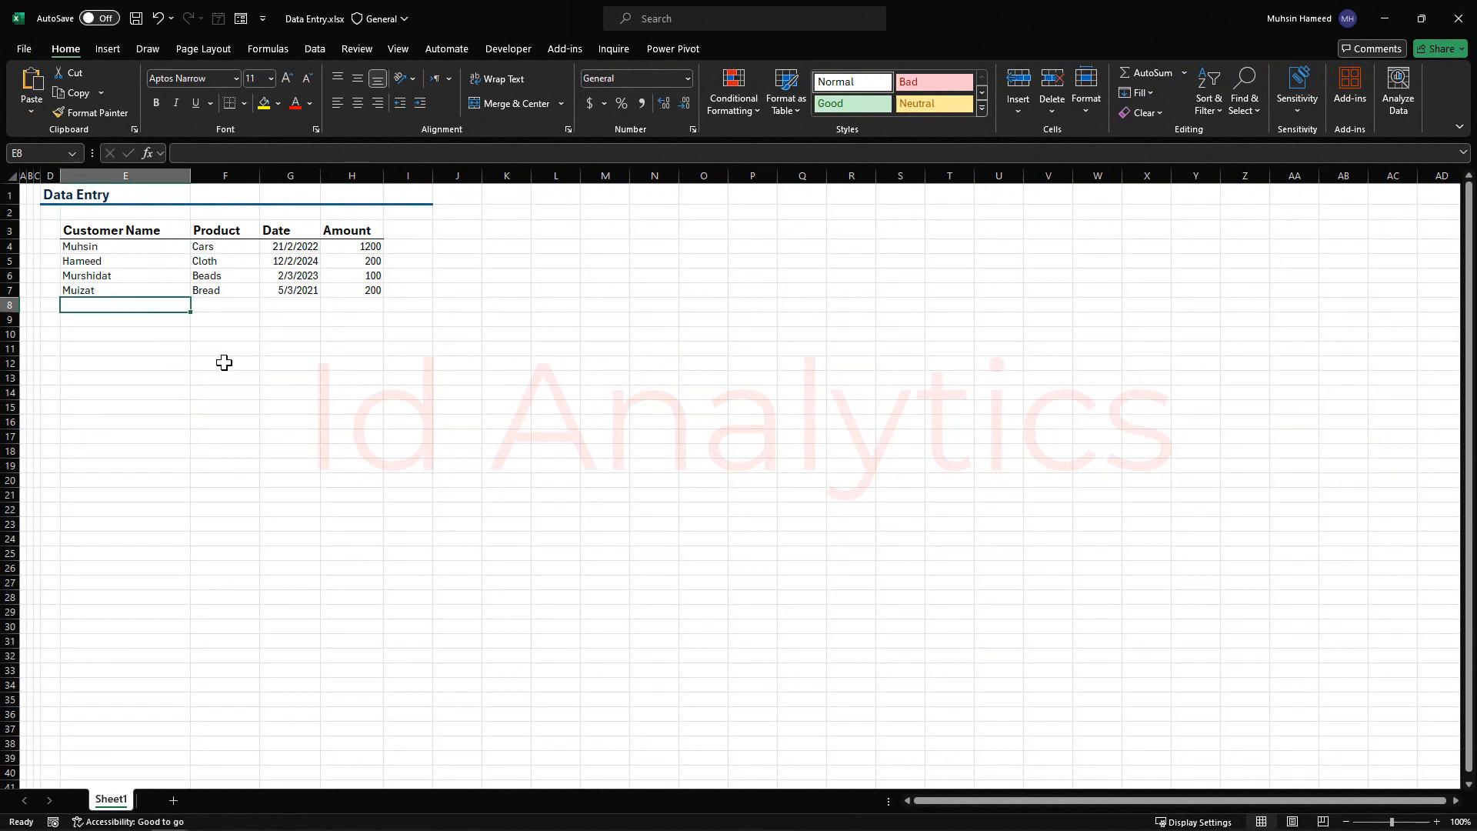
pyautogui.moveTo(269, 385)
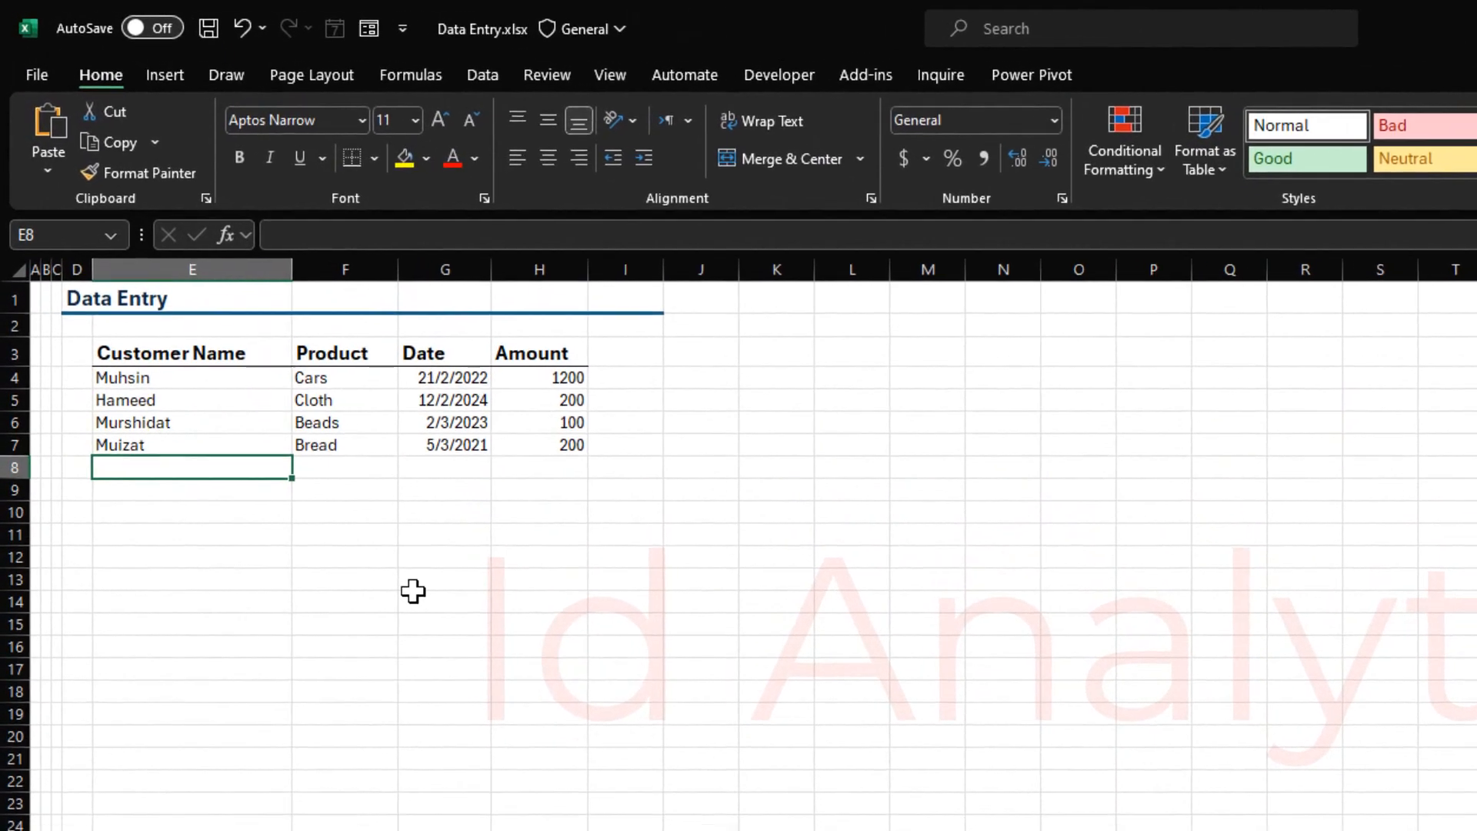
# Enter a fifth row: Bimbola, Rice, 1/1/2024, amount -100, accepted without any check.
pyautogui.write('Bimbok')
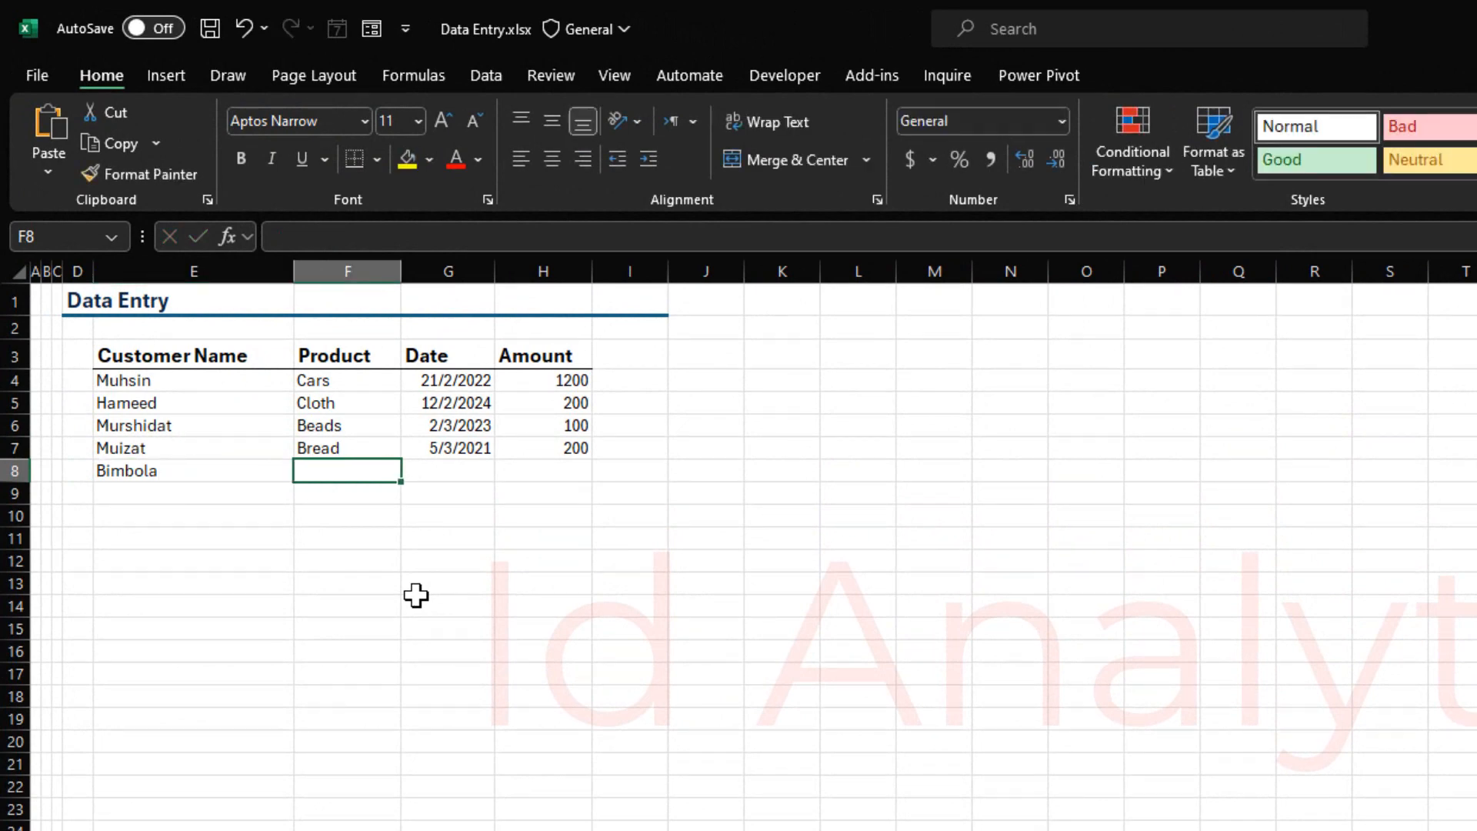
pyautogui.write('Rice')
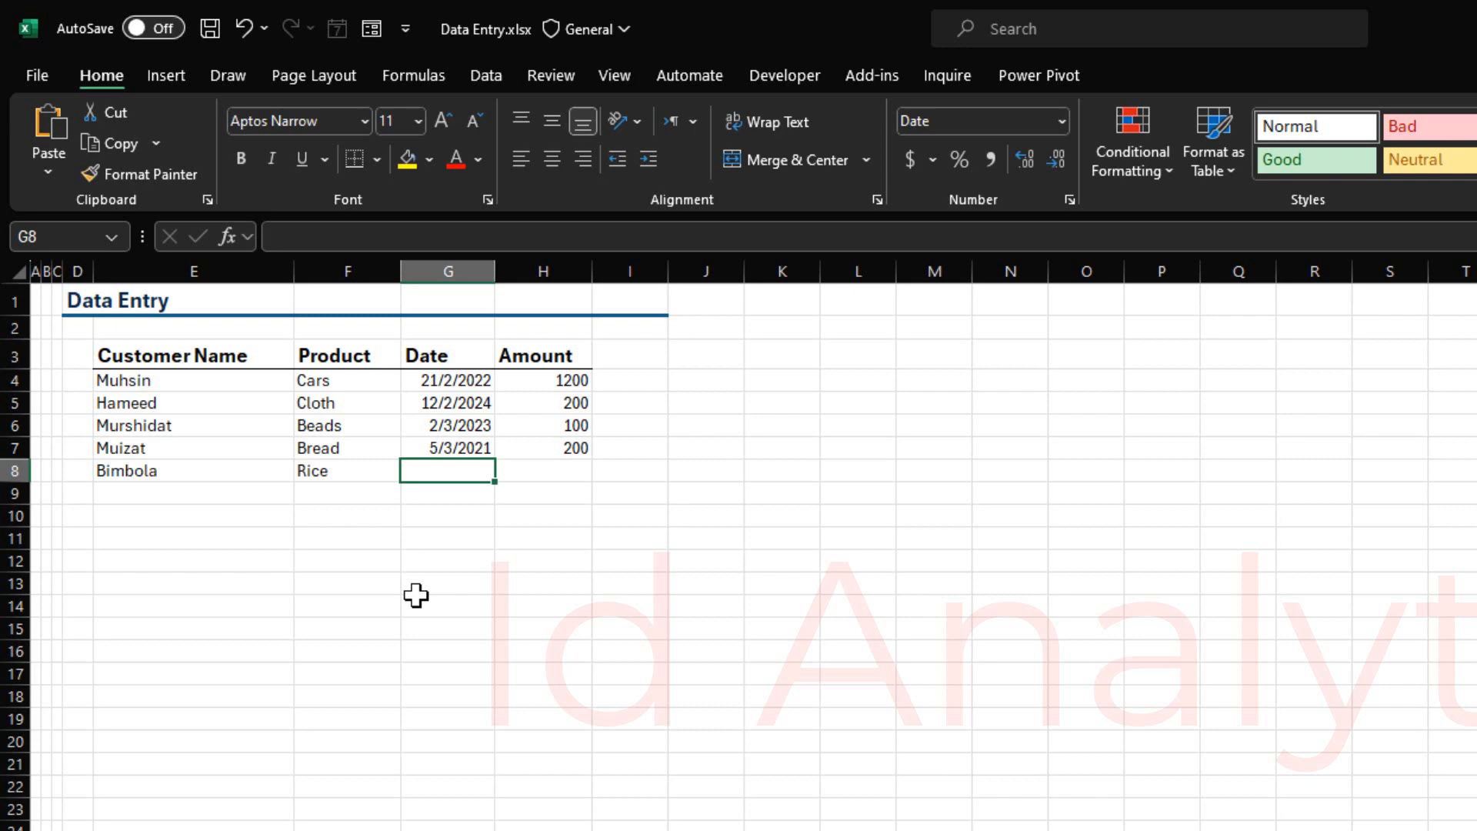
pyautogui.write('1/1')
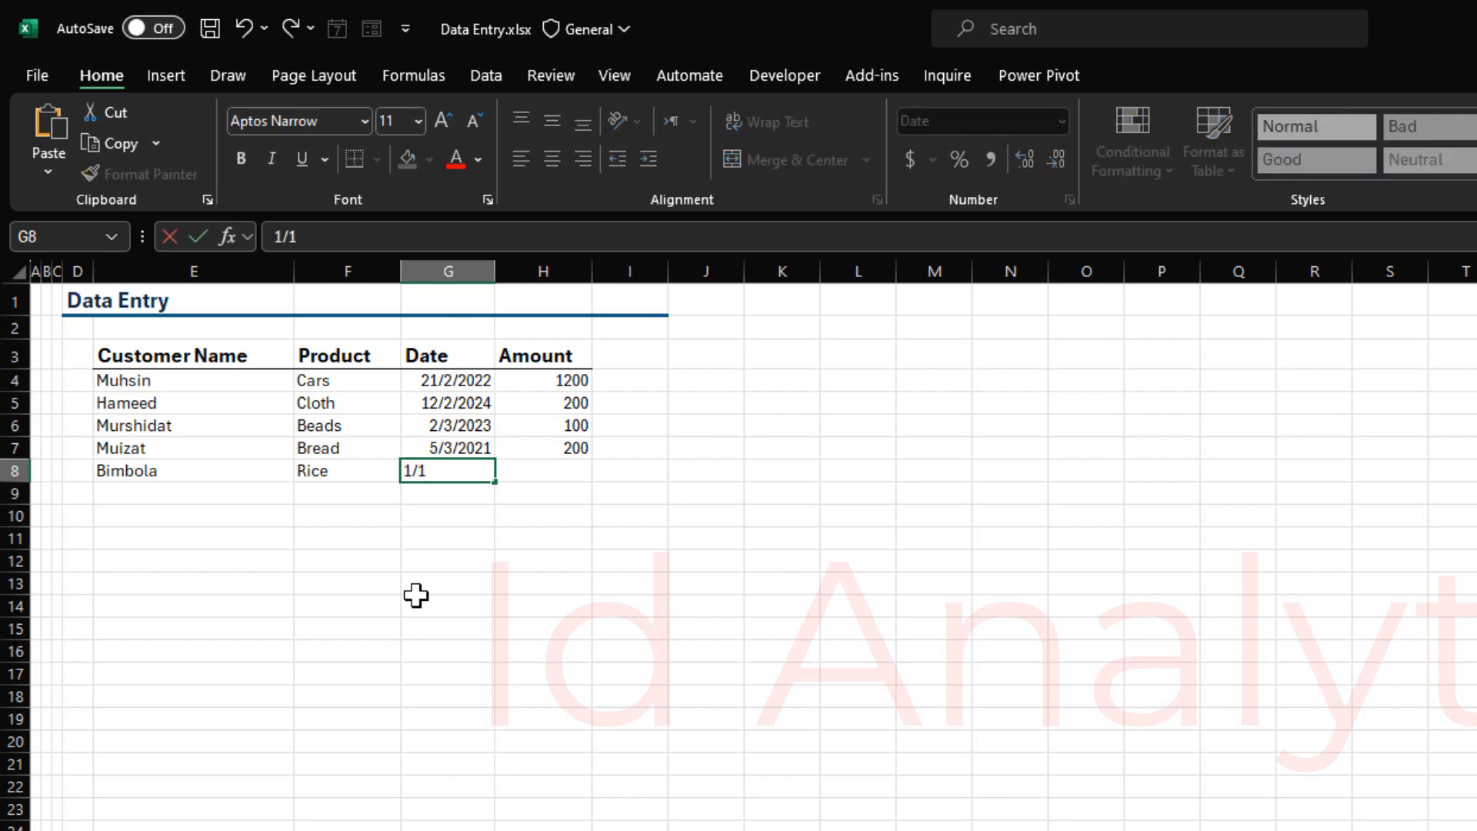
pyautogui.write('202')
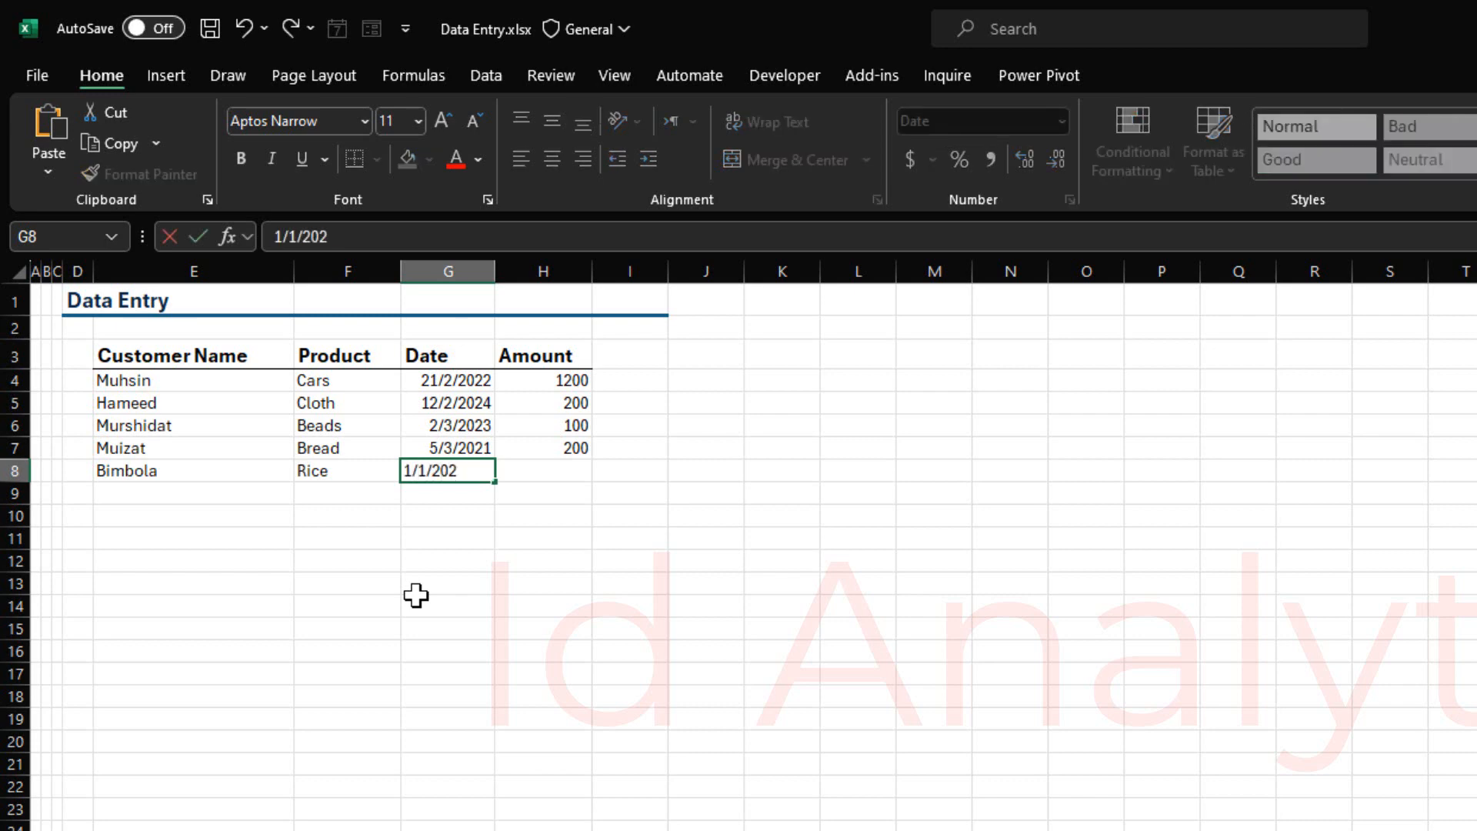
pyautogui.press('Enter')
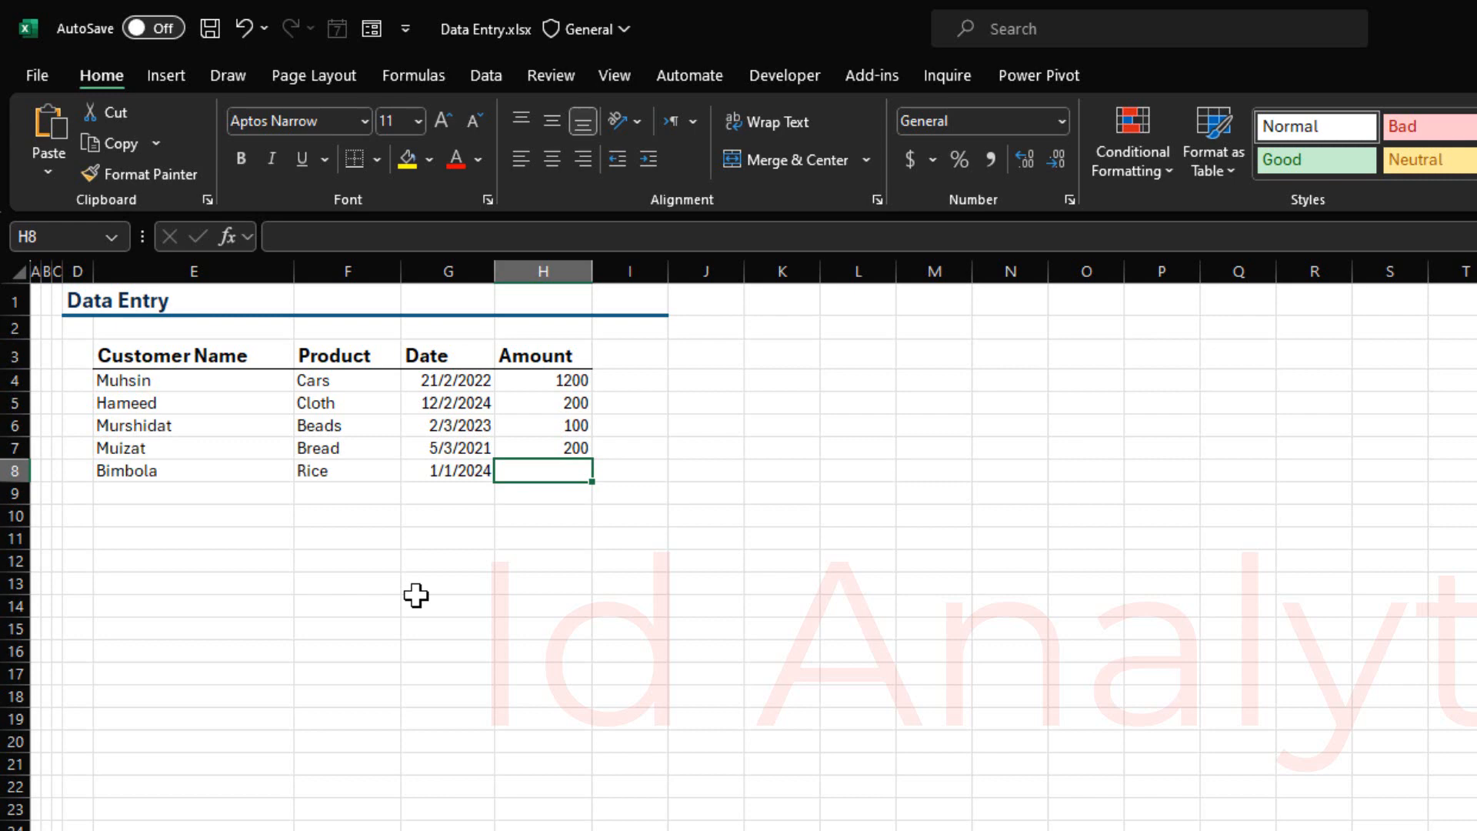
pyautogui.write('-')
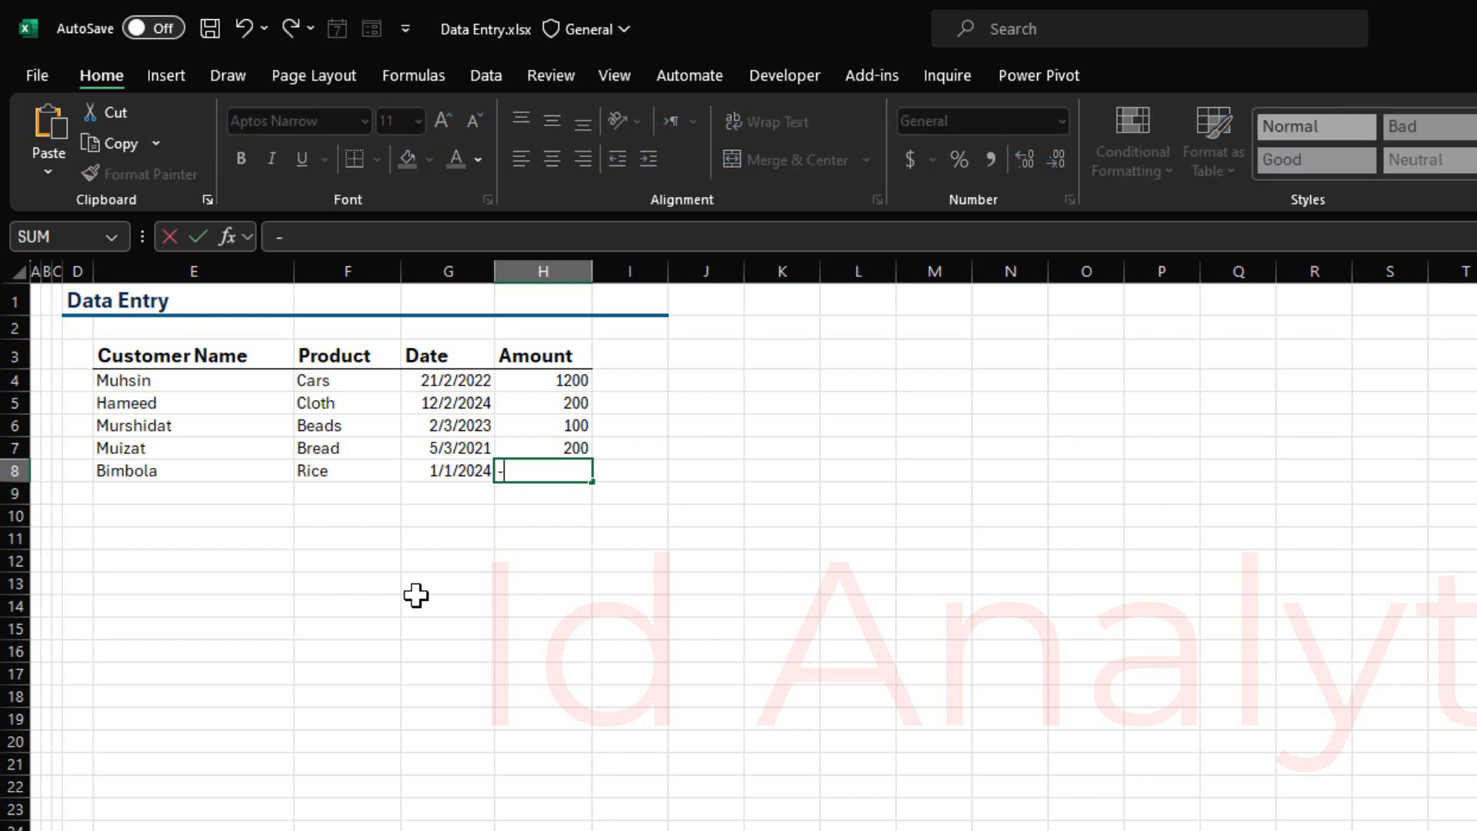
pyautogui.write('100')
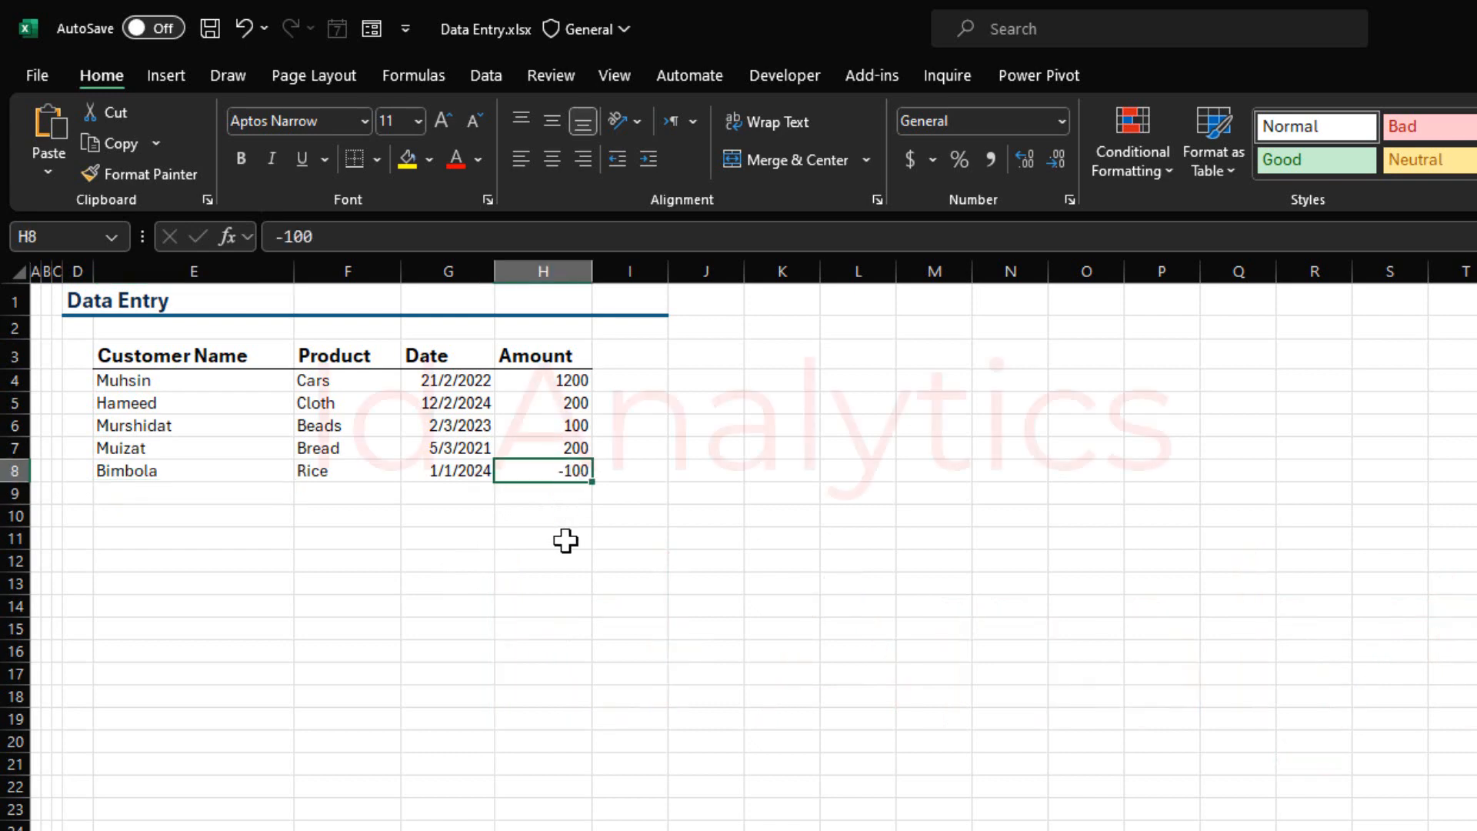
pyautogui.moveTo(500, 512)
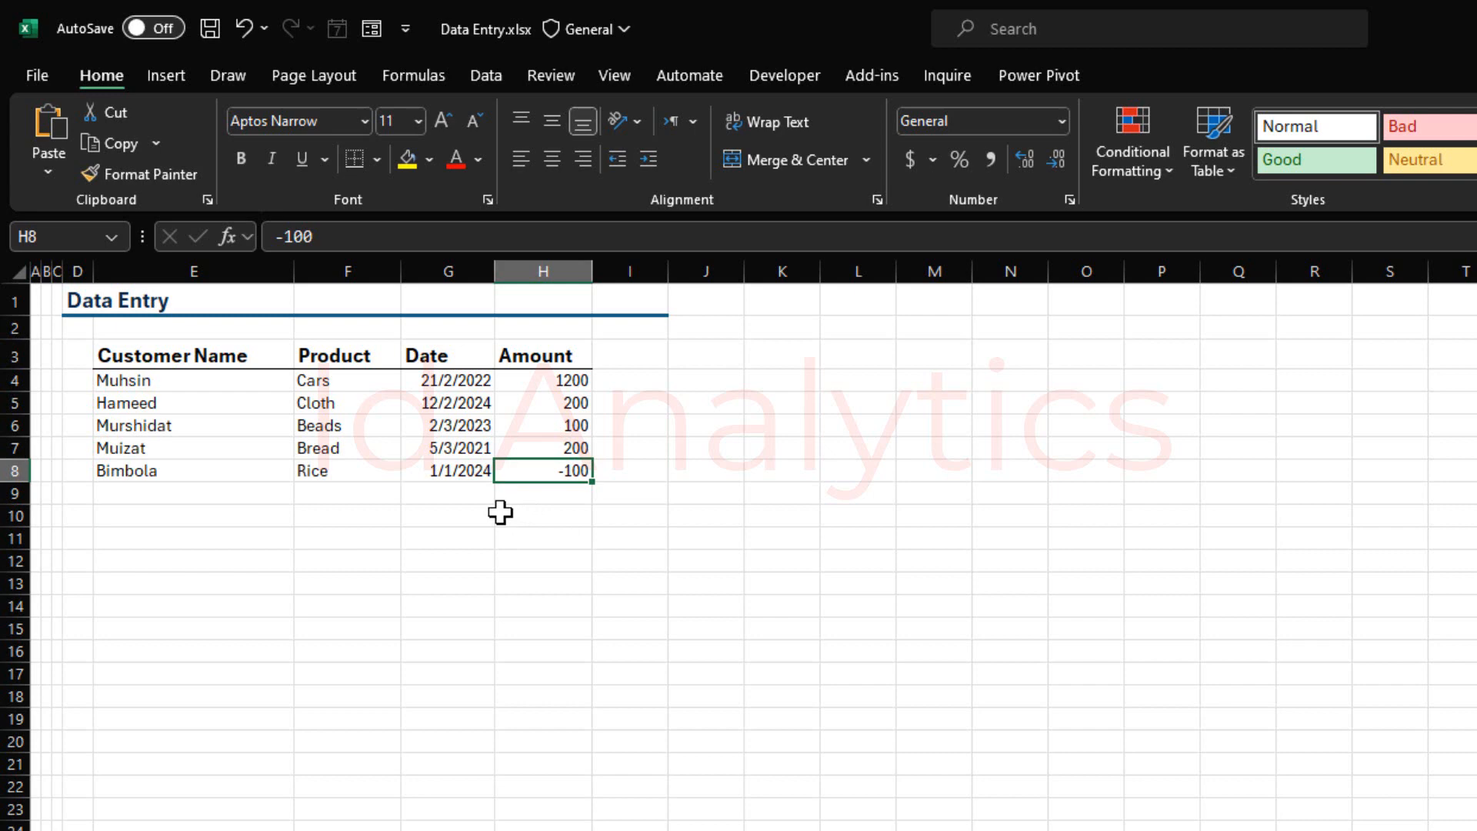
pyautogui.moveTo(505, 494)
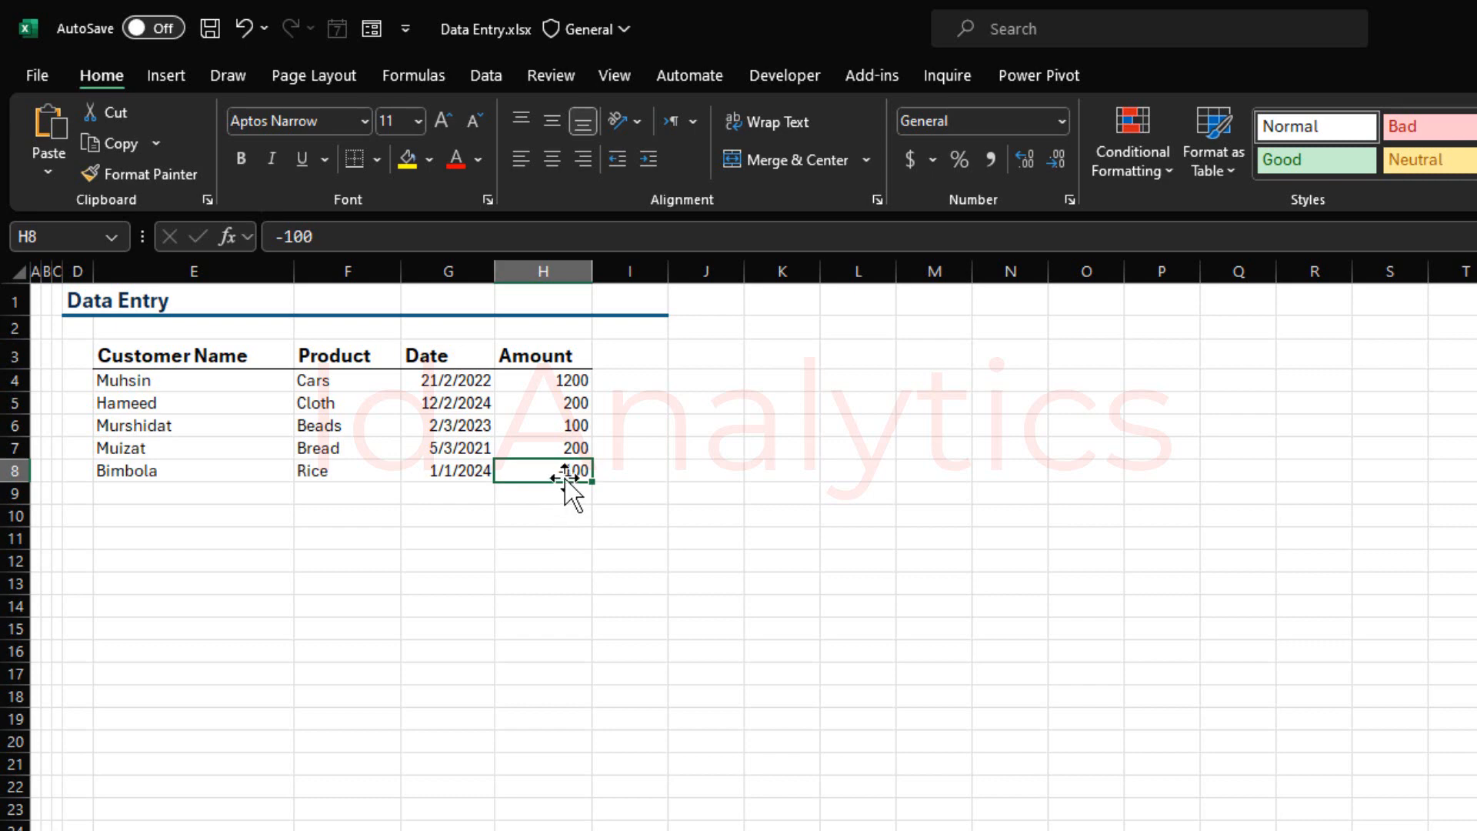
pyautogui.moveTo(563, 545)
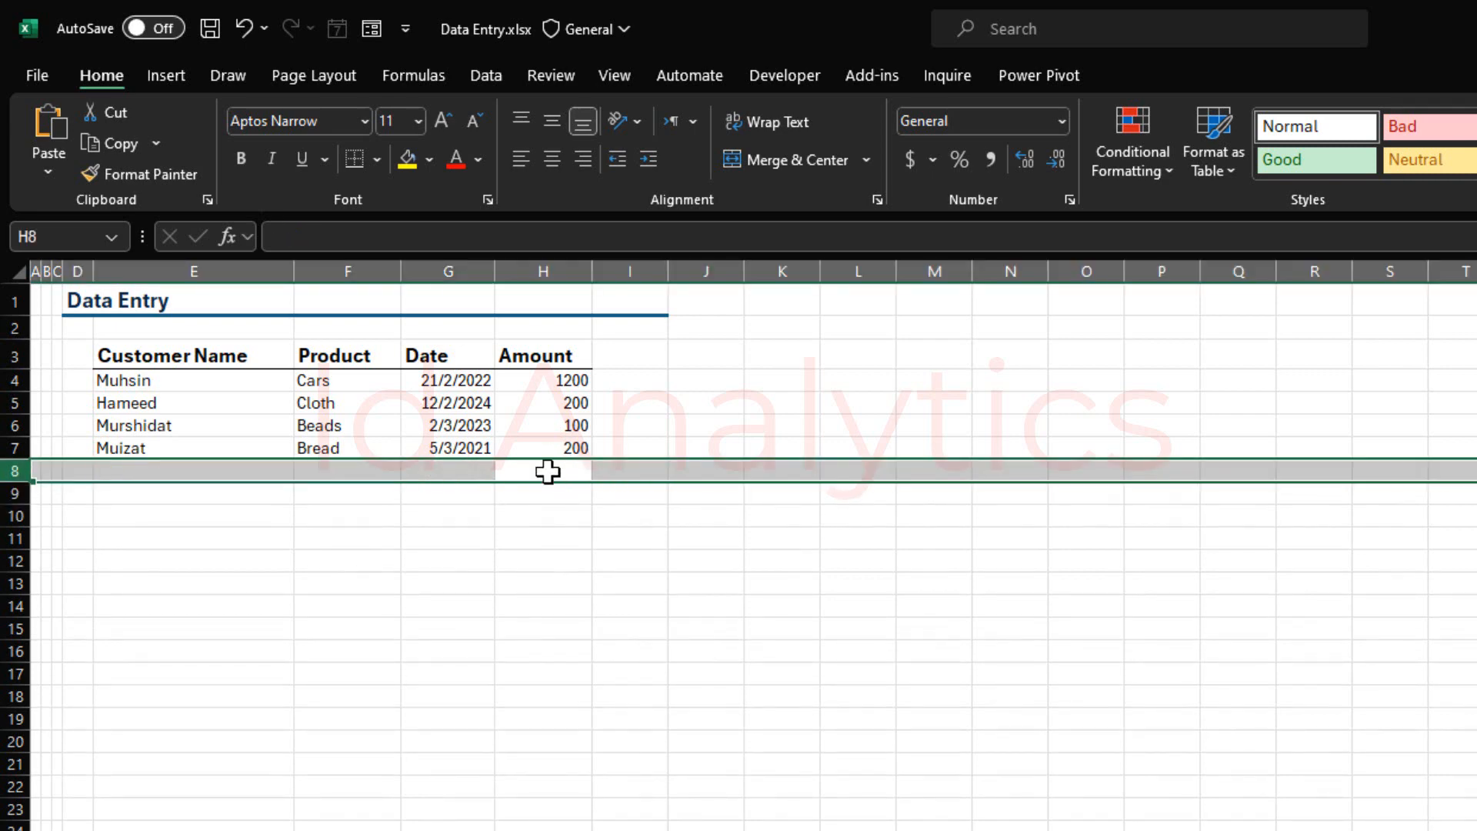
# Select the Amount cells and go to the Data ribbon for validation commands.
pyautogui.click(541, 380)
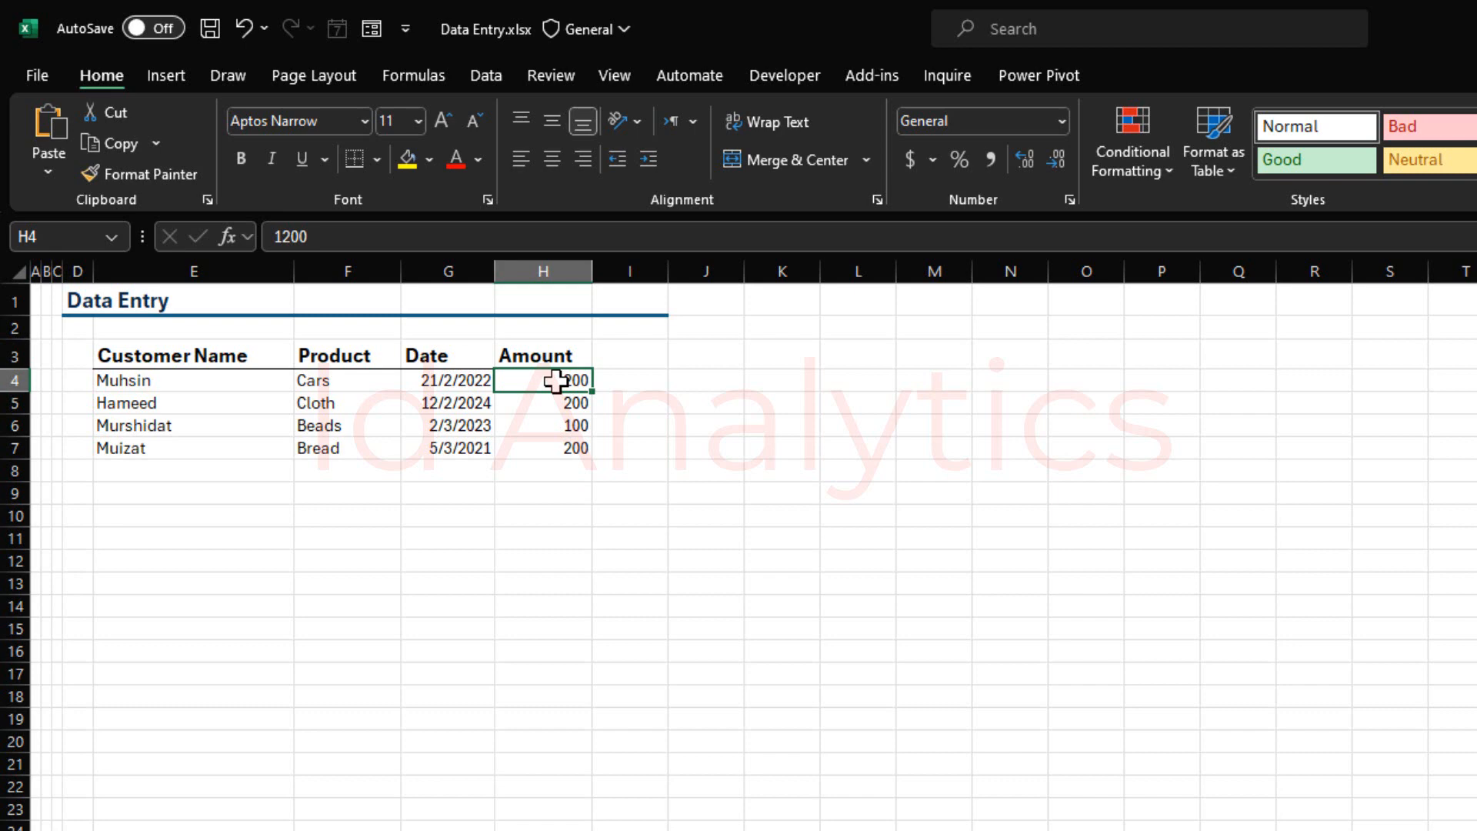
pyautogui.moveTo(554, 380)
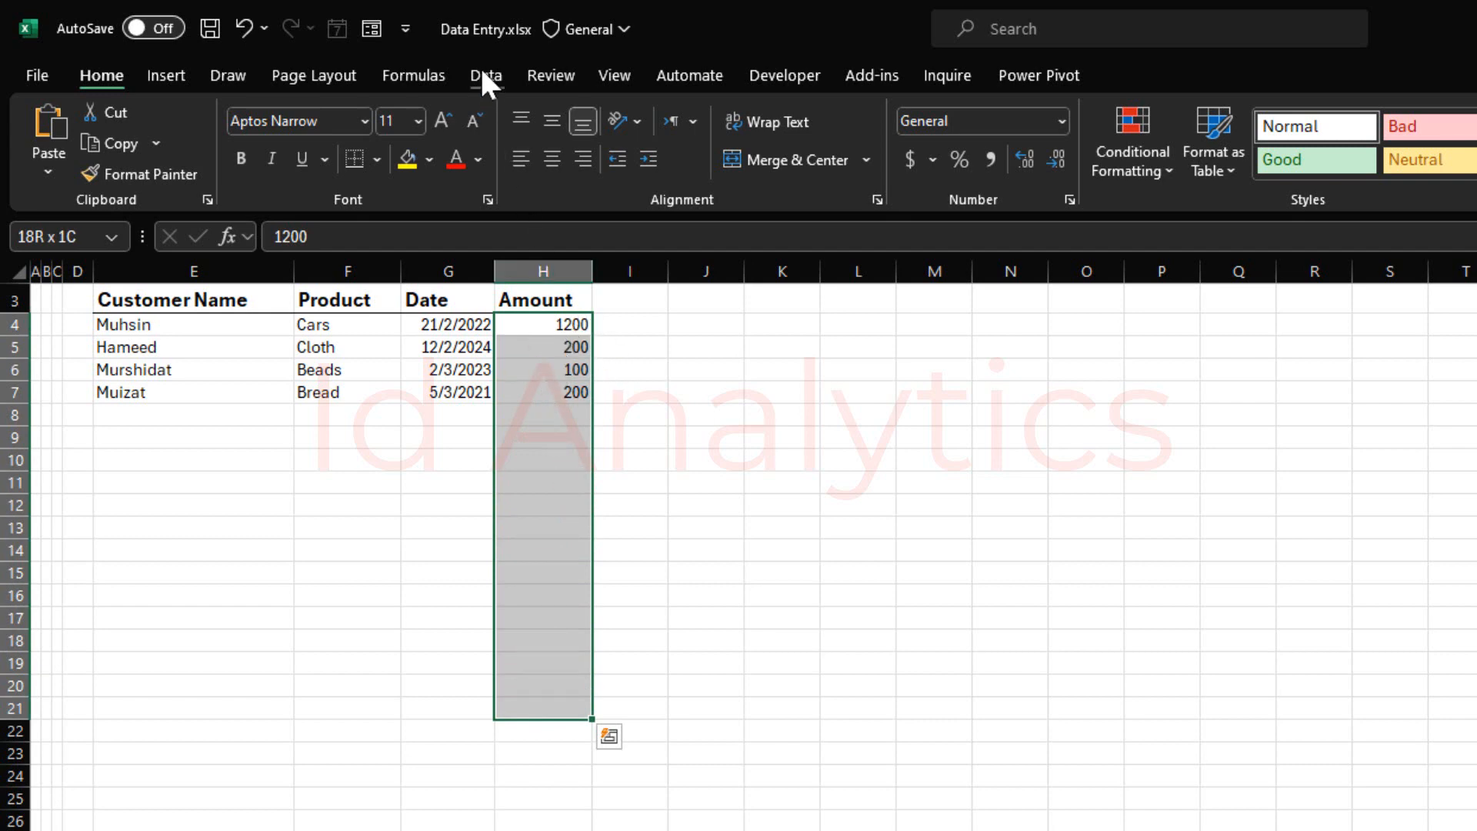
pyautogui.click(485, 75)
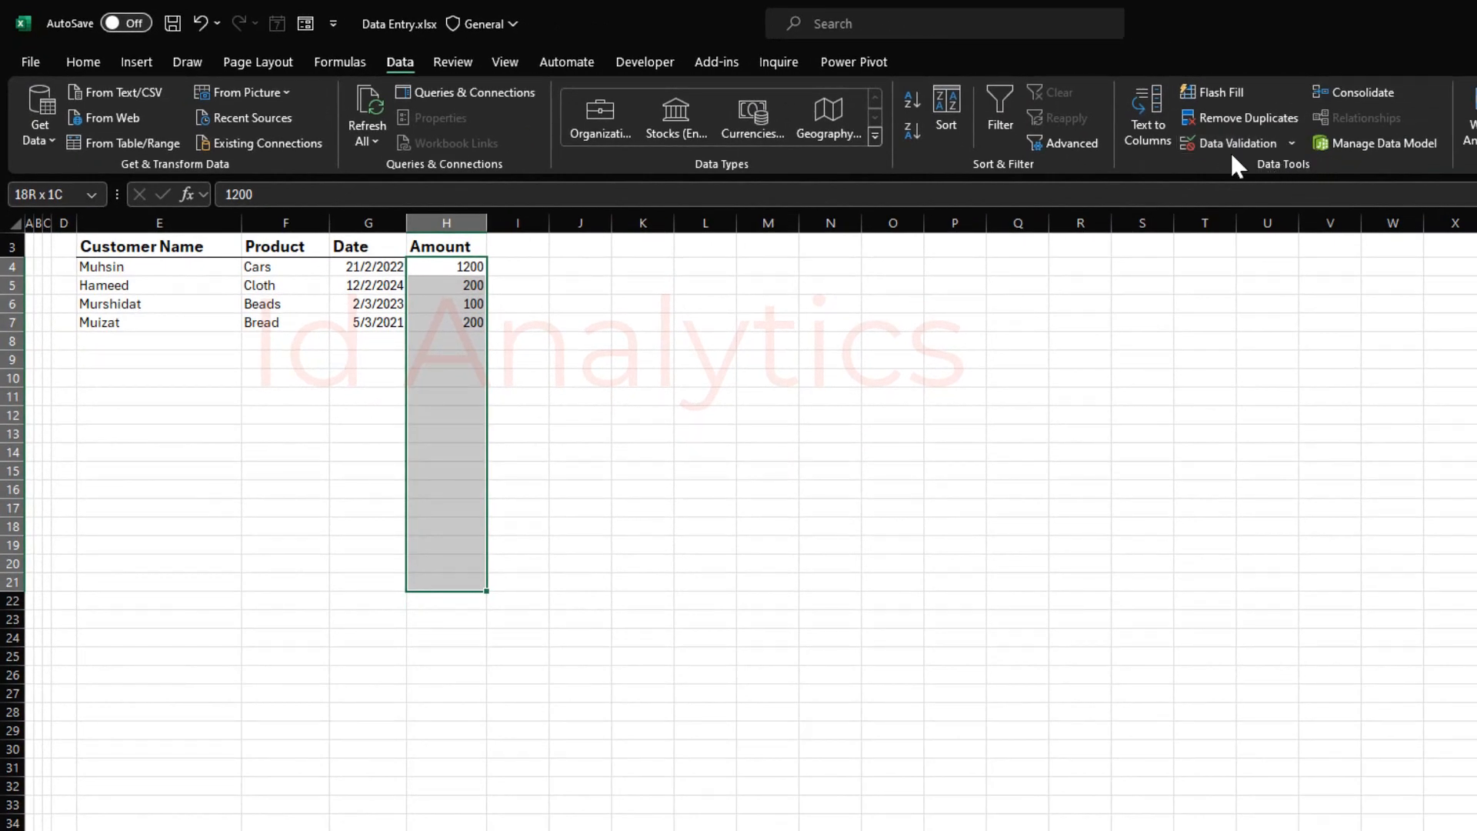
pyautogui.moveTo(1234, 141)
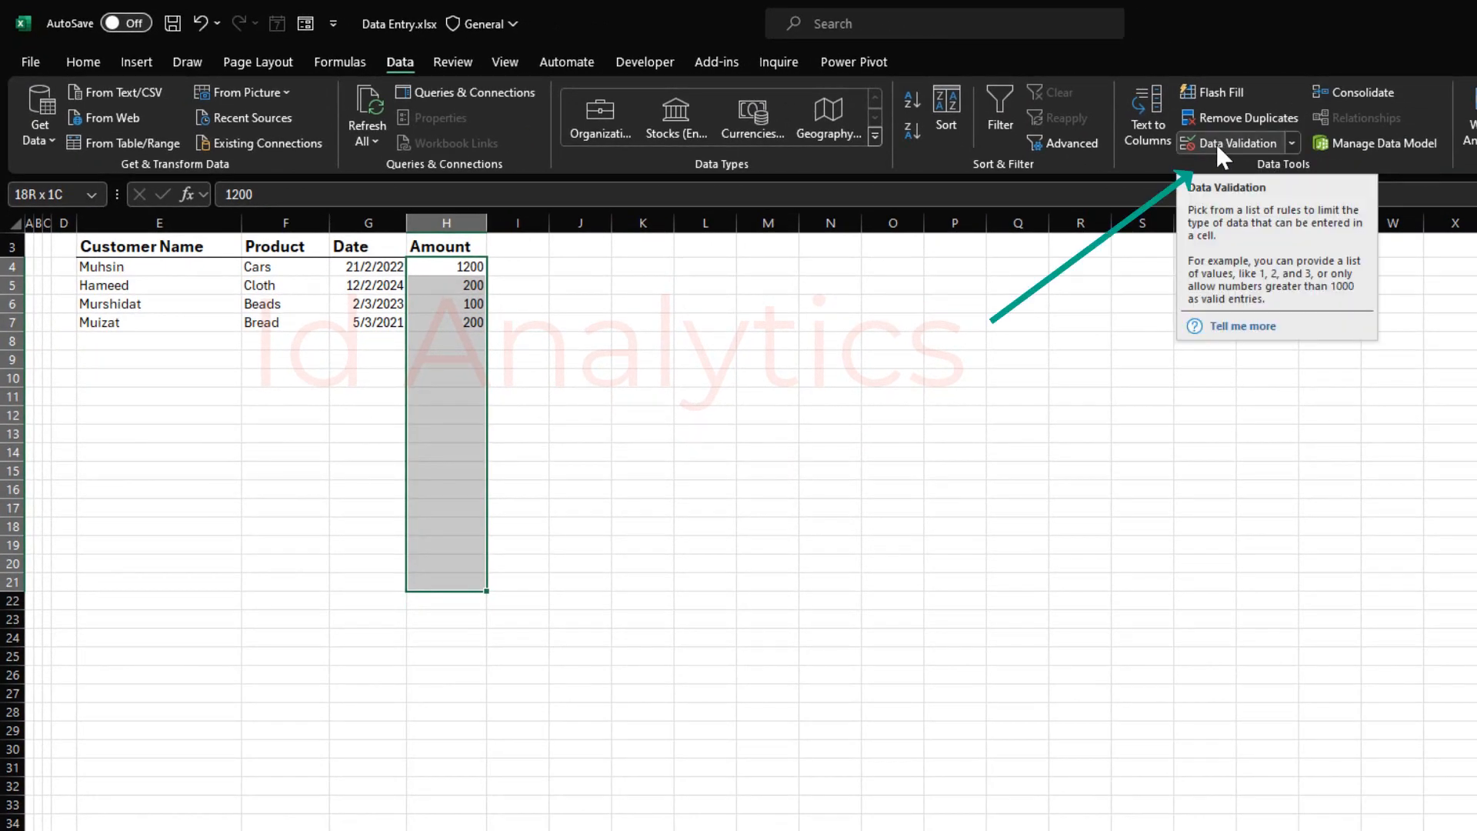
# Validate the Amount cells as whole numbers between 100 and 500.
pyautogui.click(1233, 141)
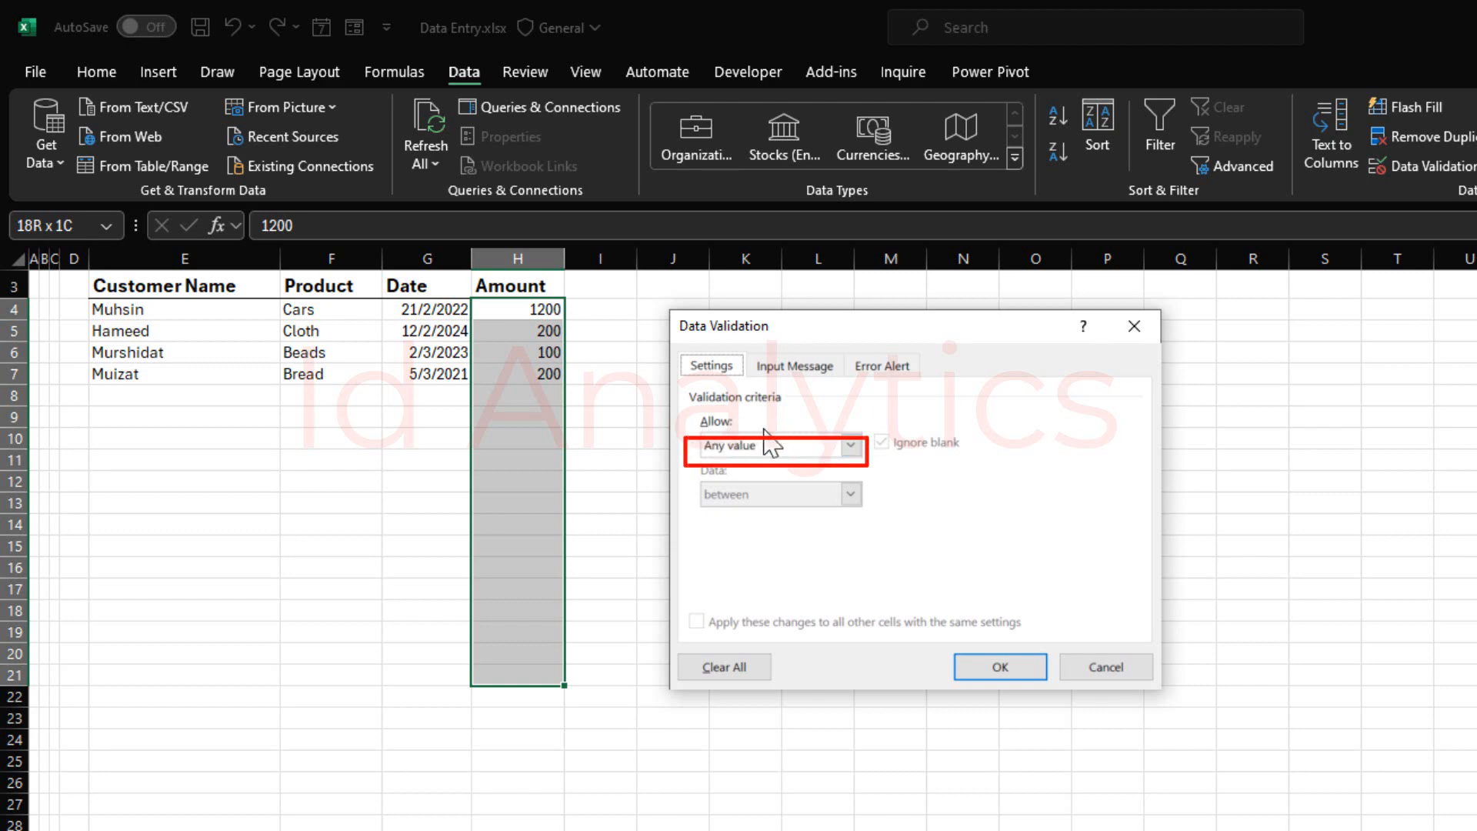
pyautogui.moveTo(812, 462)
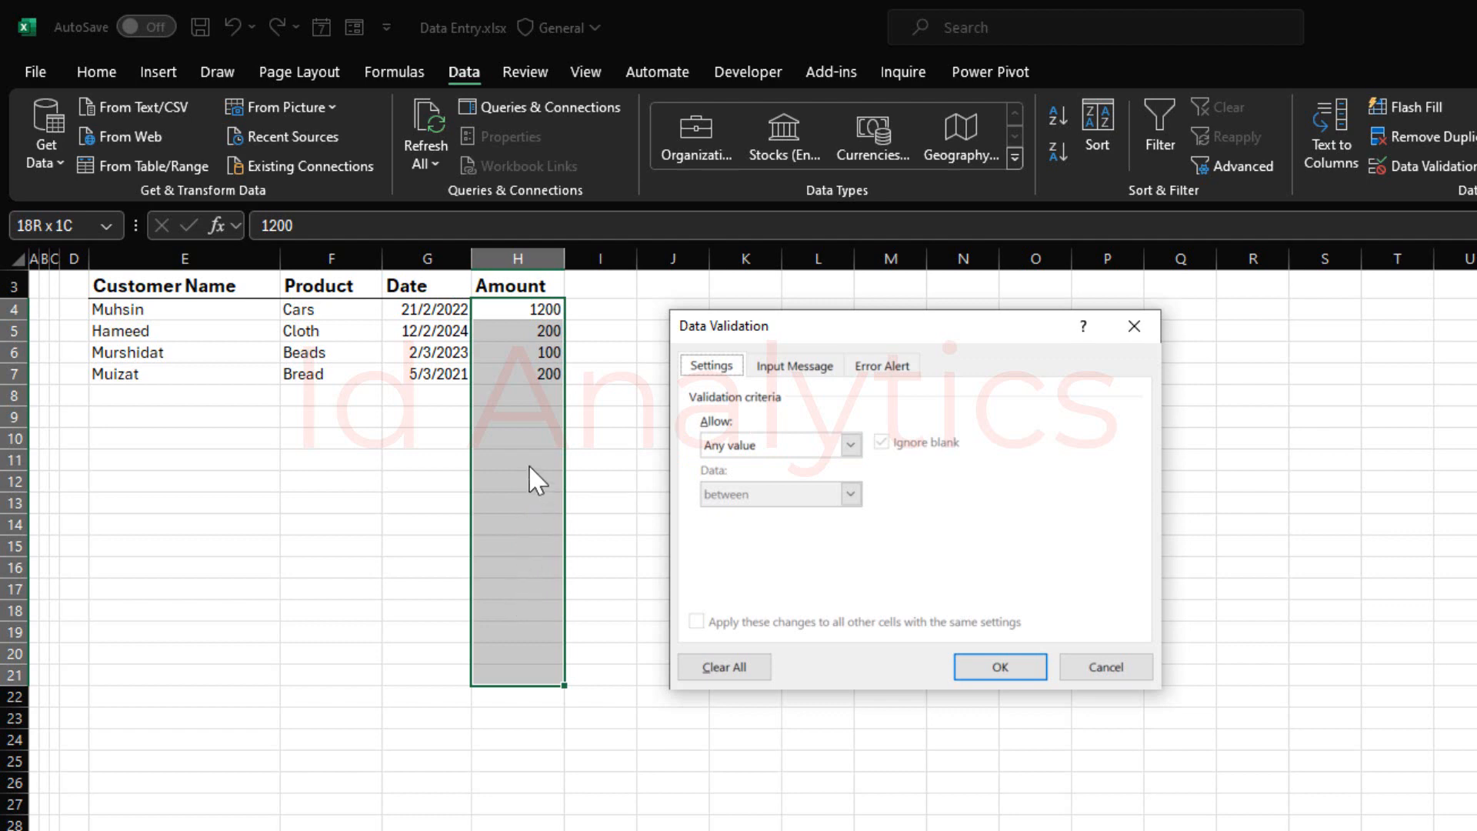
pyautogui.moveTo(528, 406)
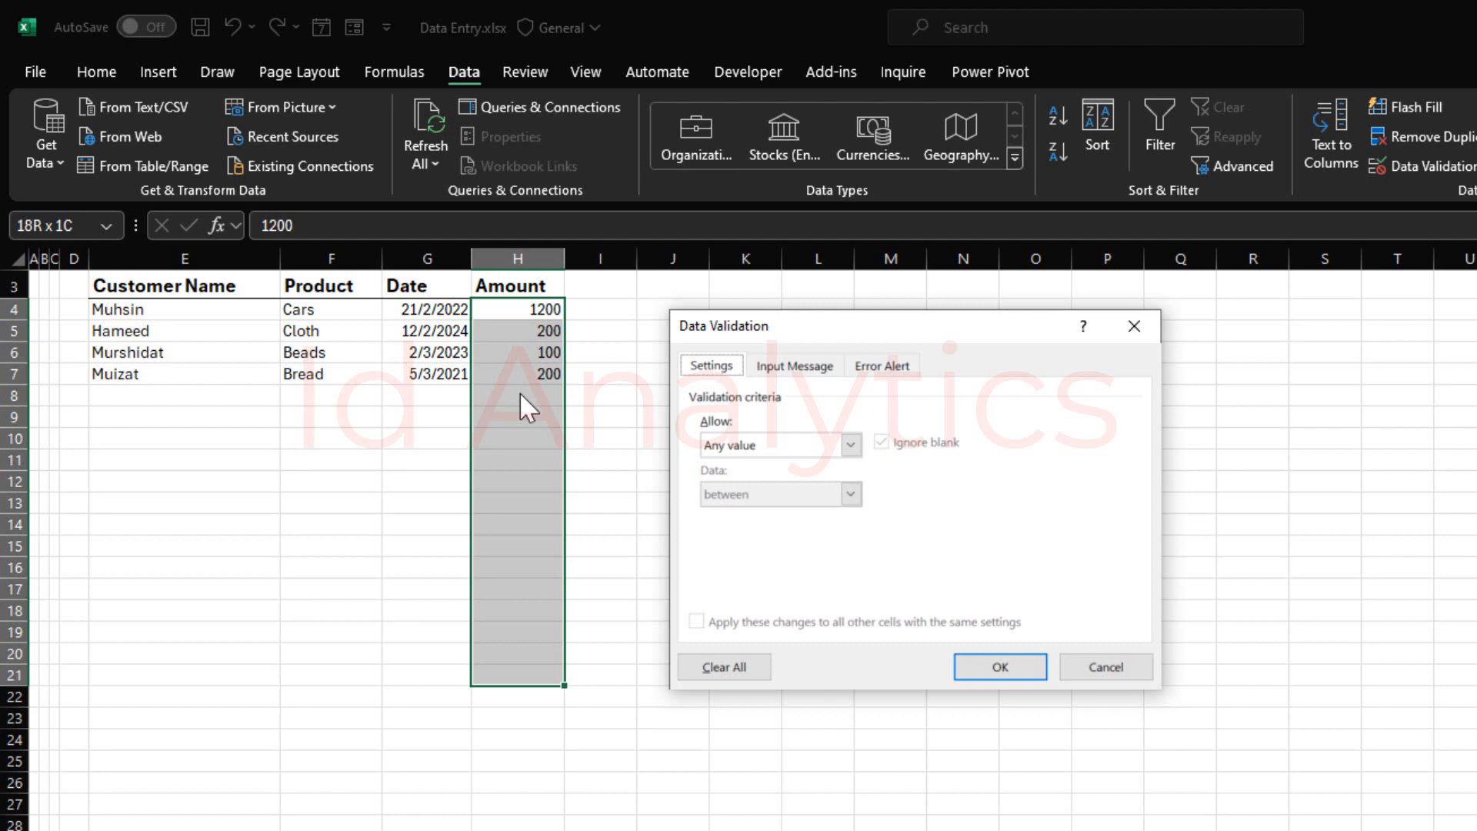
pyautogui.moveTo(506, 423)
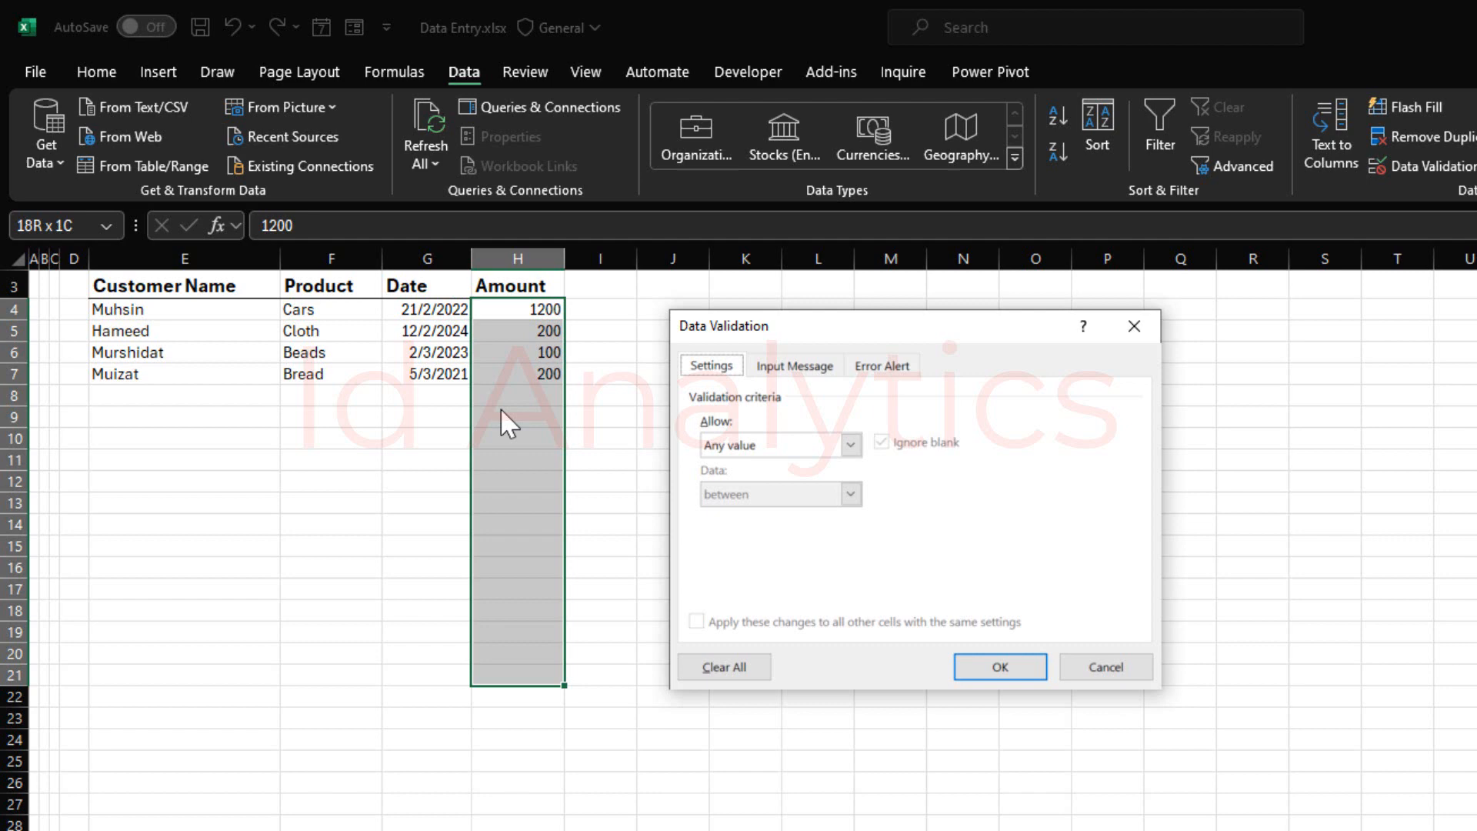
pyautogui.moveTo(723, 460)
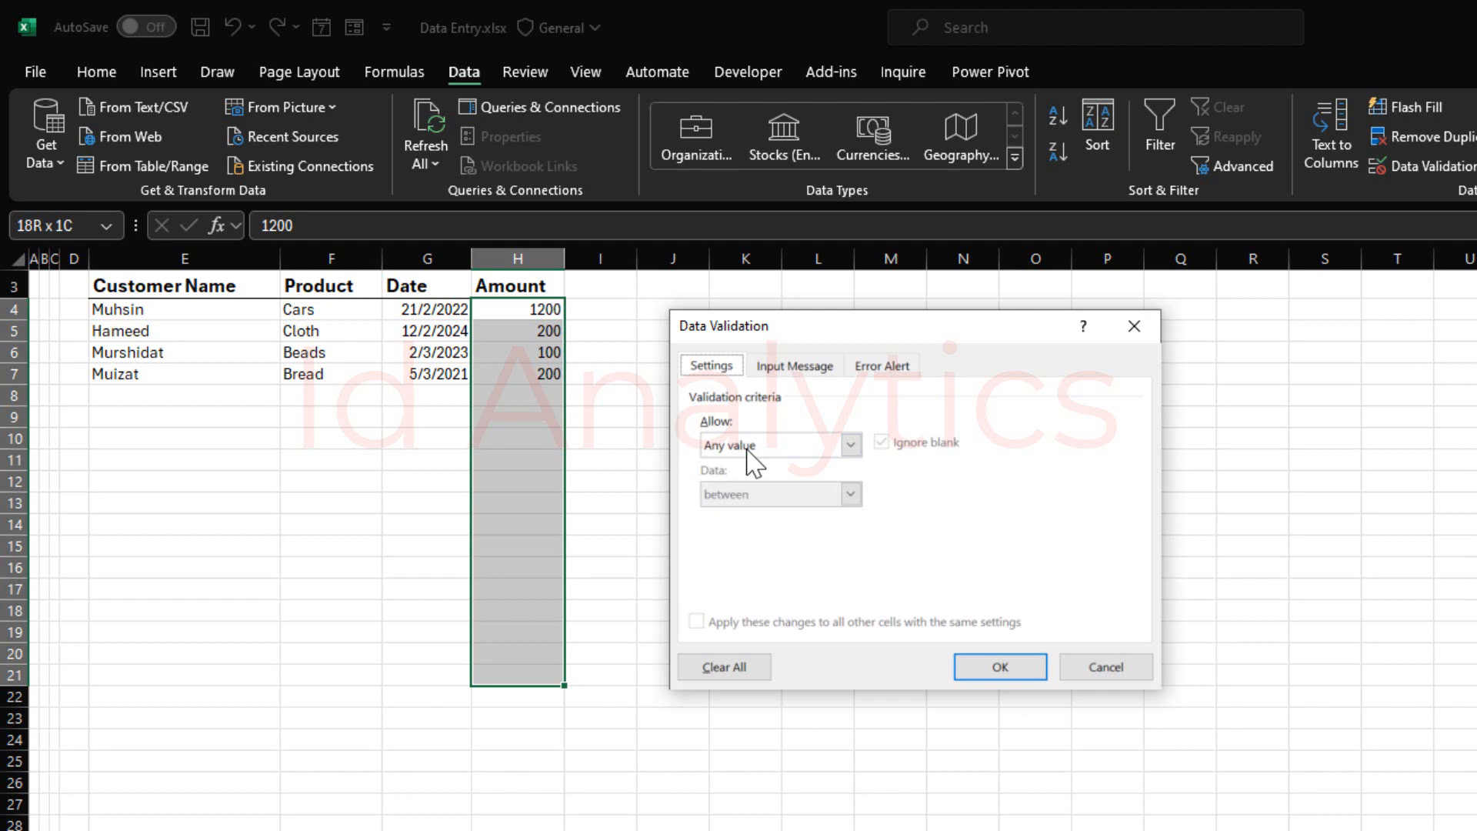
pyautogui.moveTo(862, 460)
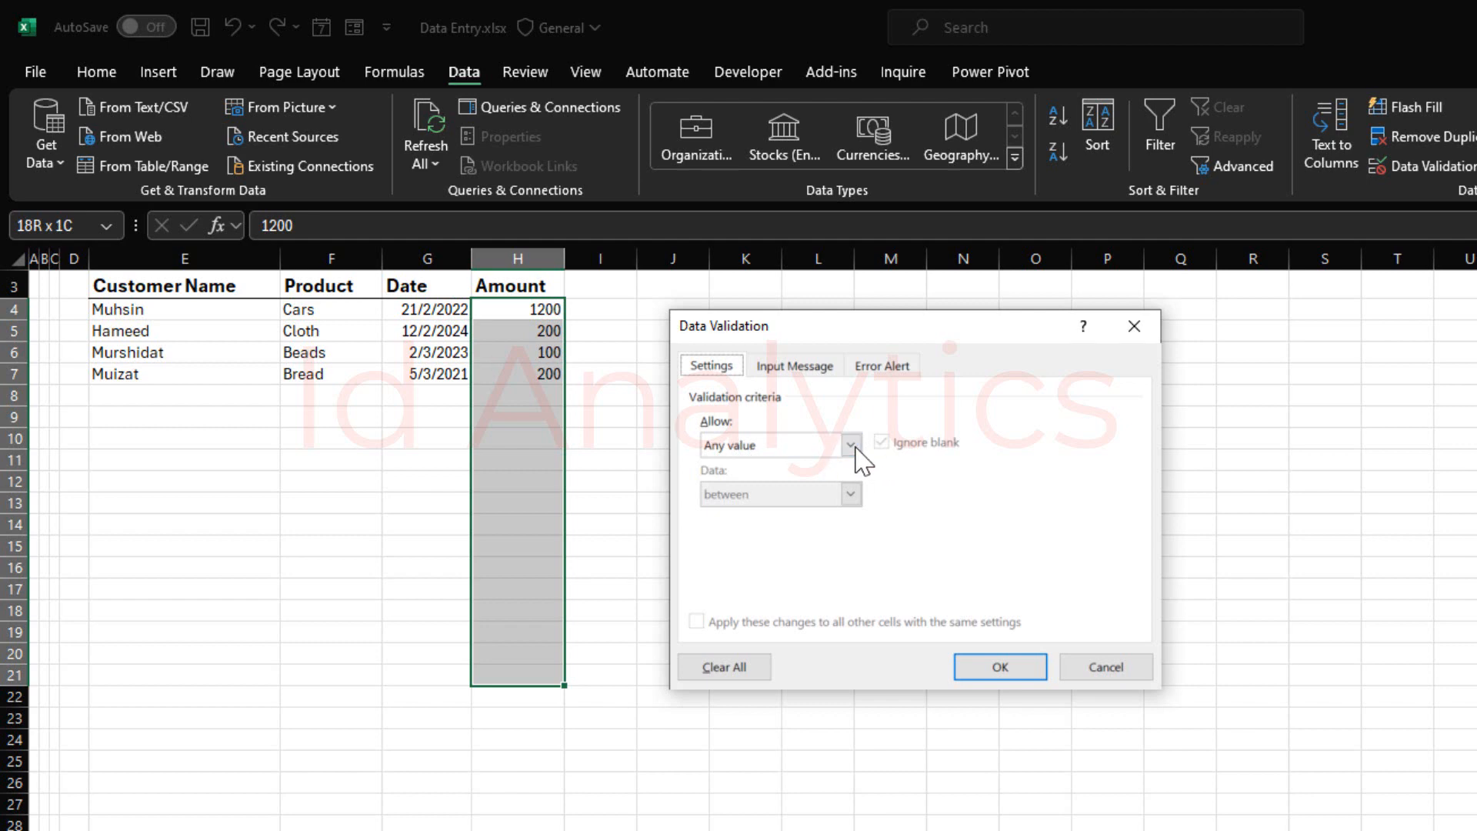
pyautogui.click(849, 443)
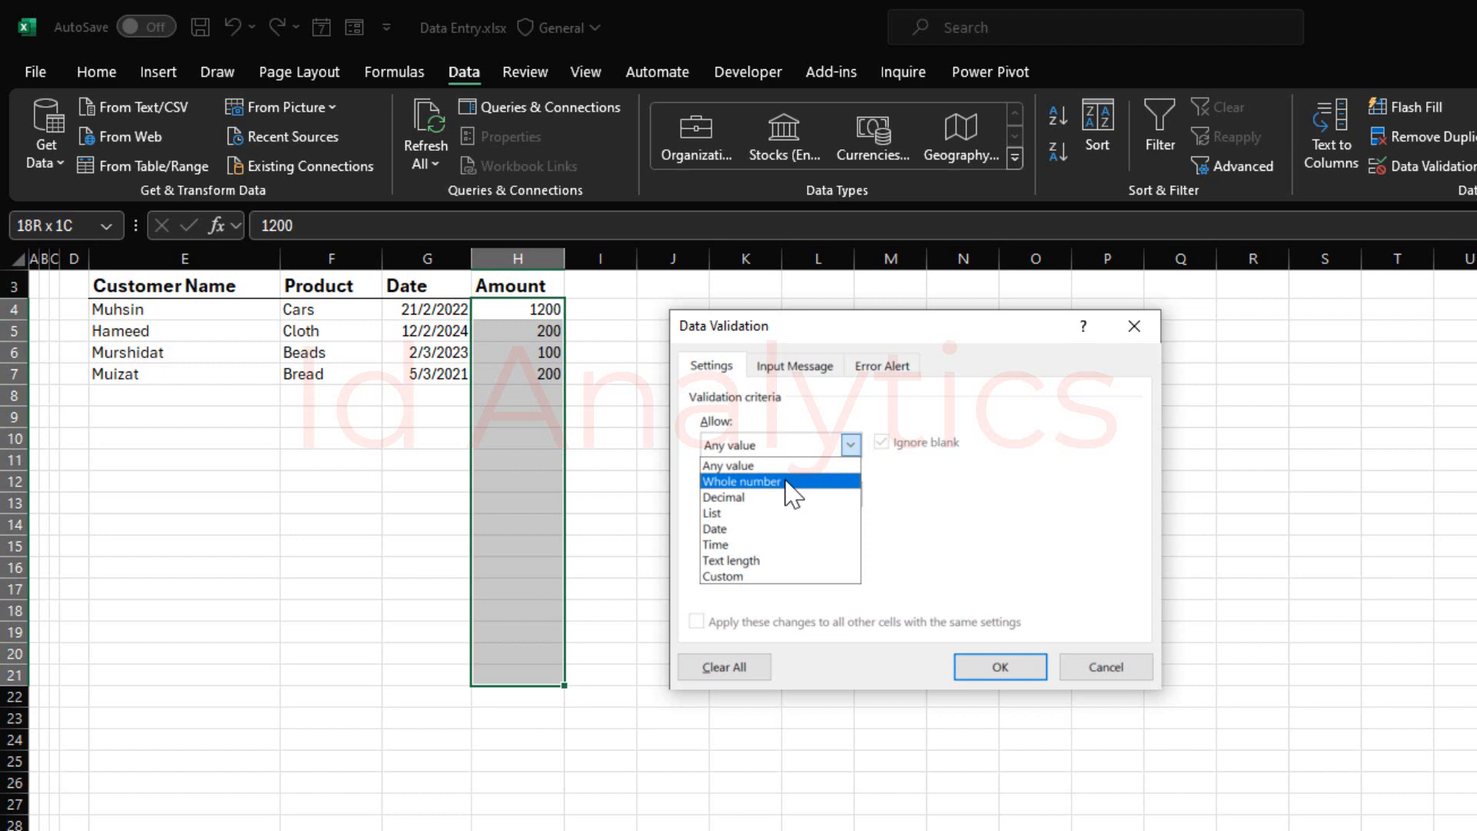
pyautogui.click(741, 480)
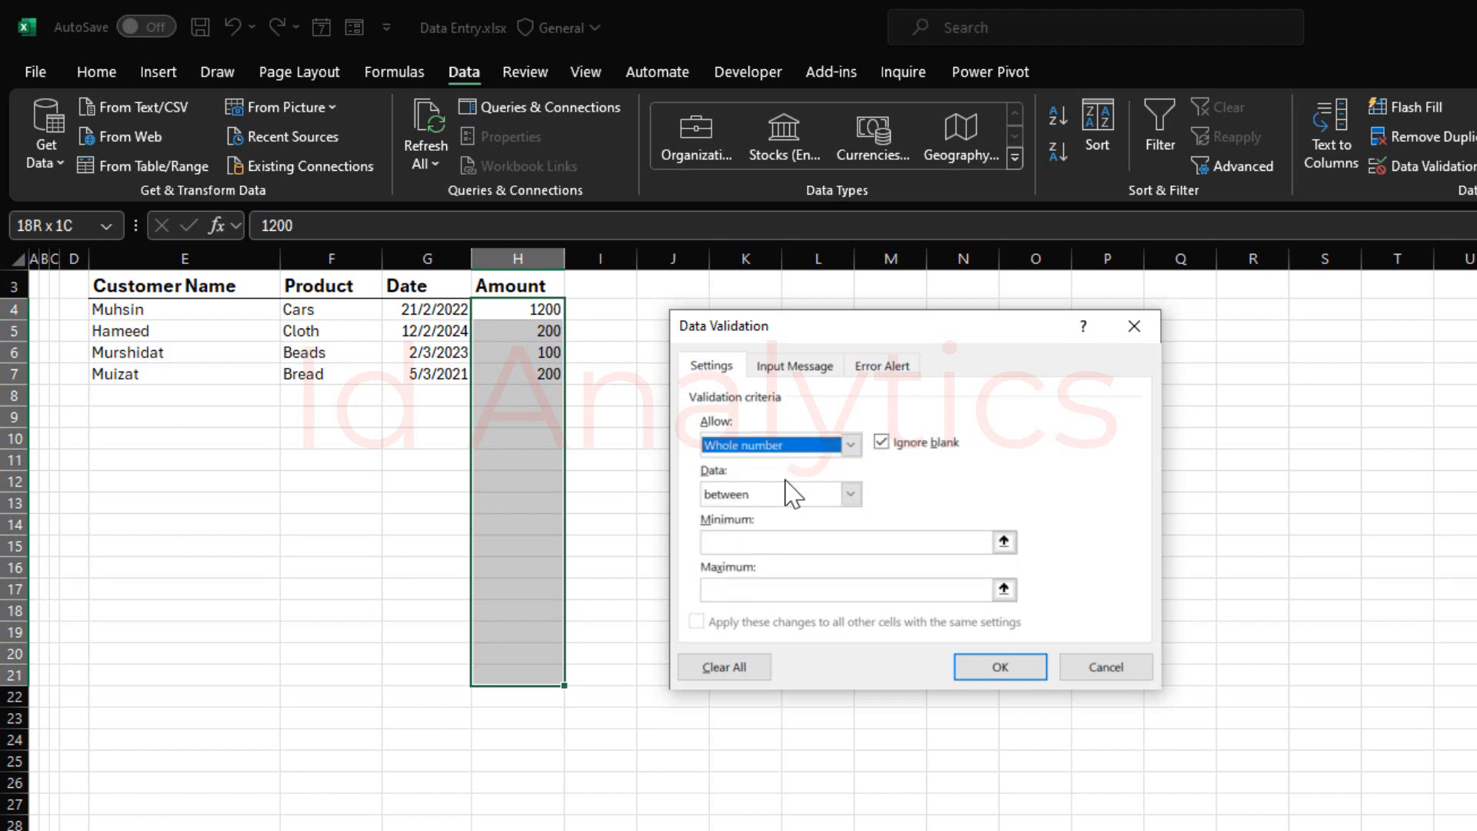
pyautogui.moveTo(526, 455)
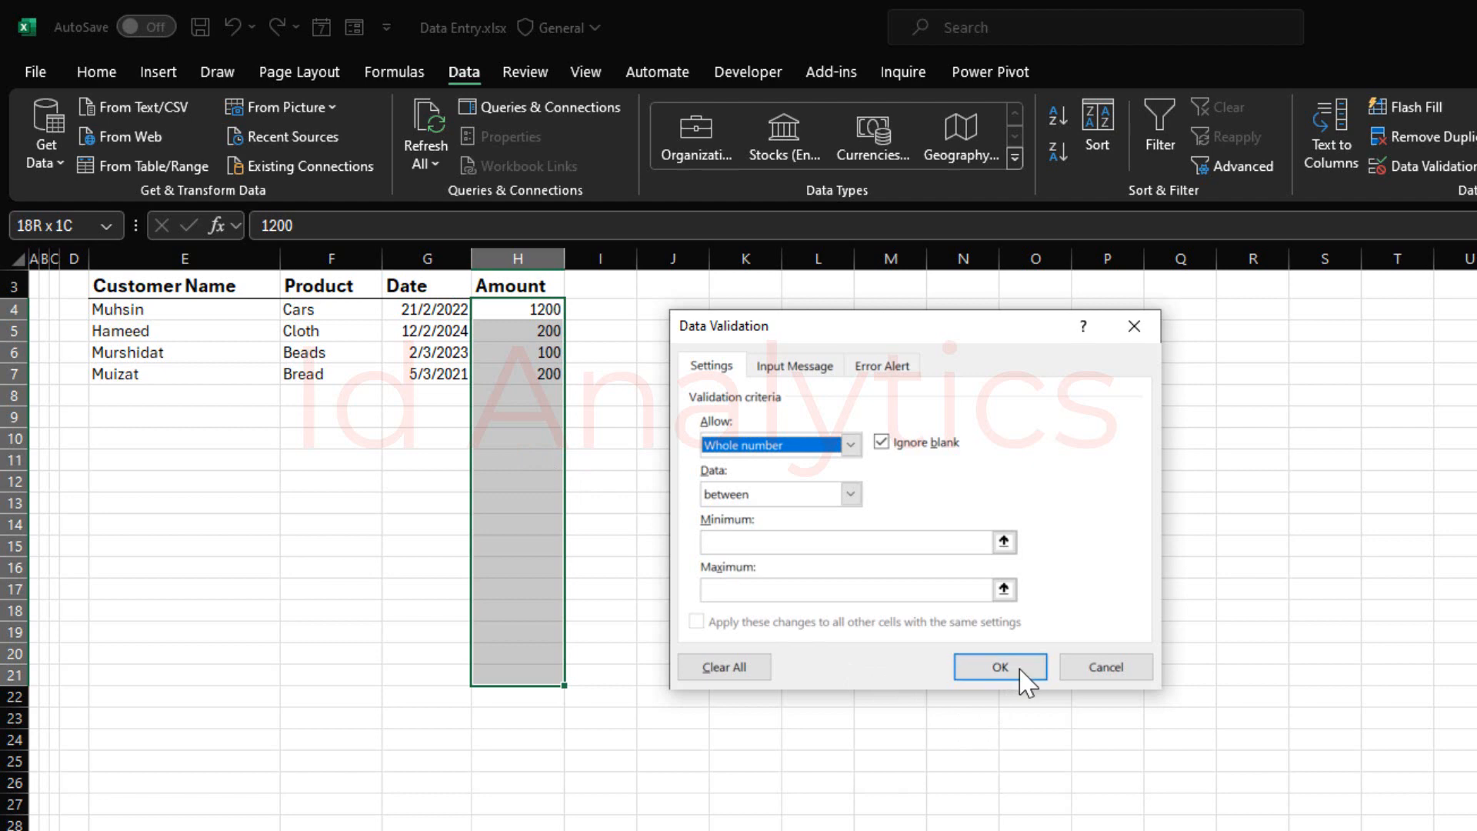
pyautogui.click(1000, 666)
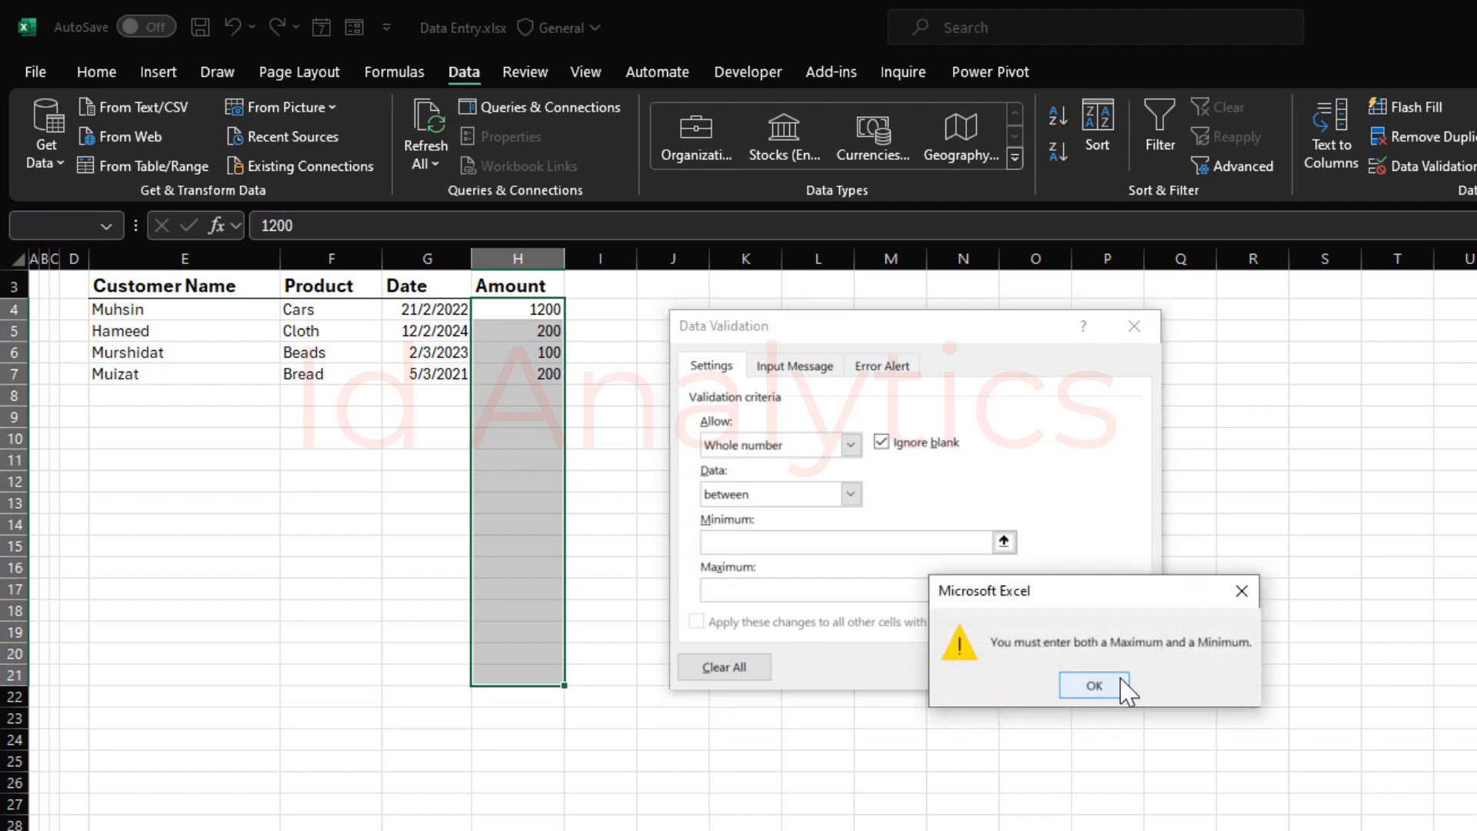
pyautogui.click(1092, 685)
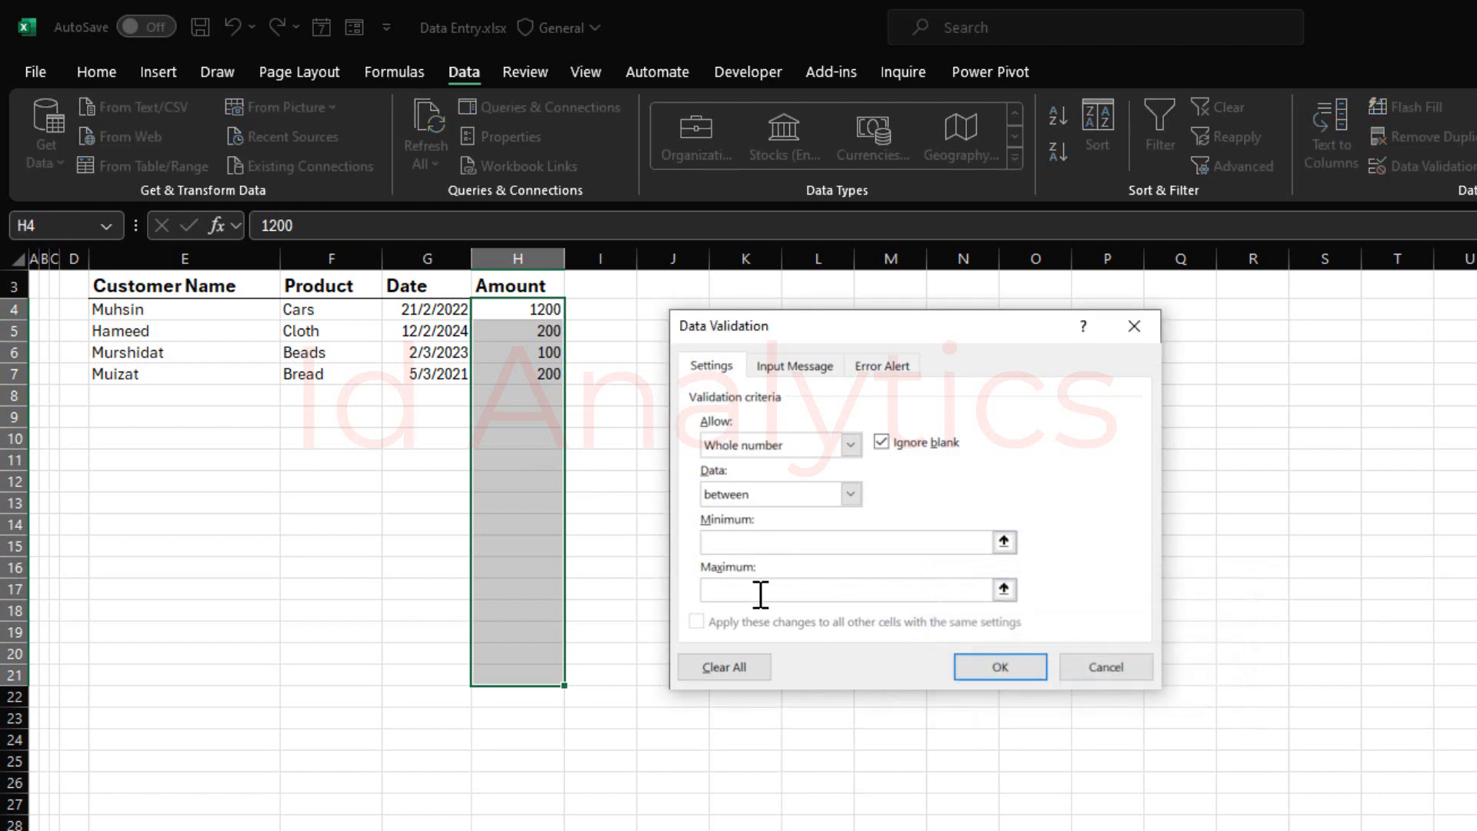
pyautogui.click(830, 542)
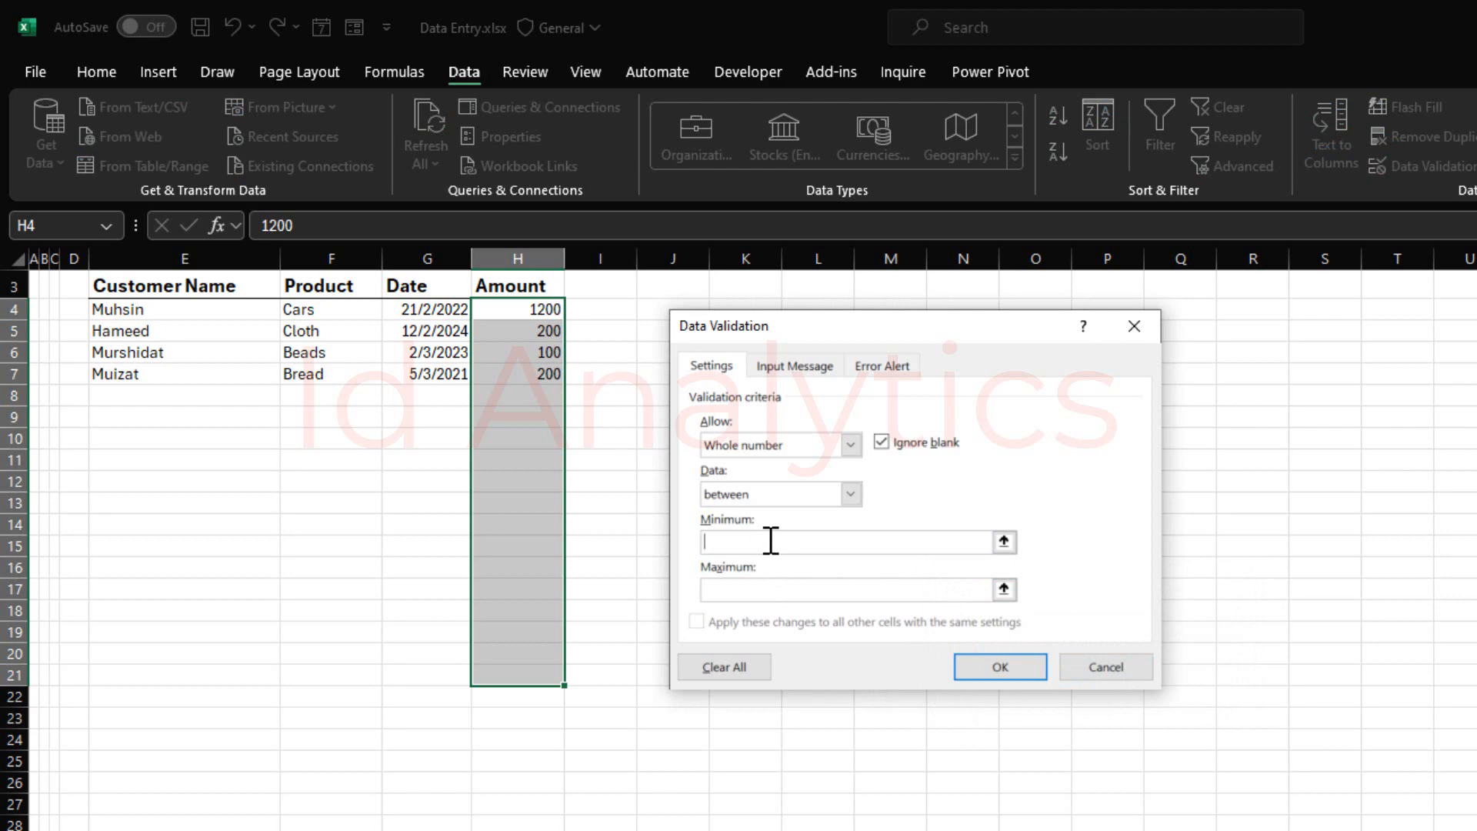
pyautogui.write('100')
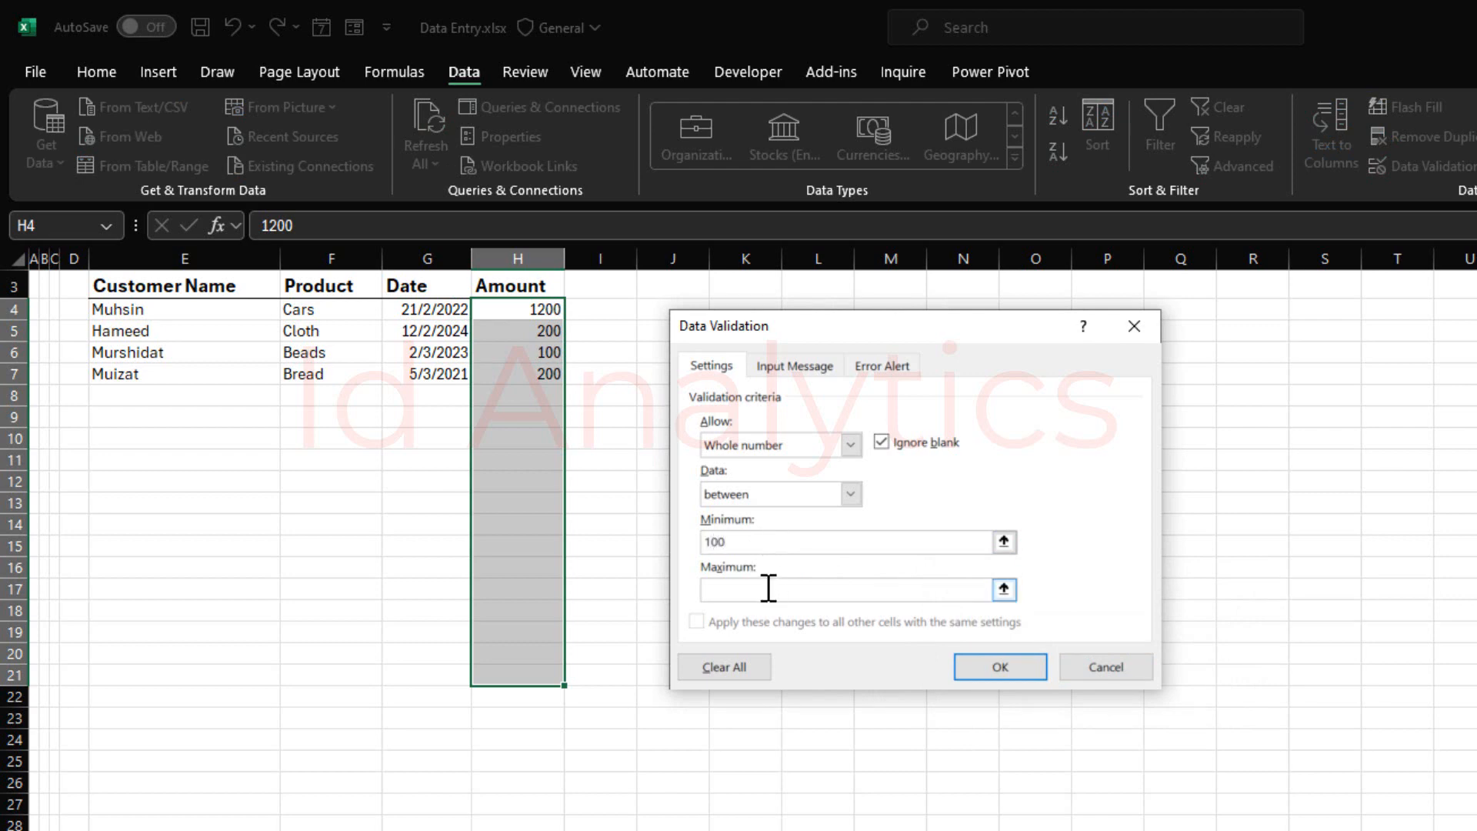
pyautogui.write('500')
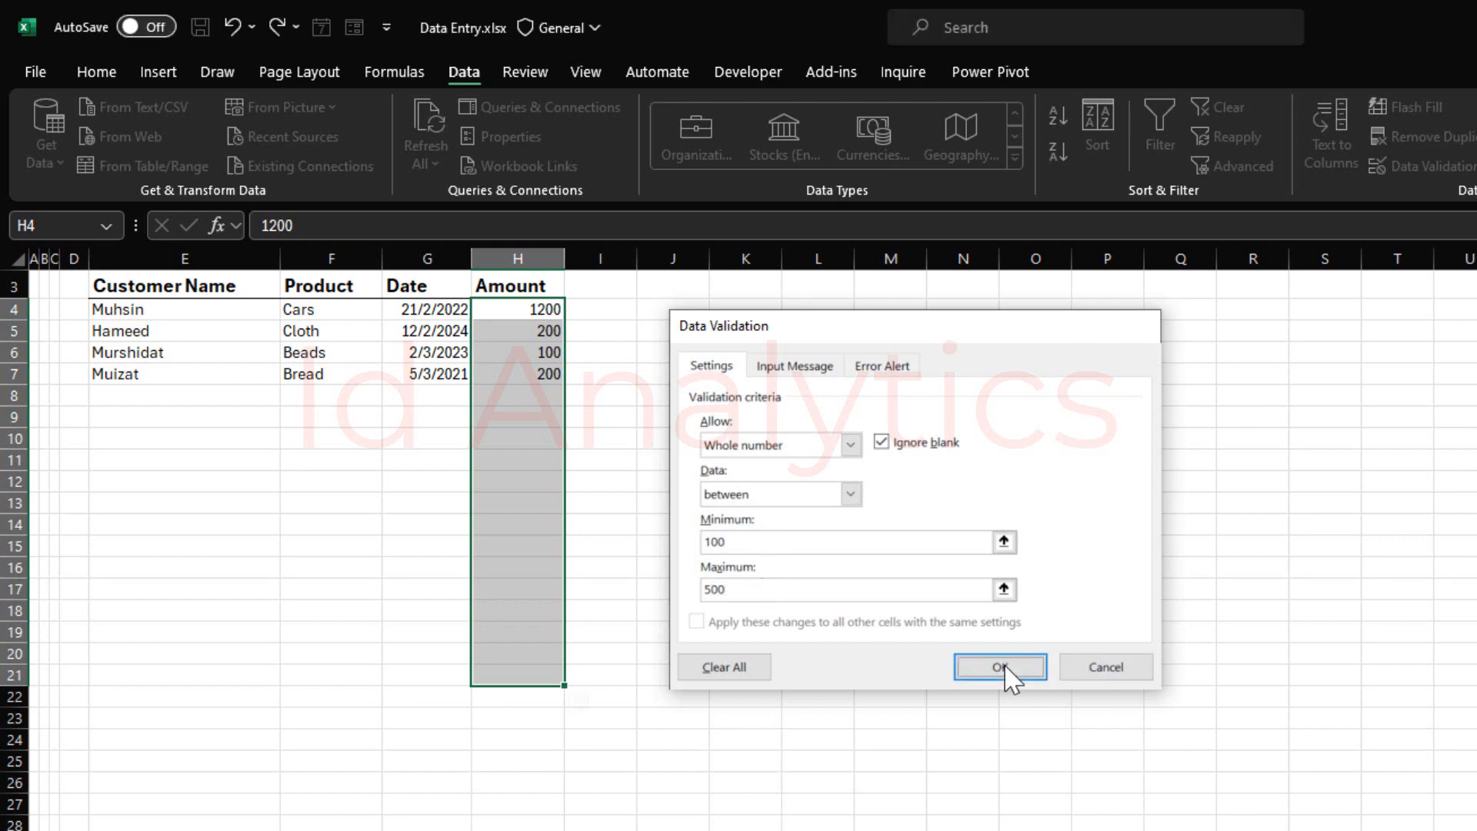
pyautogui.click(1000, 666)
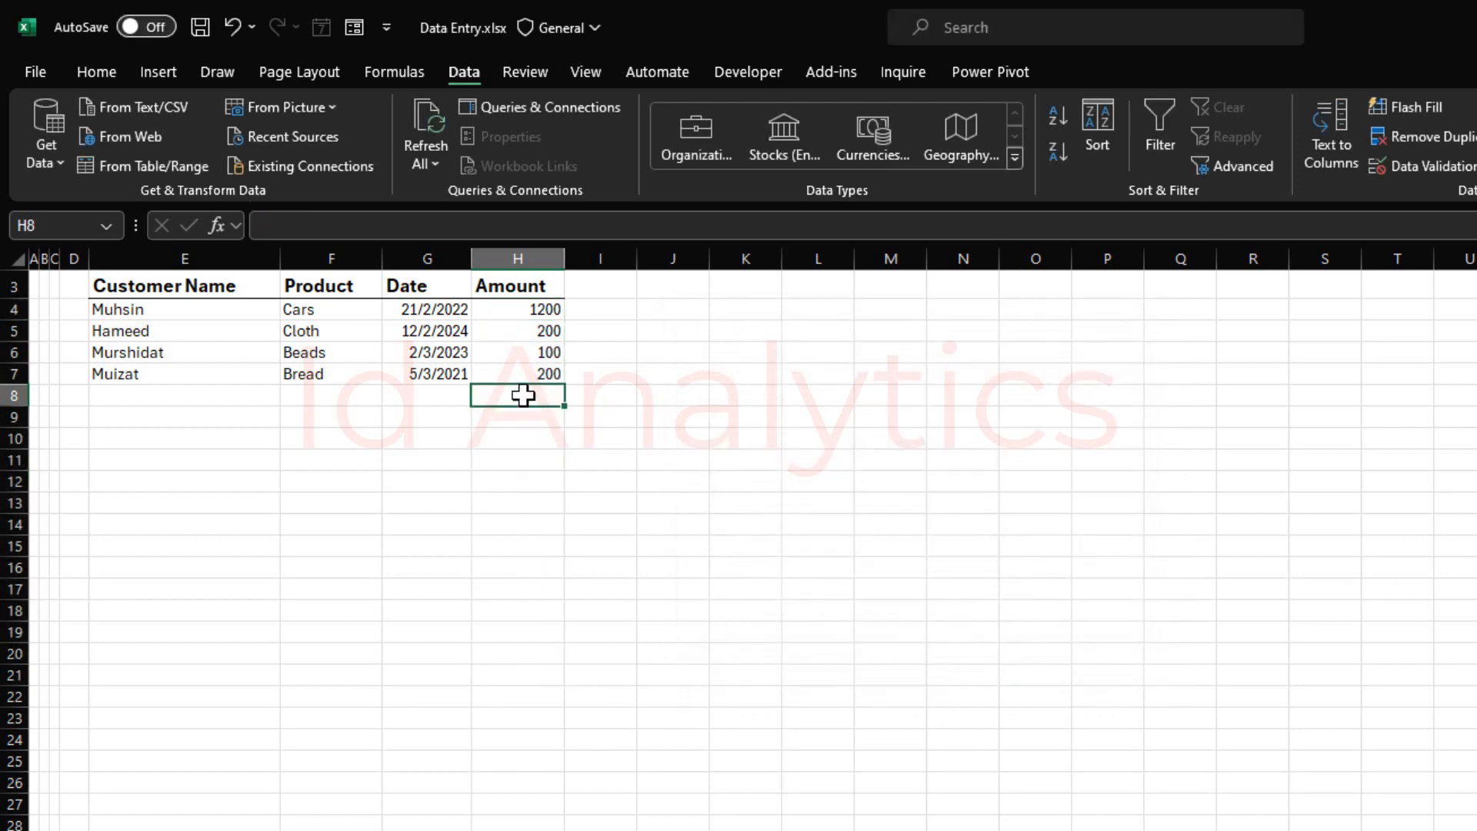
# Try entering 'Two Hundred' as an amount and dismiss the rejection.
pyautogui.write('Two')
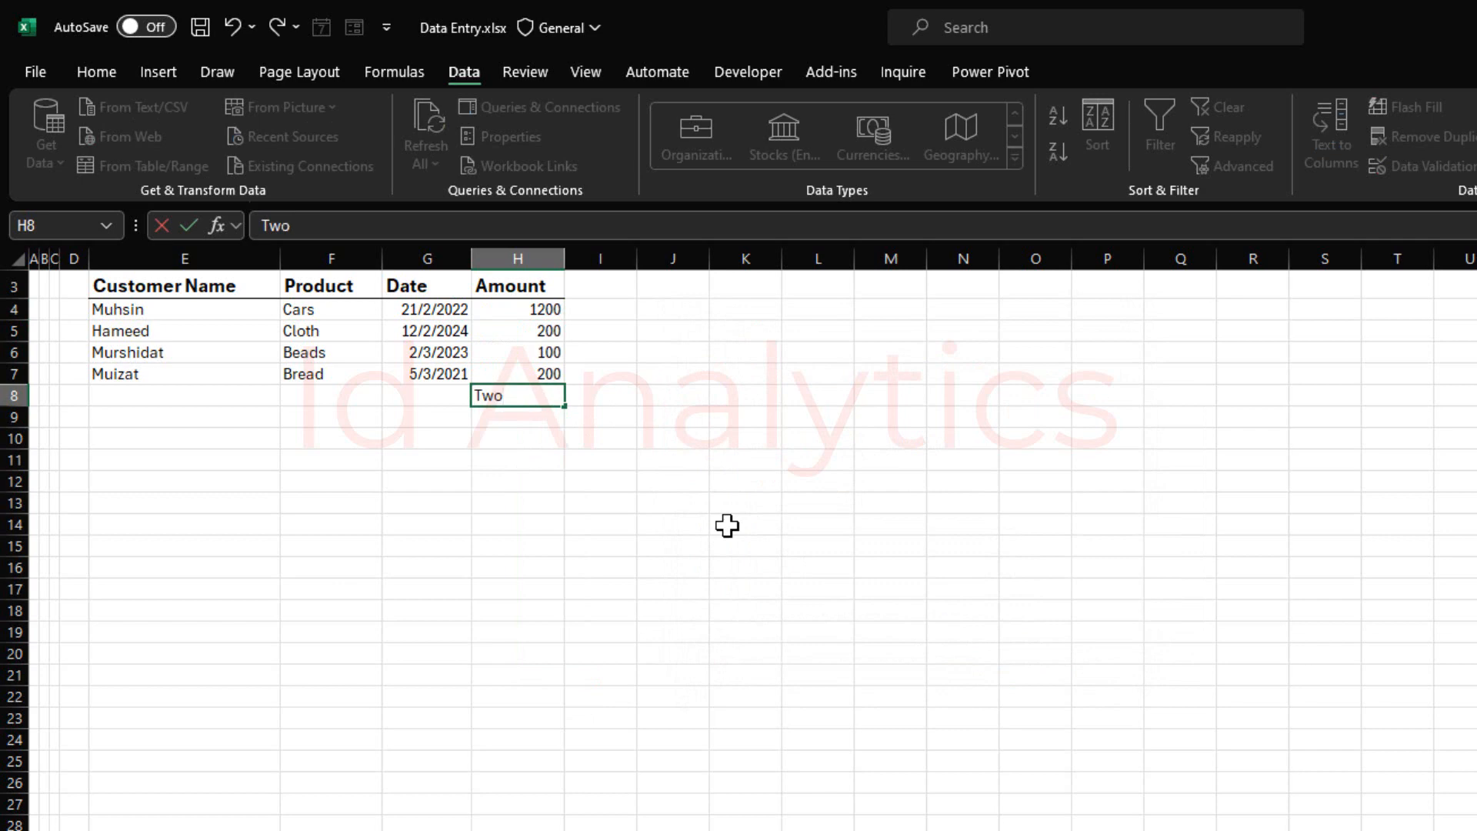
pyautogui.write('Hundred')
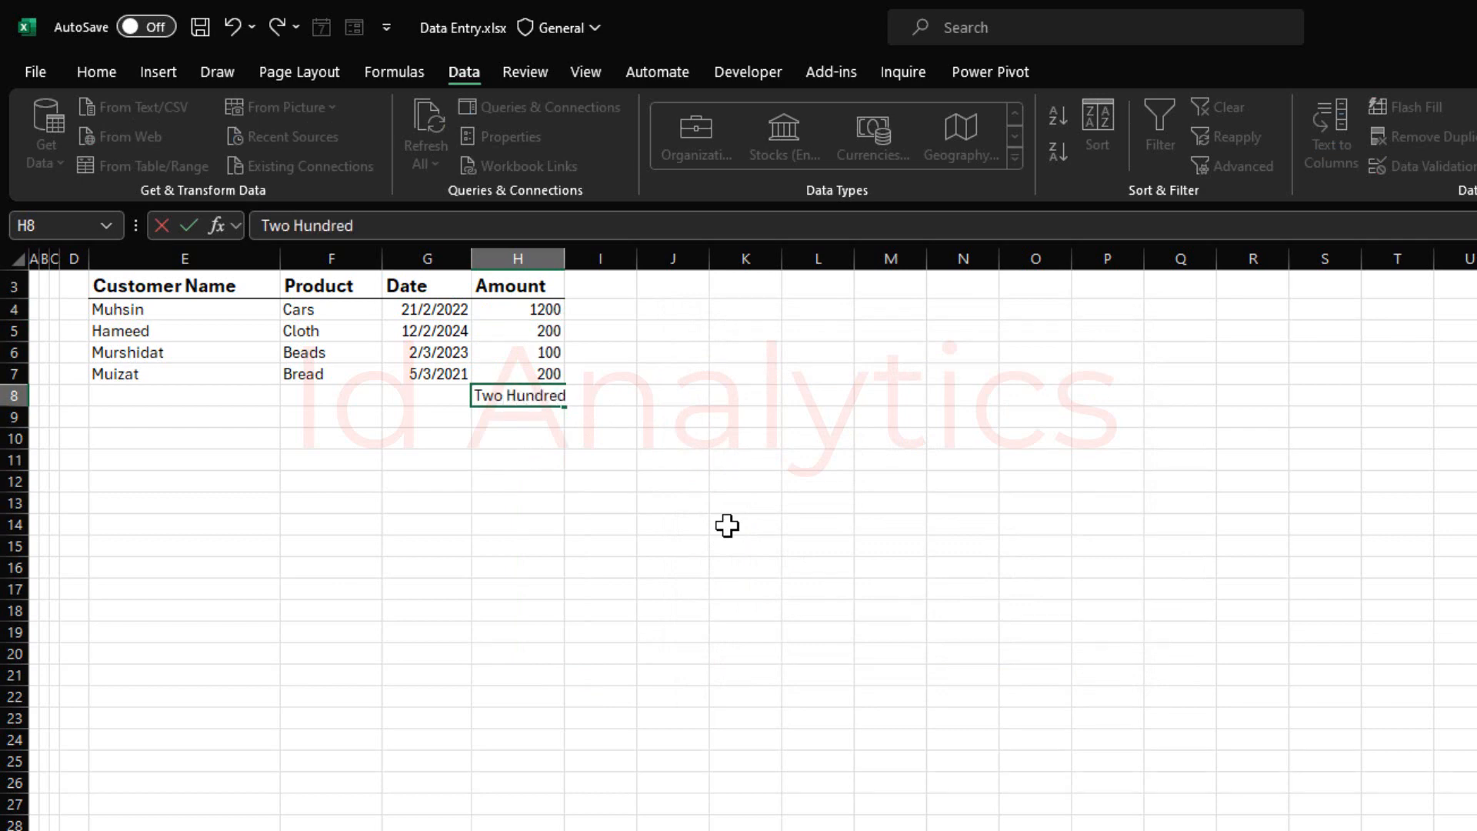
pyautogui.press('Enter')
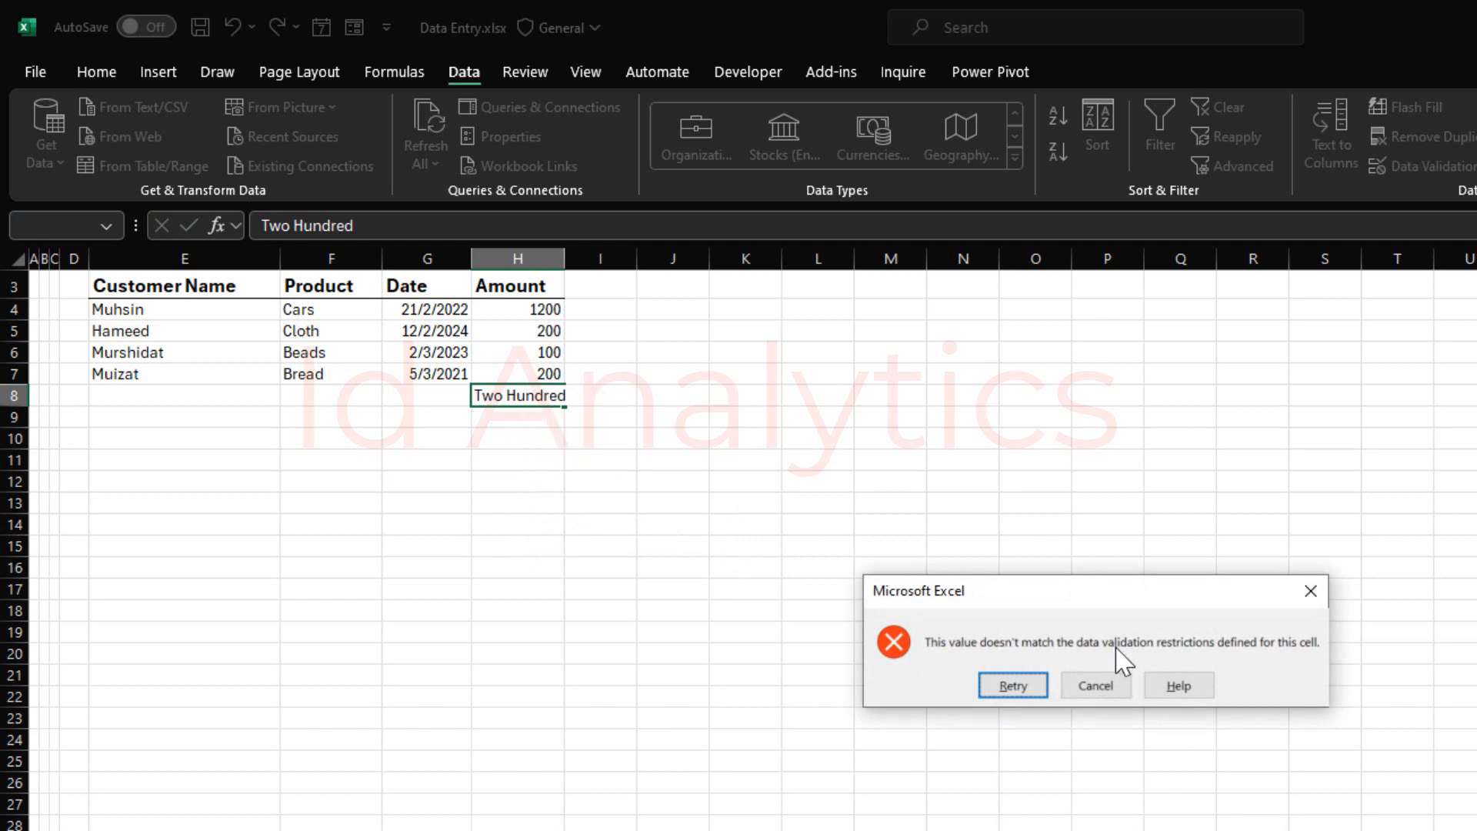
pyautogui.click(1094, 684)
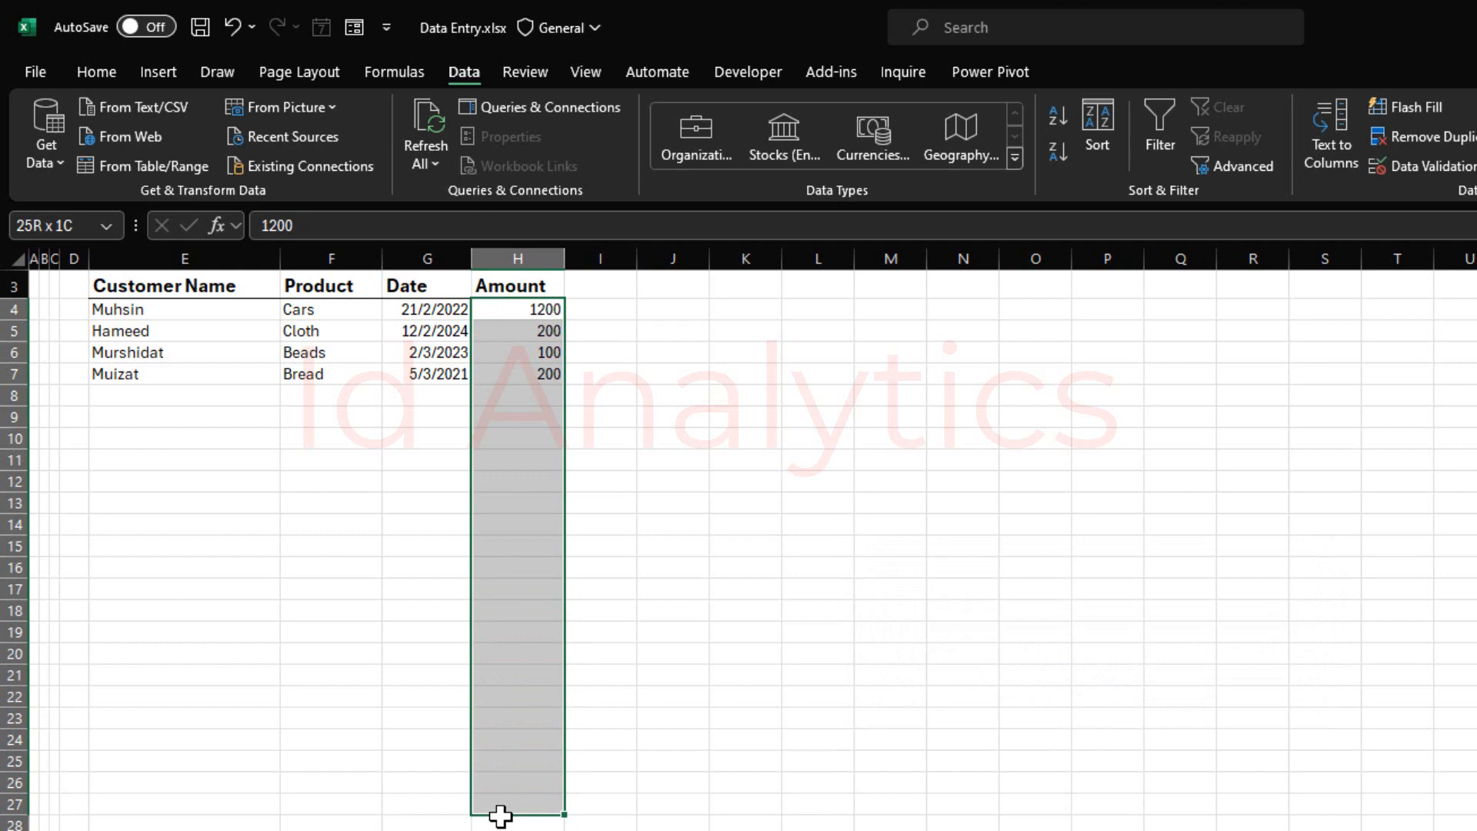
# Extend the Amount rule down the column and change it to whole numbers greater than 0.
pyautogui.click(517, 309)
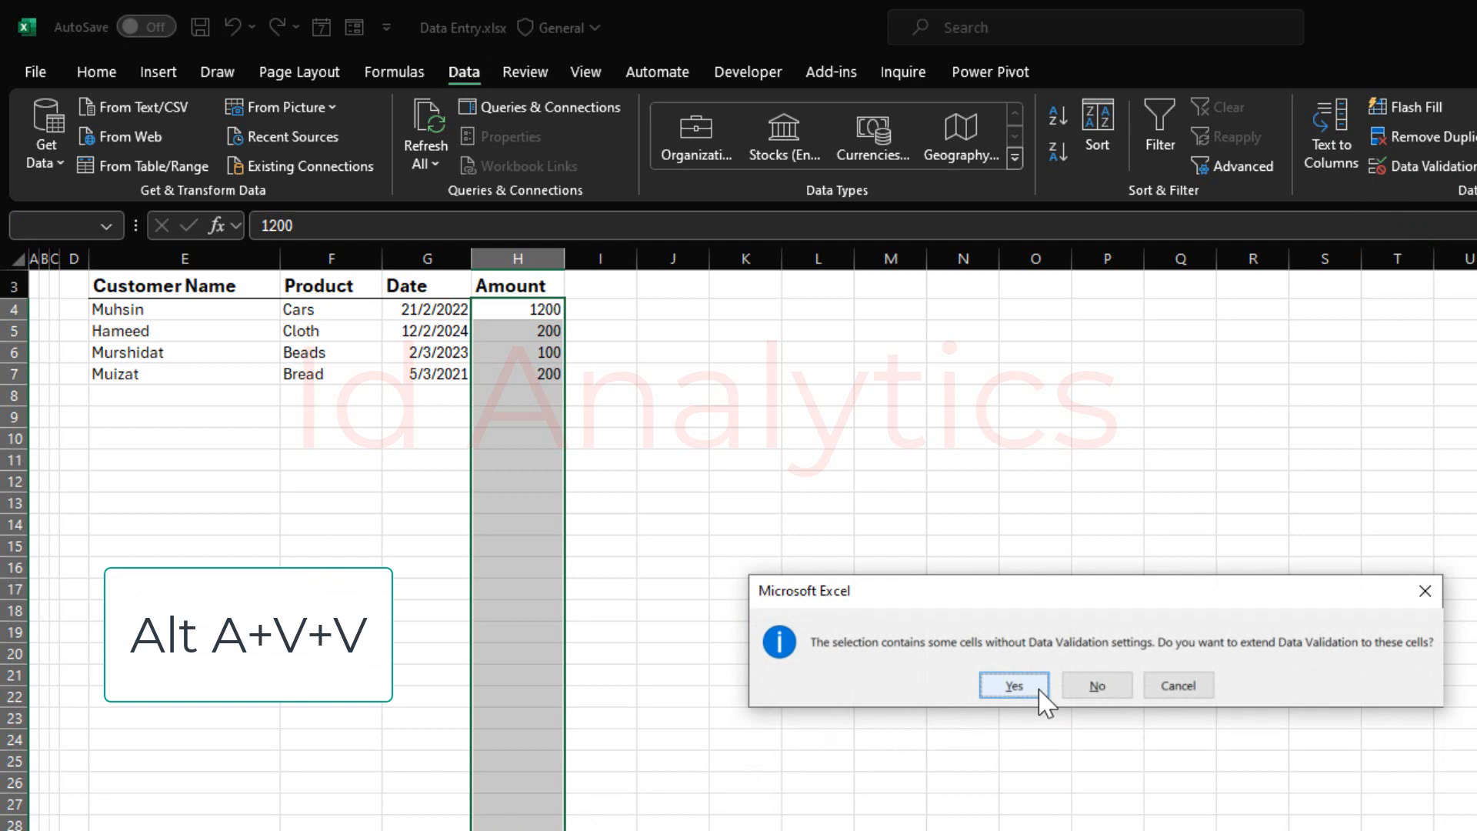
pyautogui.click(1012, 685)
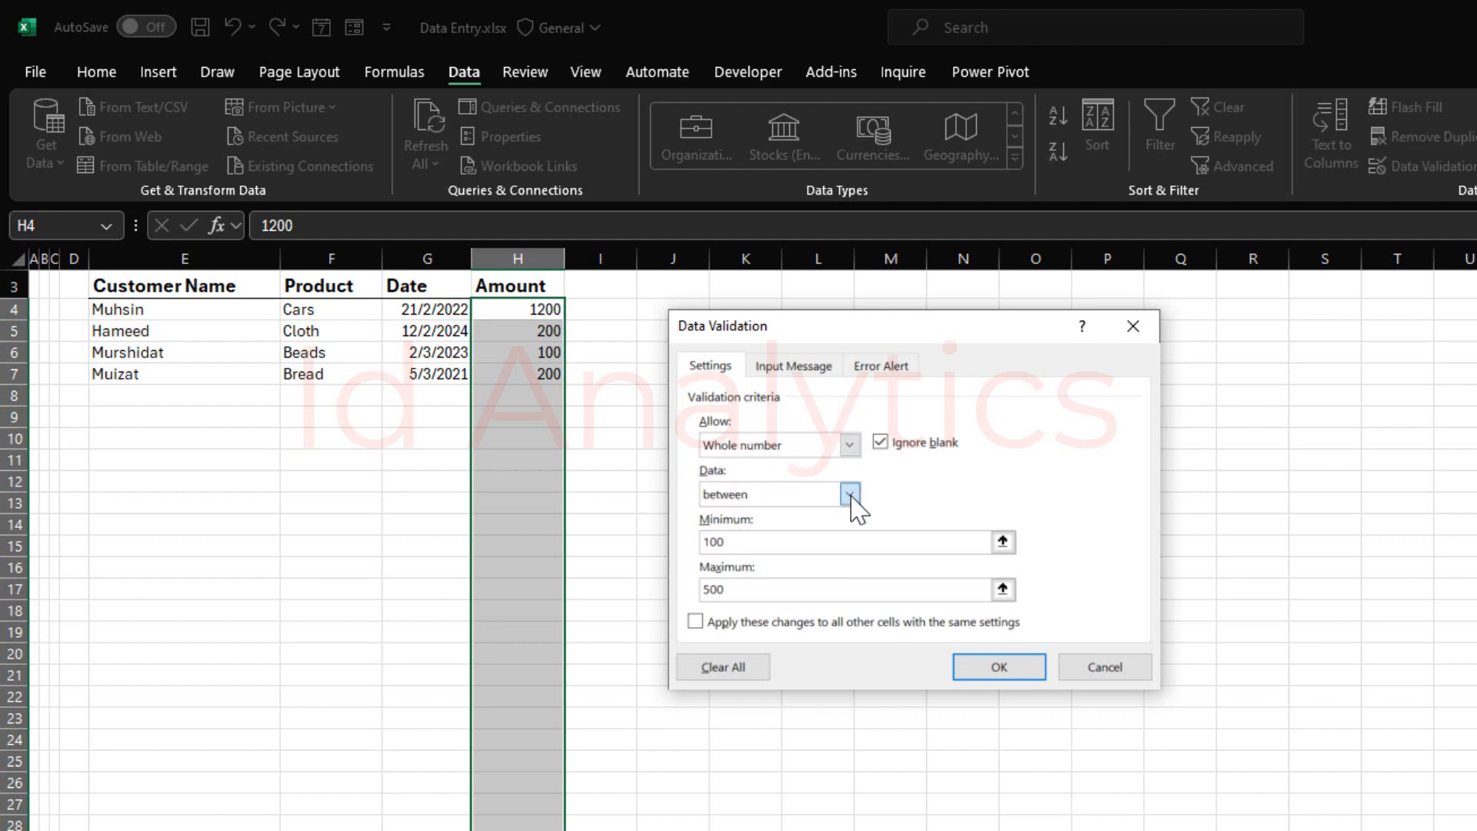
pyautogui.click(846, 494)
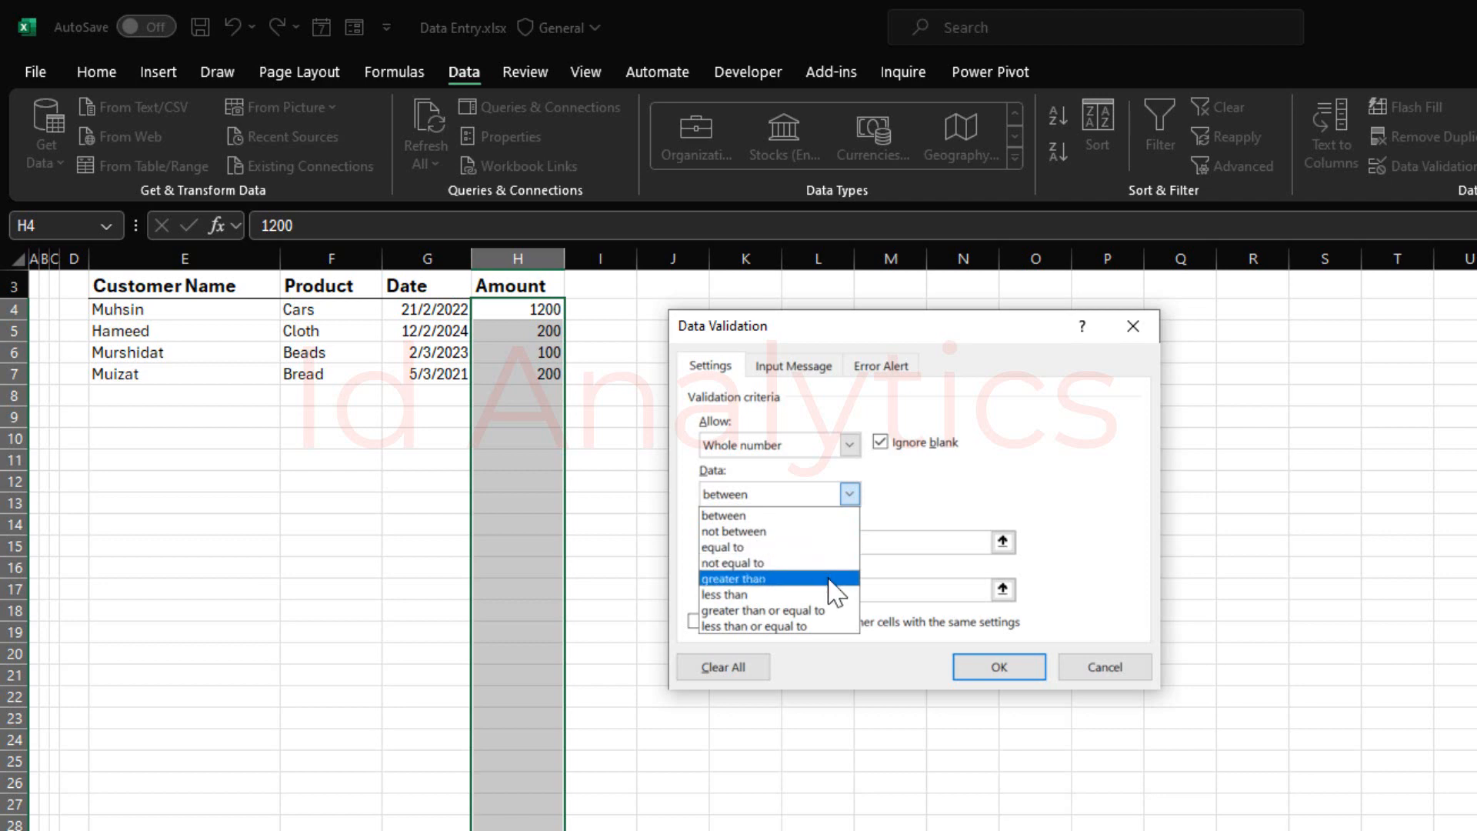
pyautogui.click(740, 578)
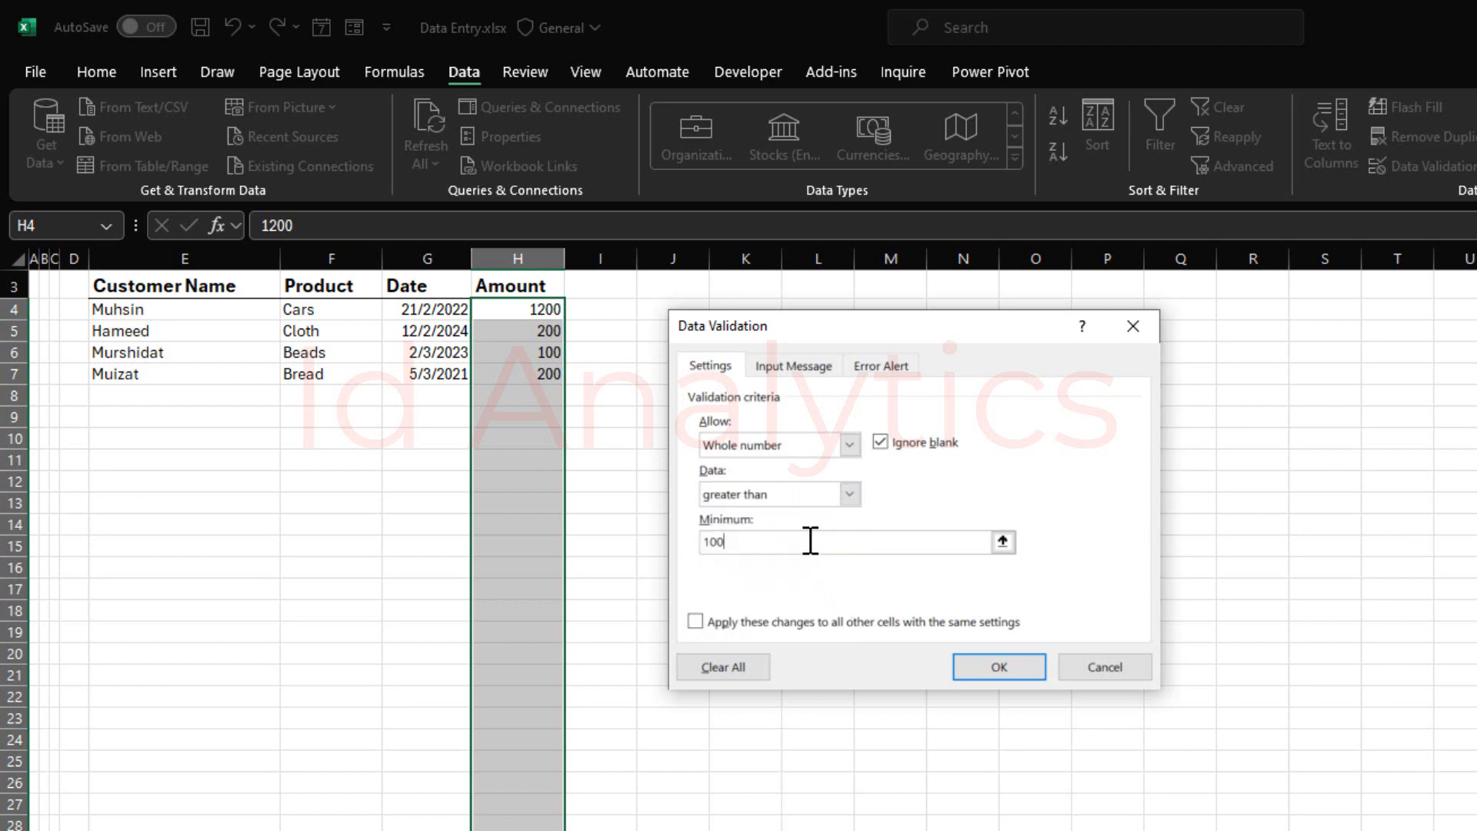
pyautogui.write('0')
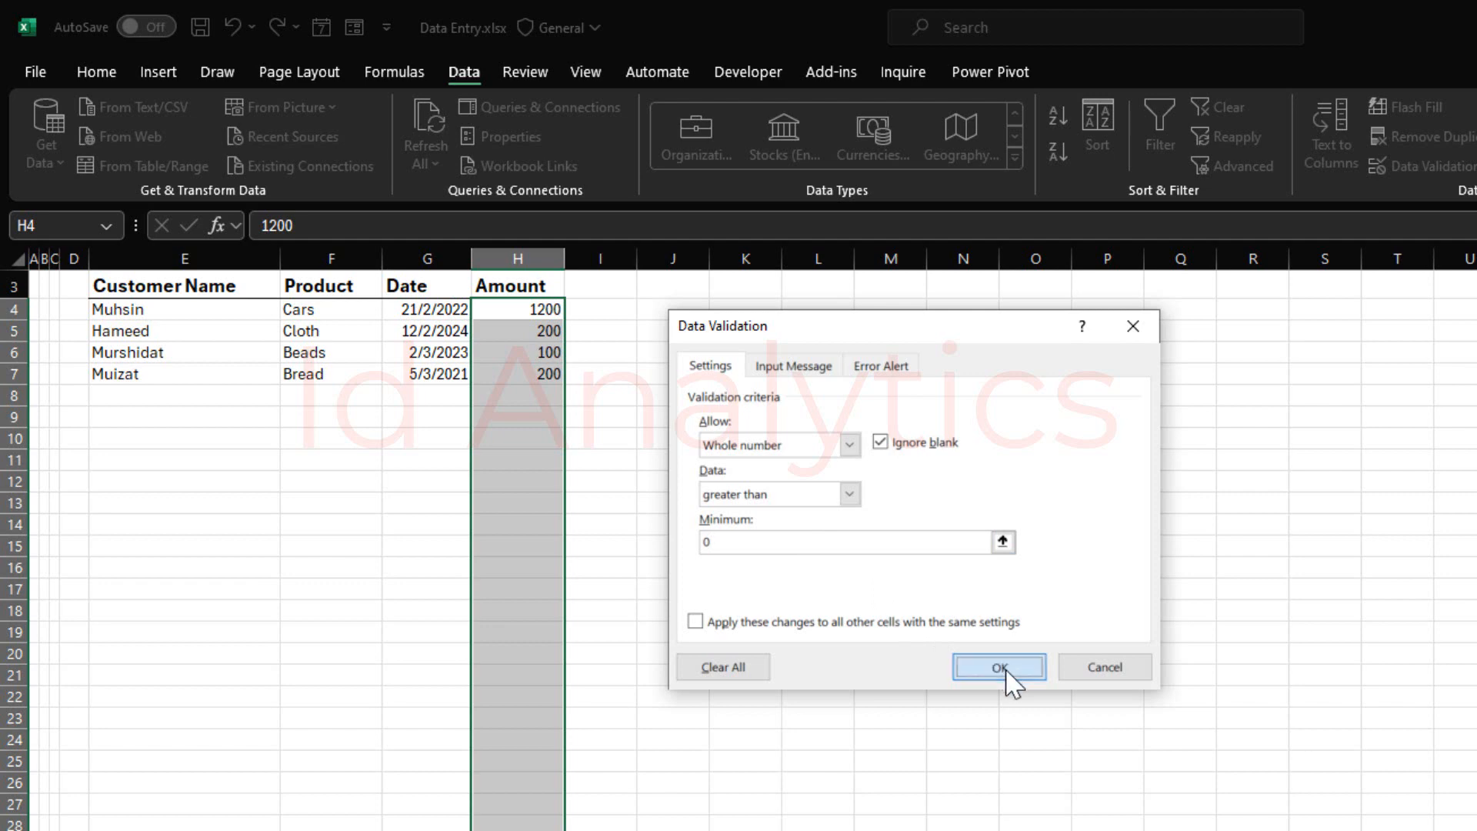
pyautogui.click(997, 666)
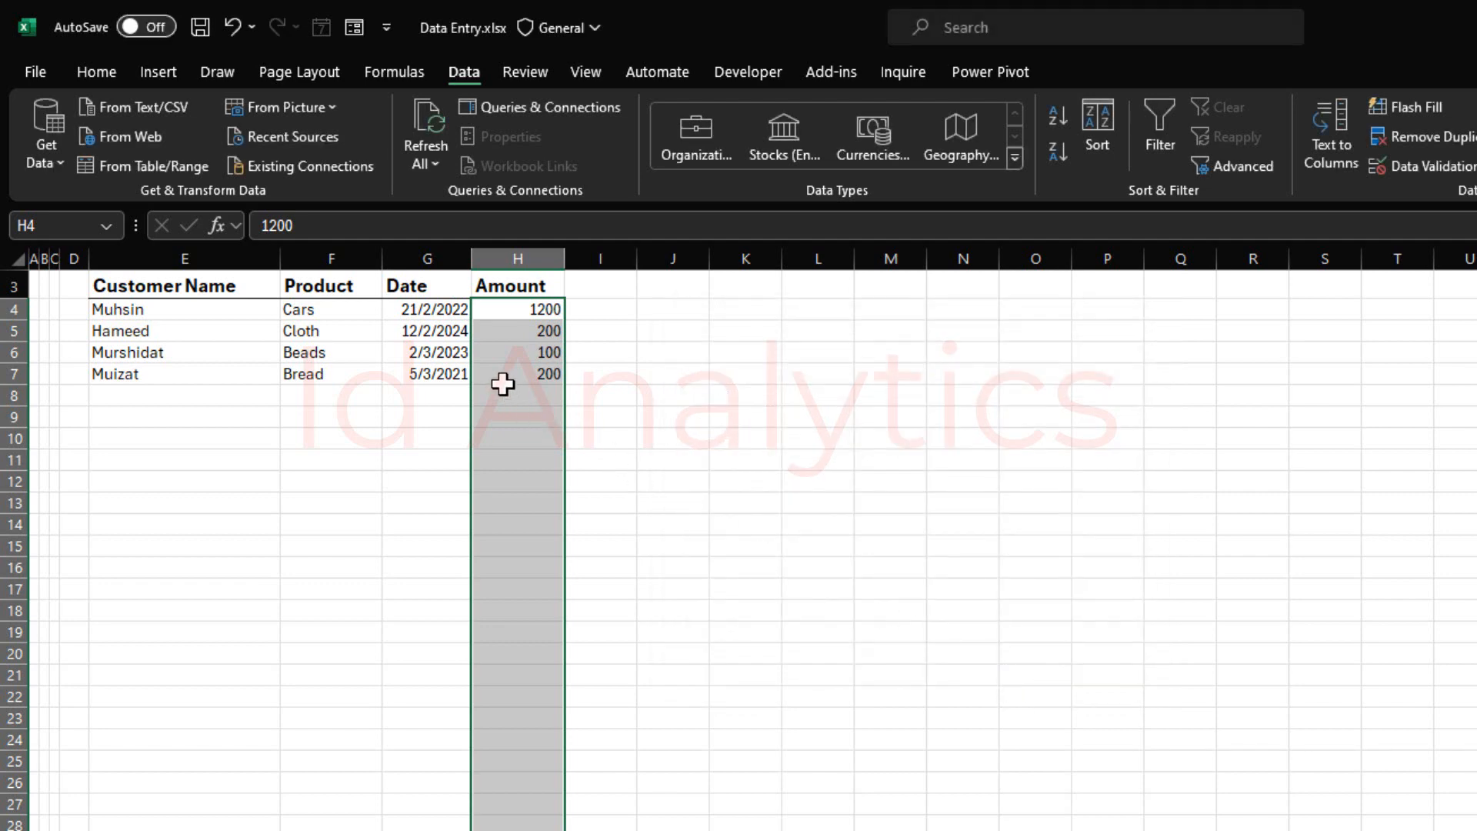
# Enter Bimbola, Rice and the date 1/1/2023 in the new row.
pyautogui.click(183, 394)
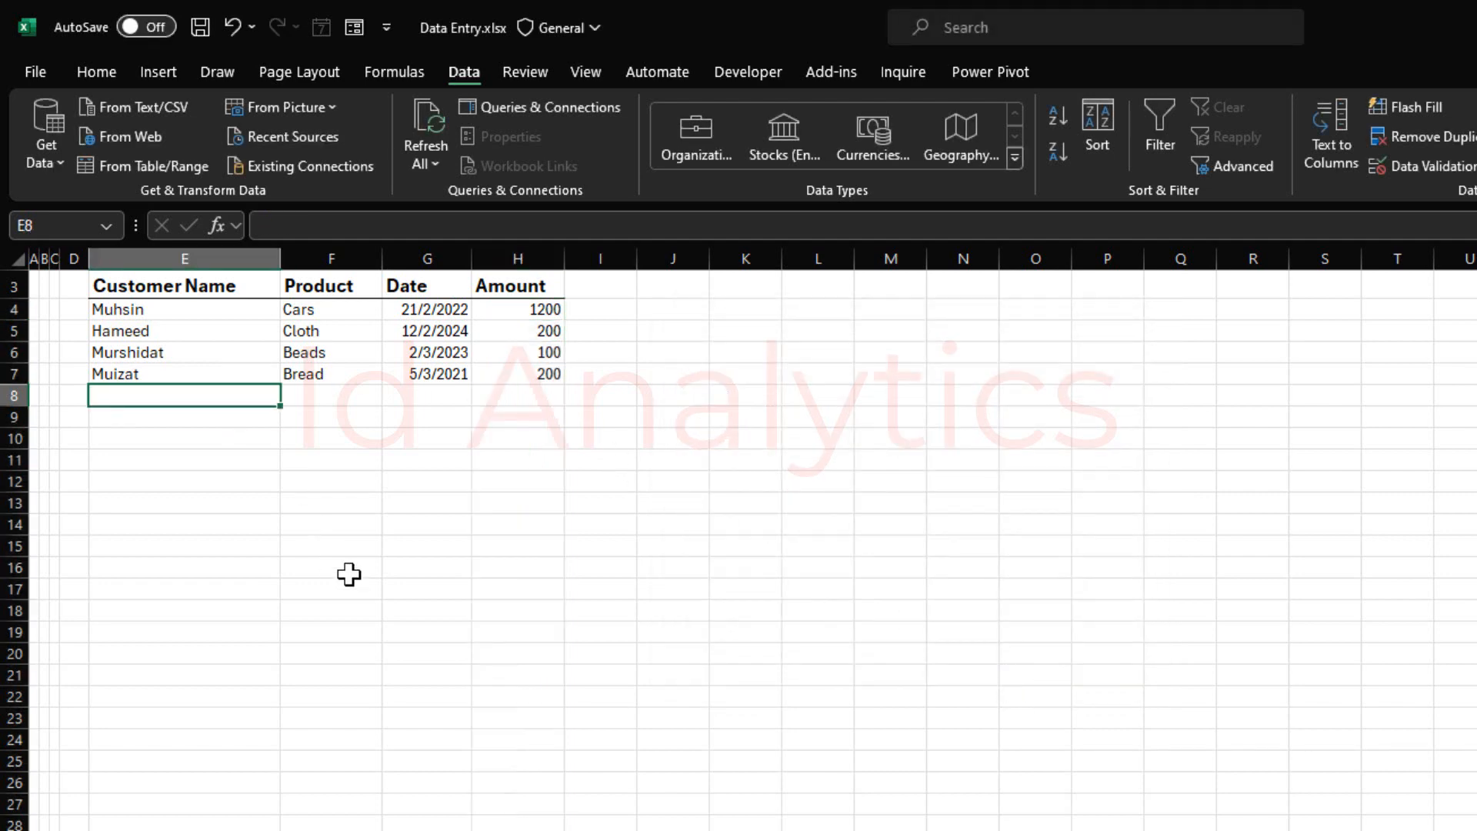
pyautogui.write('Bimbola')
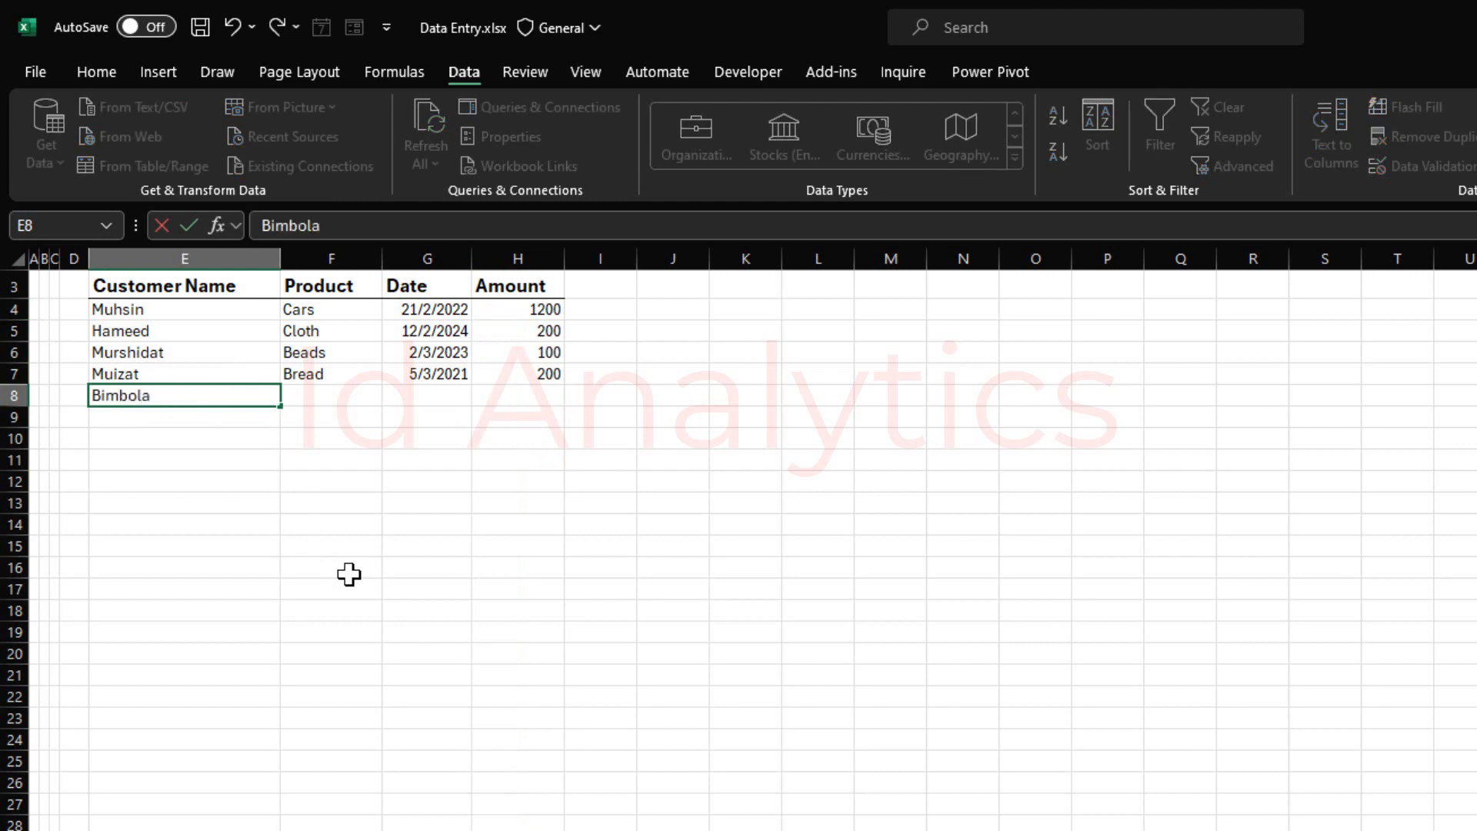
pyautogui.press('tab')
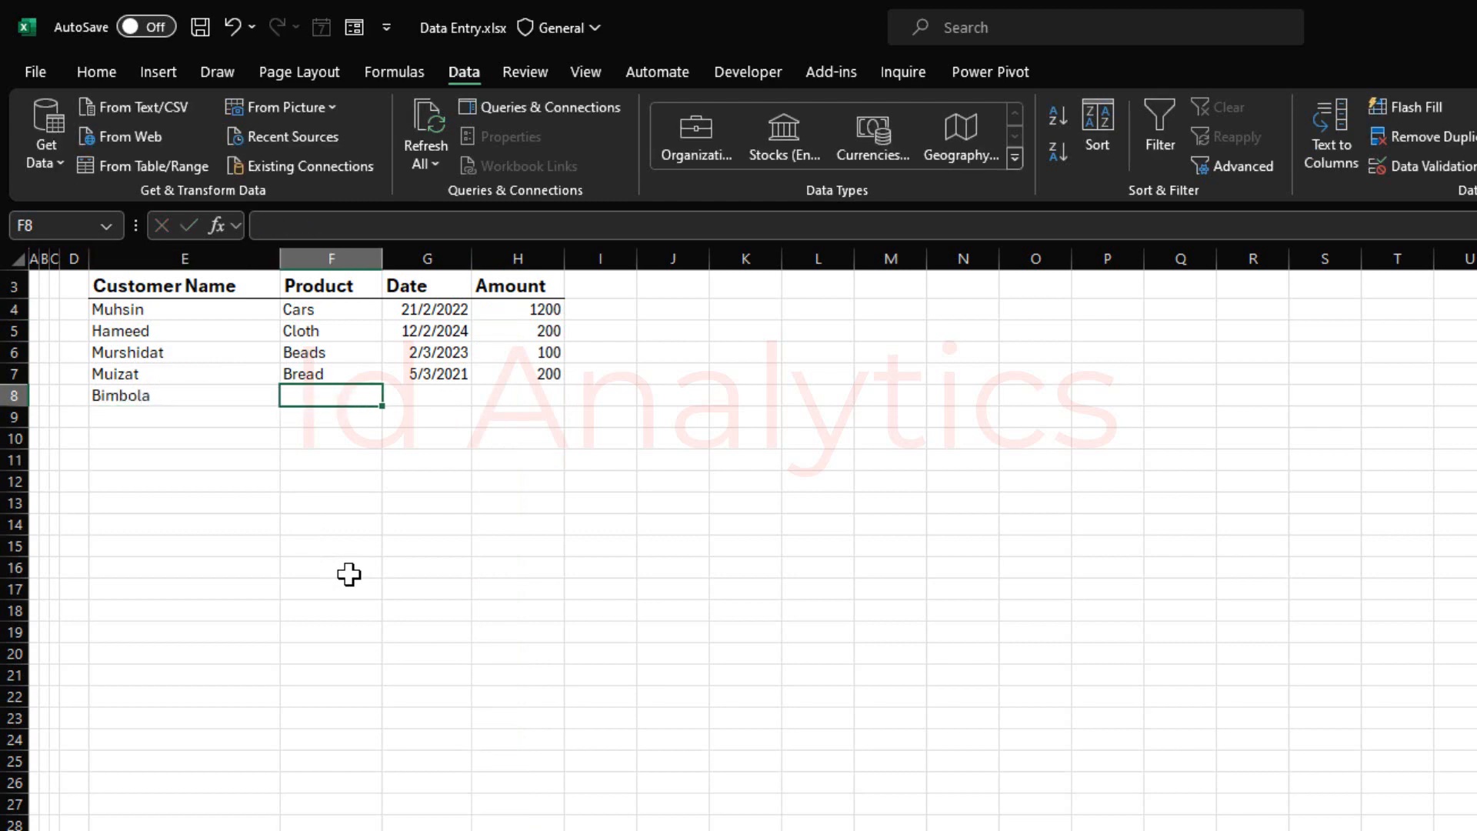
pyautogui.write('Rice')
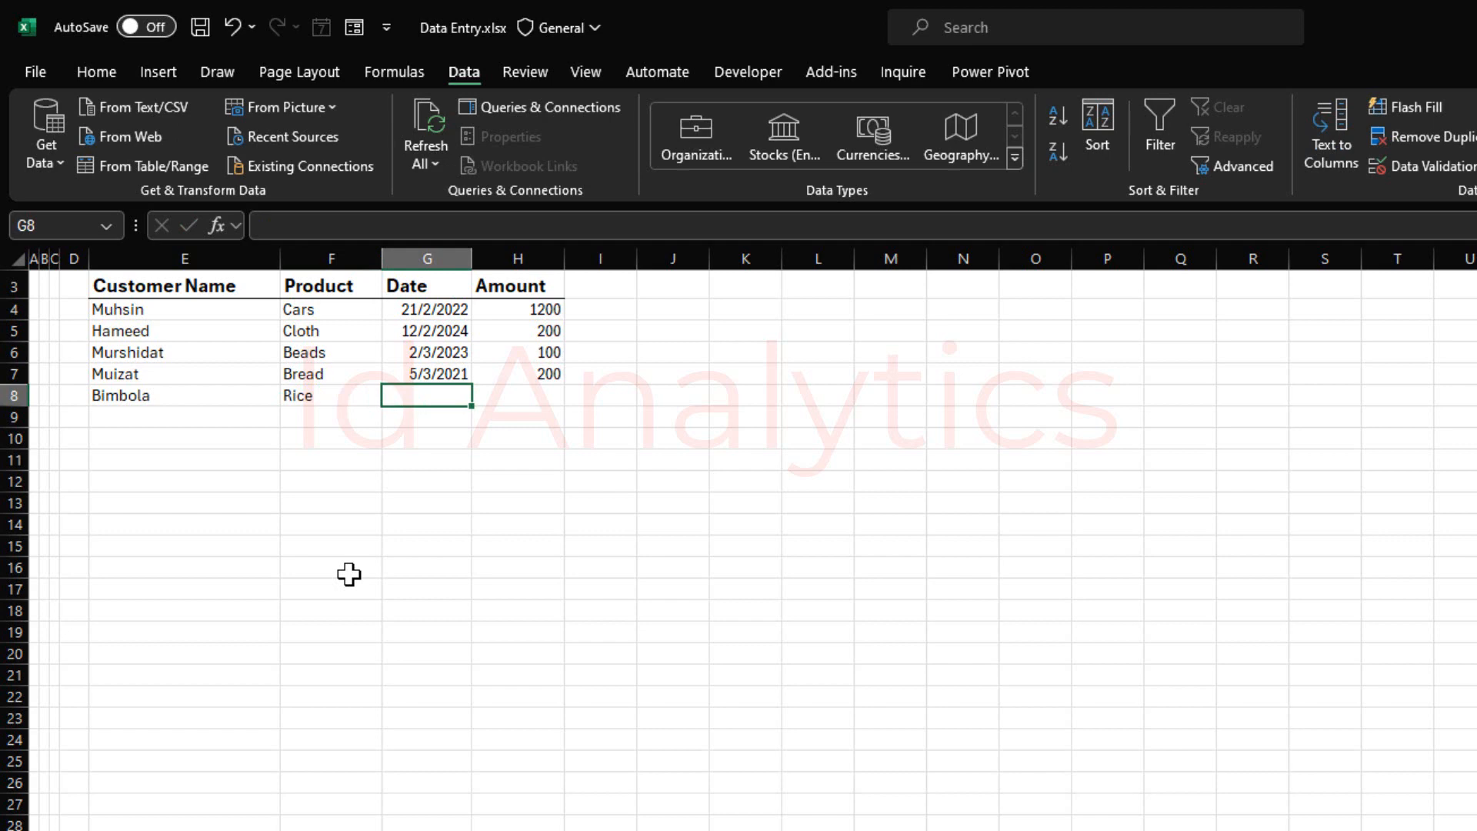
pyautogui.write('1/1/202')
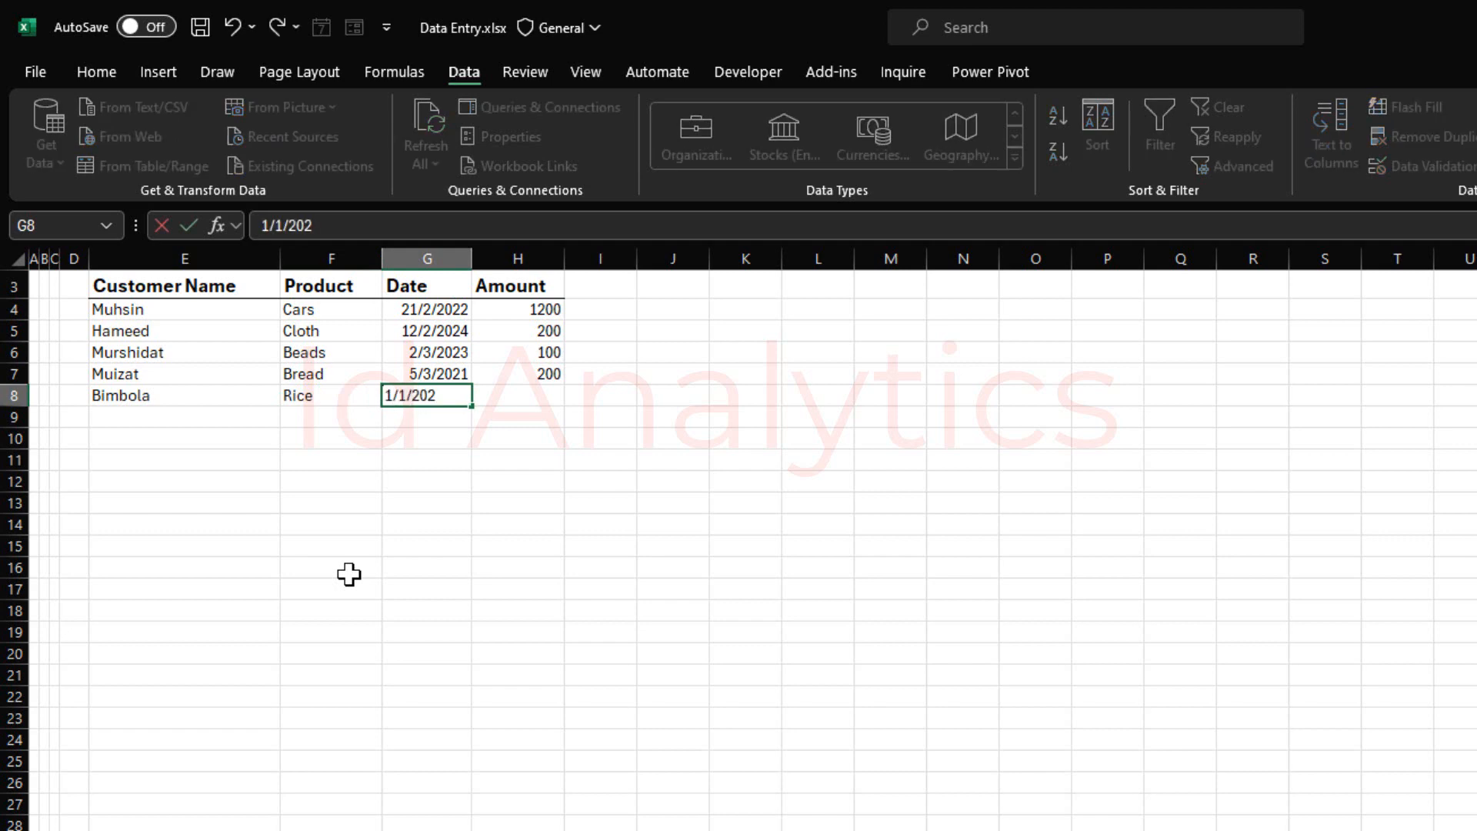
pyautogui.press('tab')
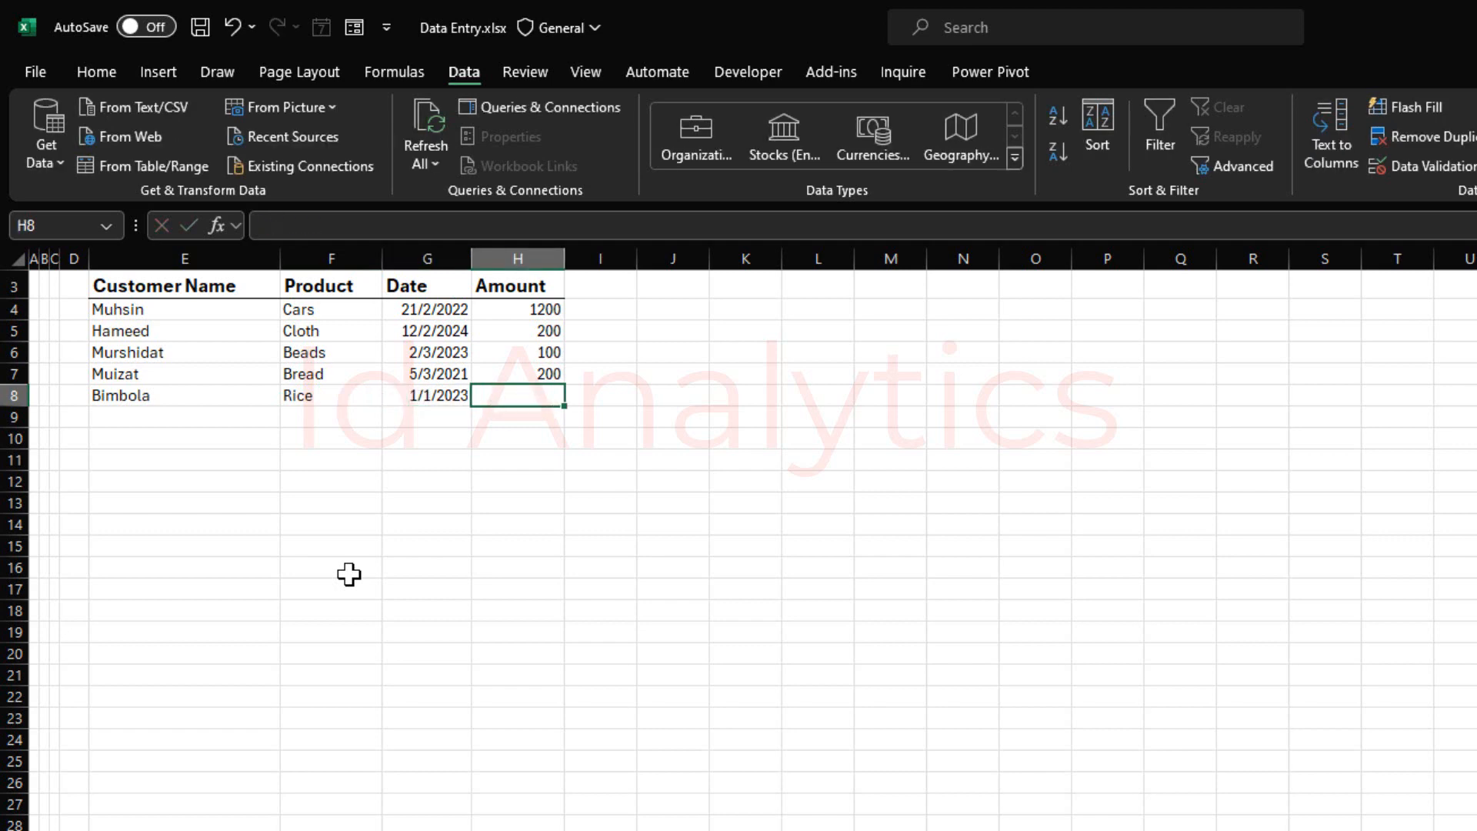
# Try amounts 0 and -100 and dismiss both rejections.
pyautogui.write('0')
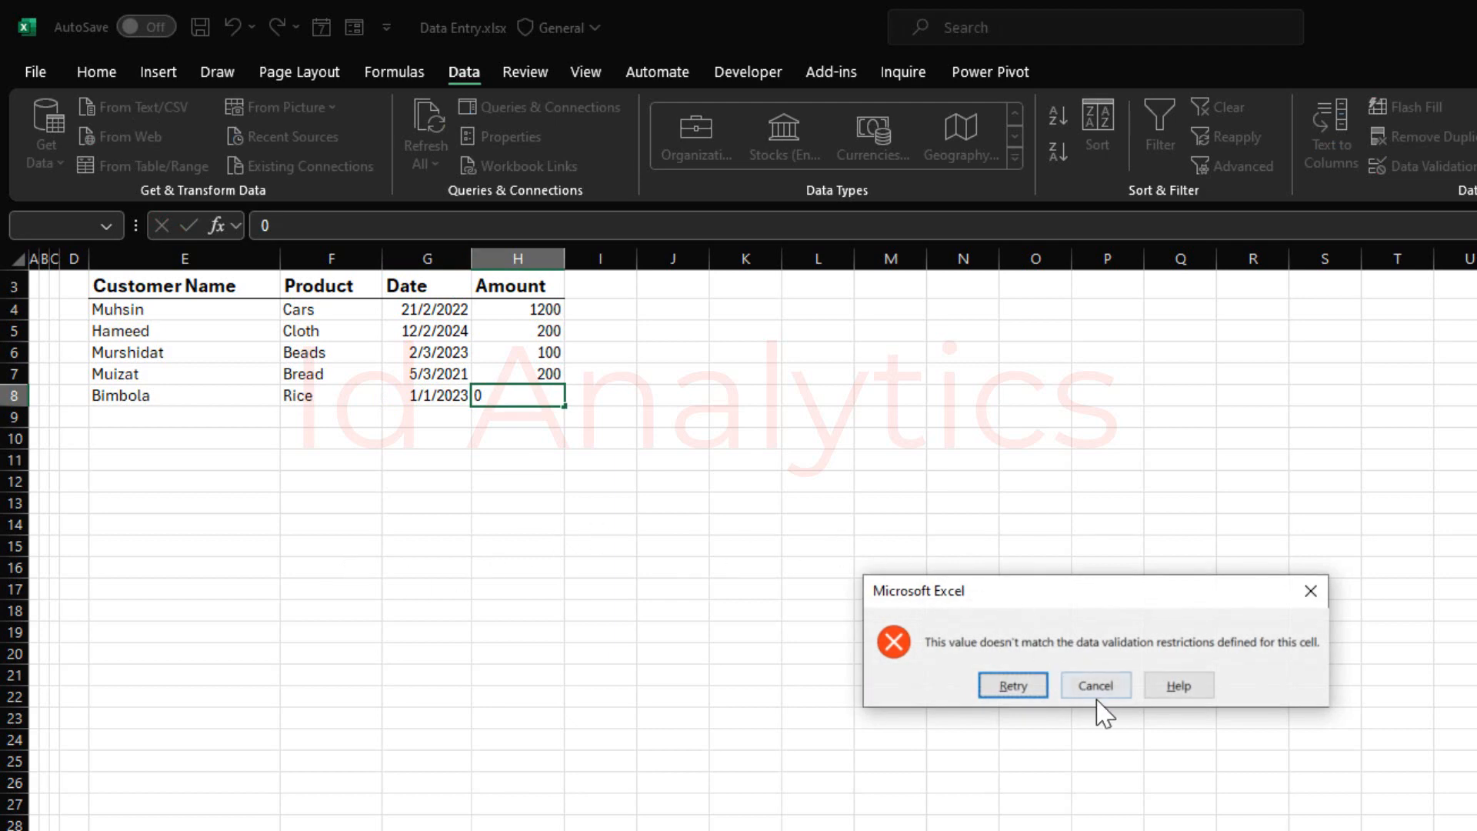
pyautogui.click(1094, 685)
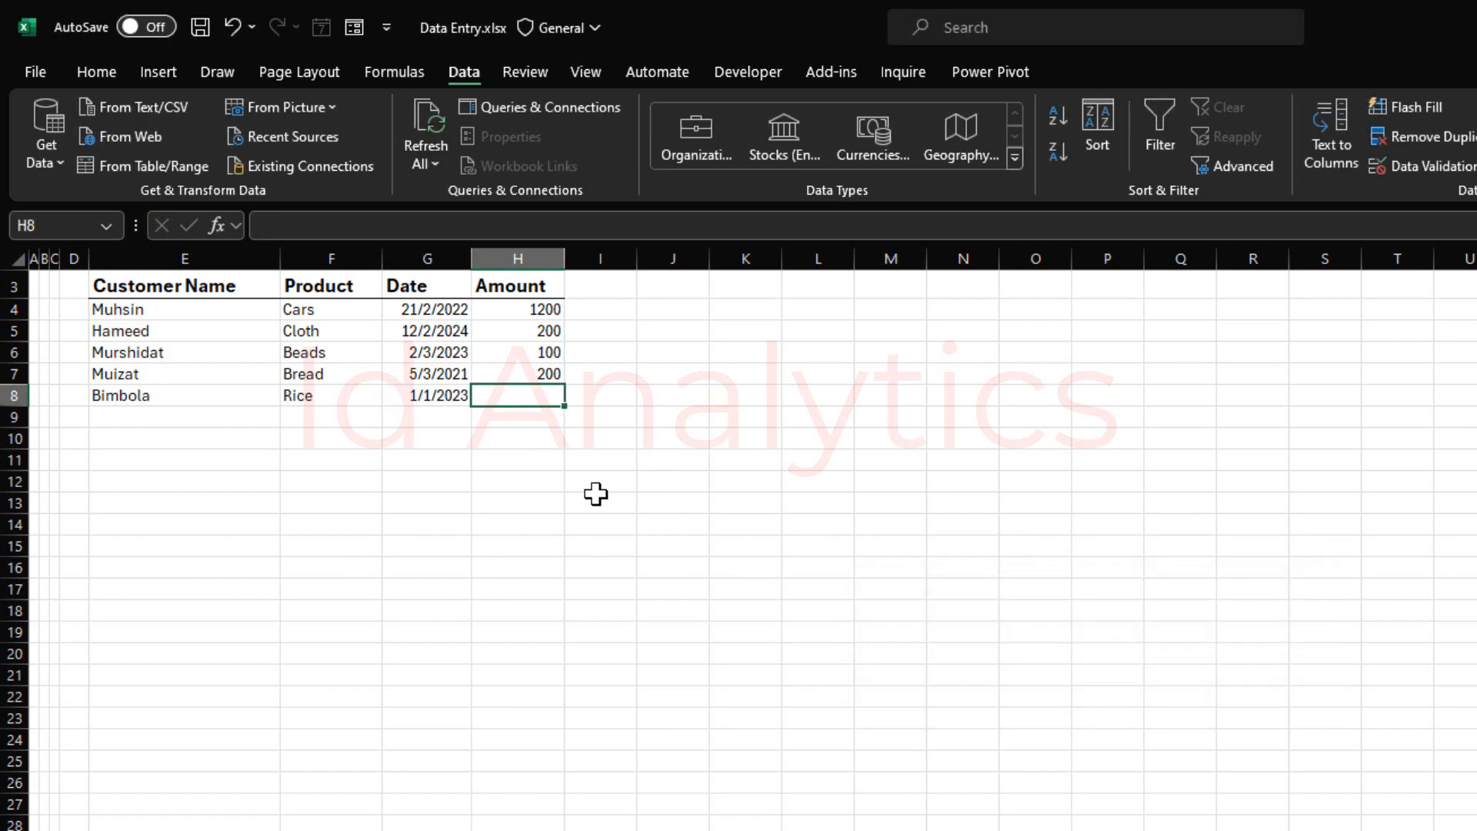
pyautogui.write('-100')
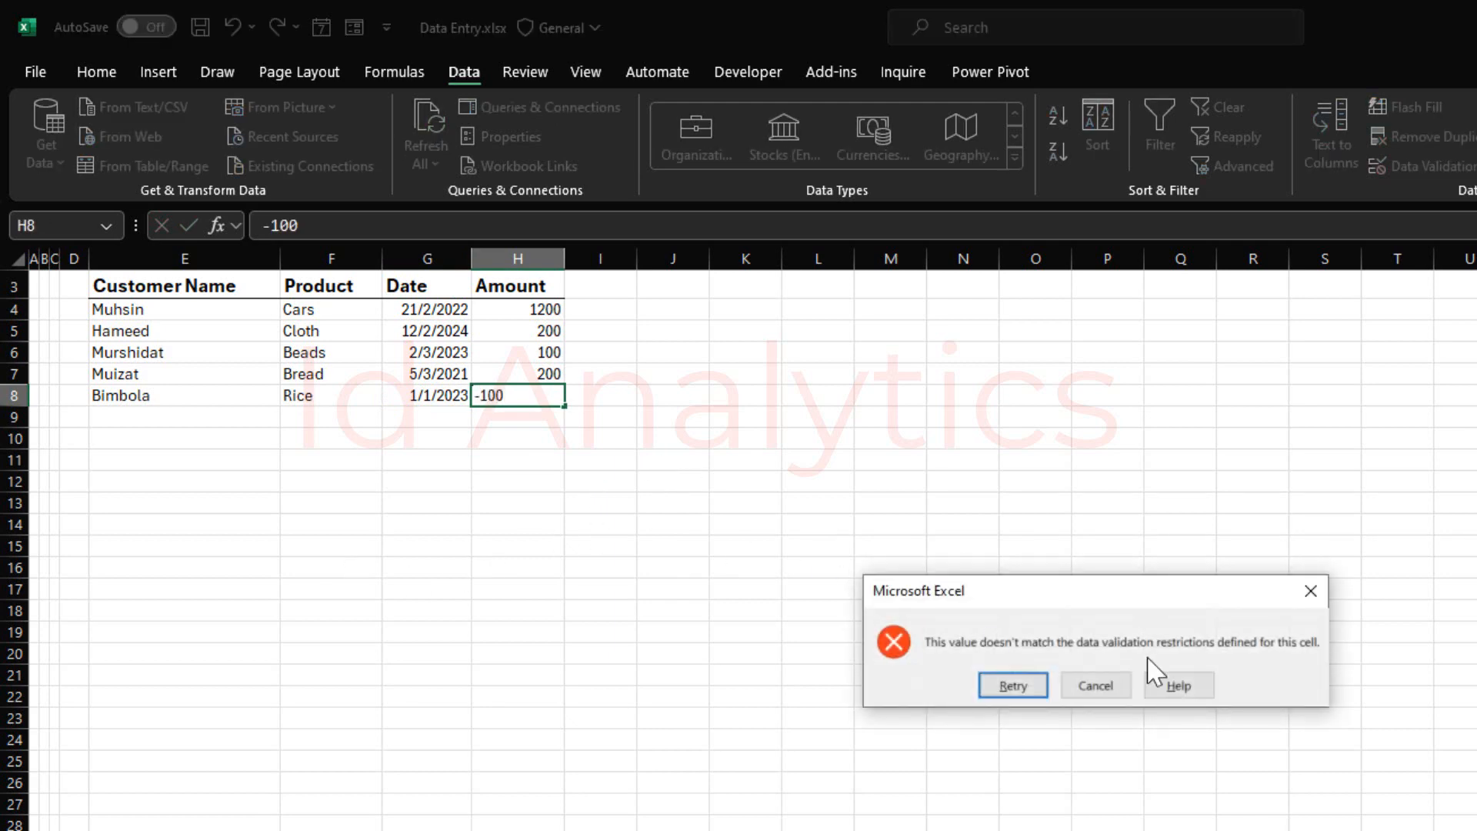
pyautogui.click(1094, 685)
pyautogui.write('1')
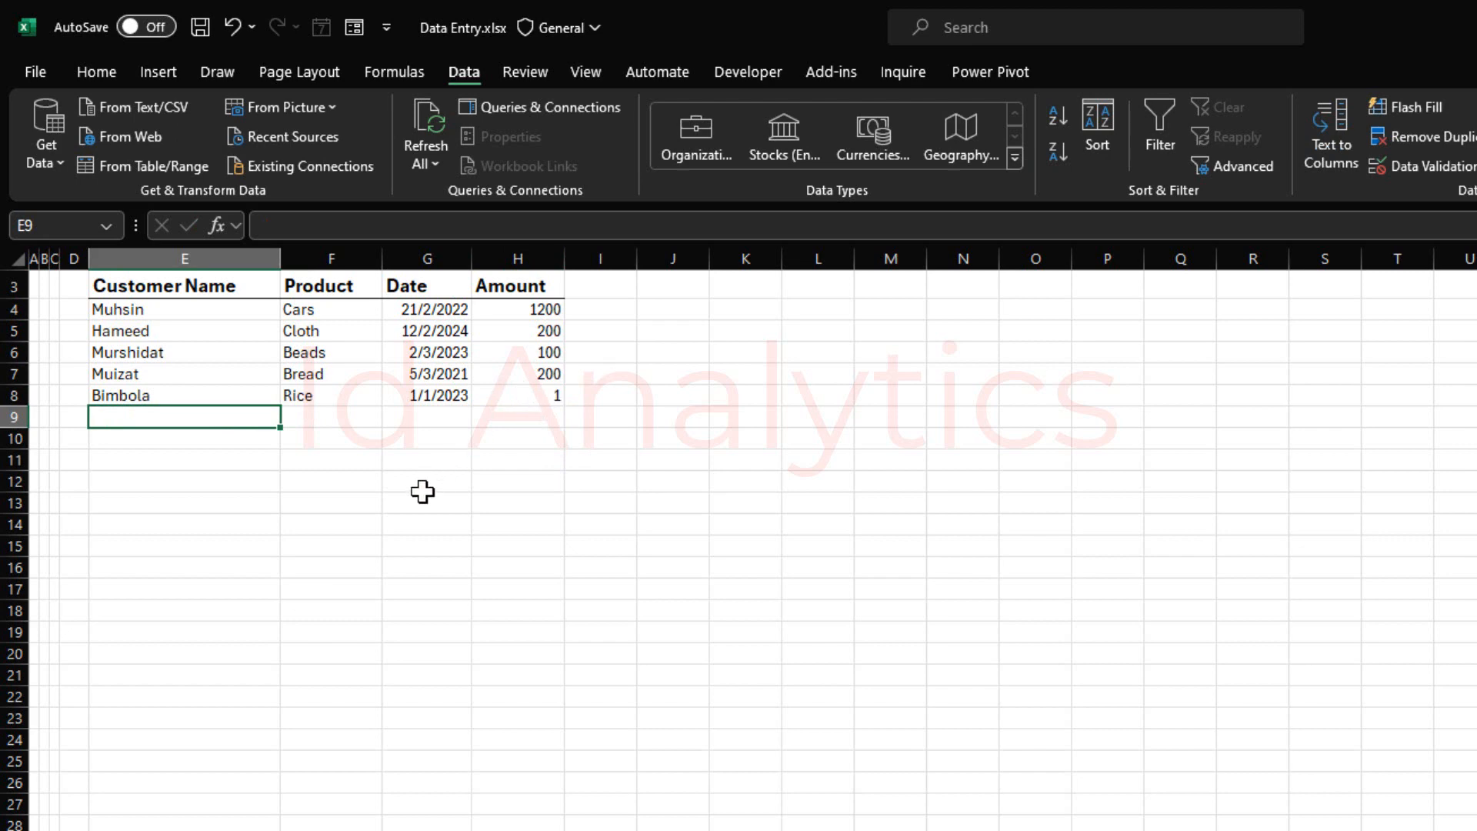
# Select the Date cells from the first entry down to row 20.
pyautogui.click(427, 329)
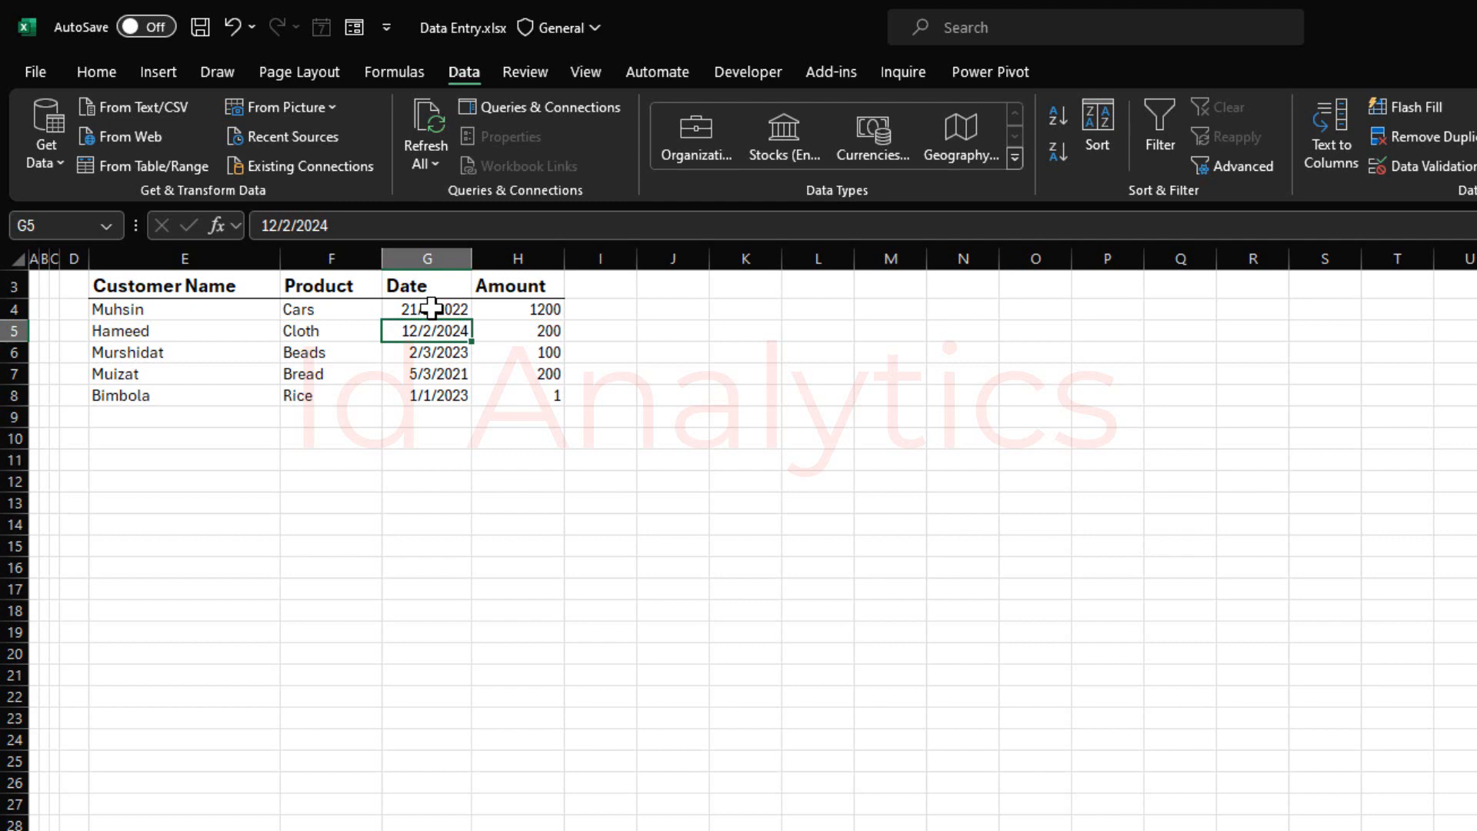
pyautogui.click(426, 308)
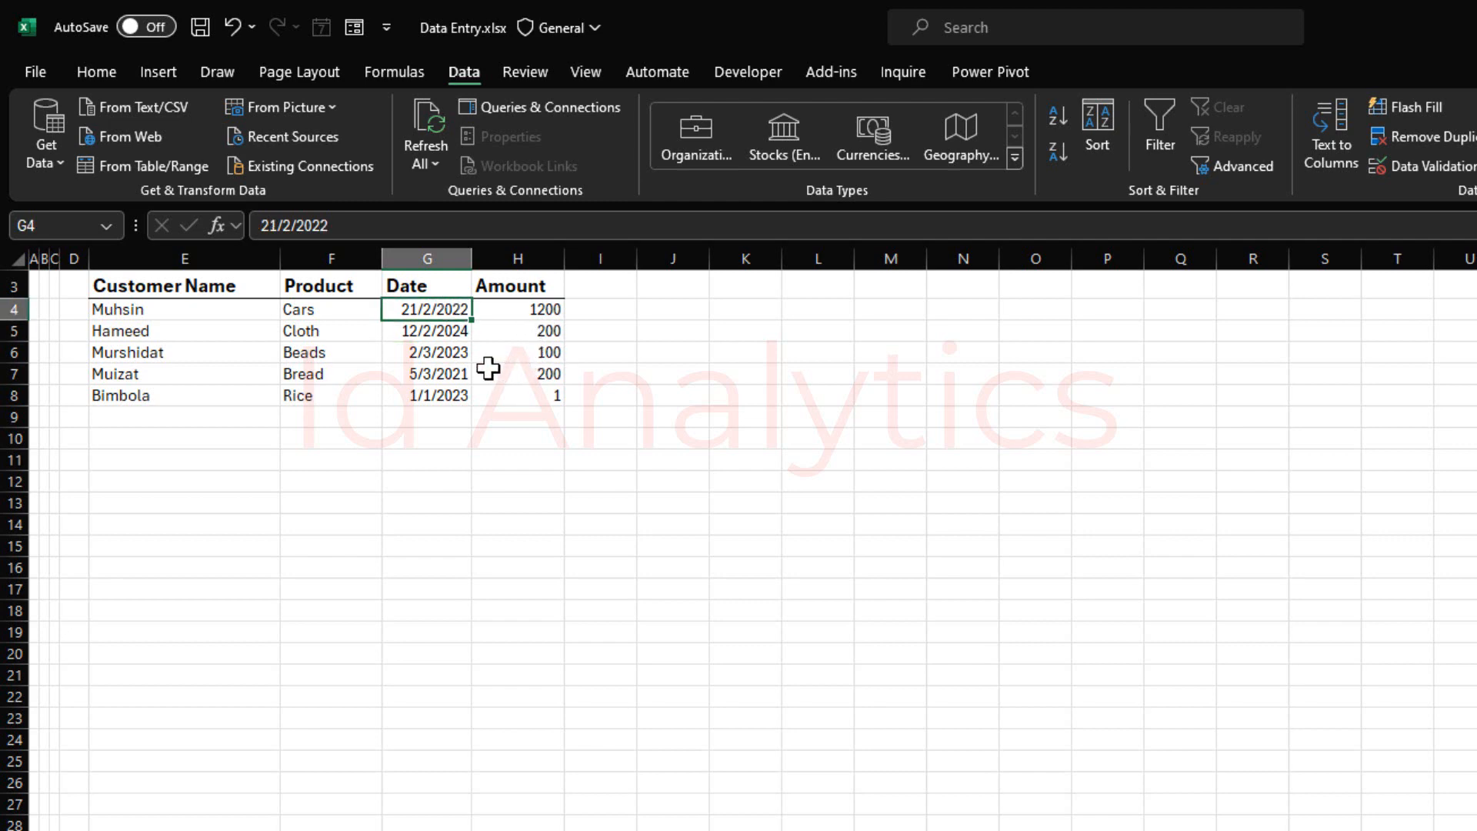
pyautogui.moveTo(448, 360)
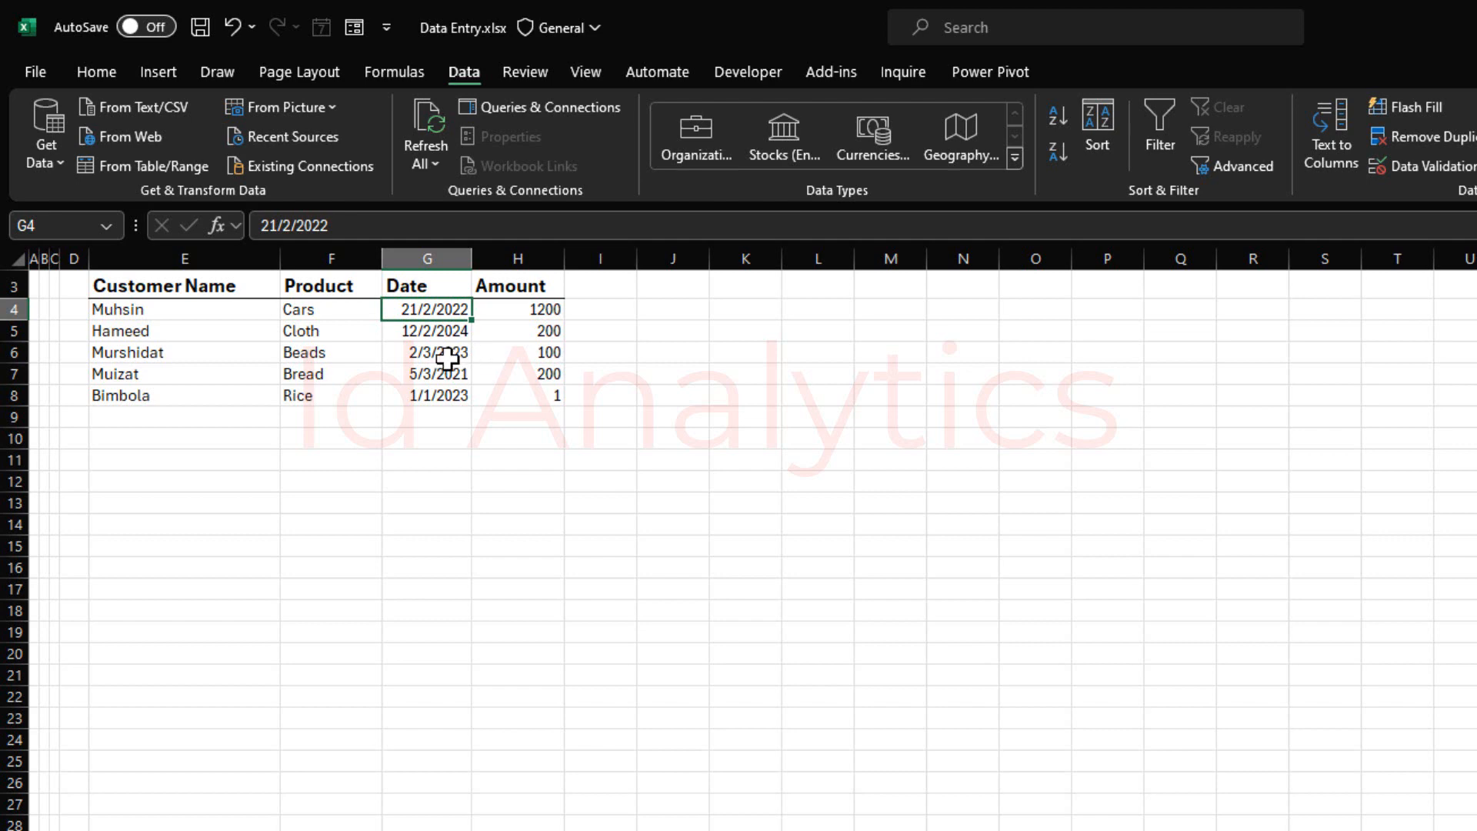
pyautogui.click(426, 373)
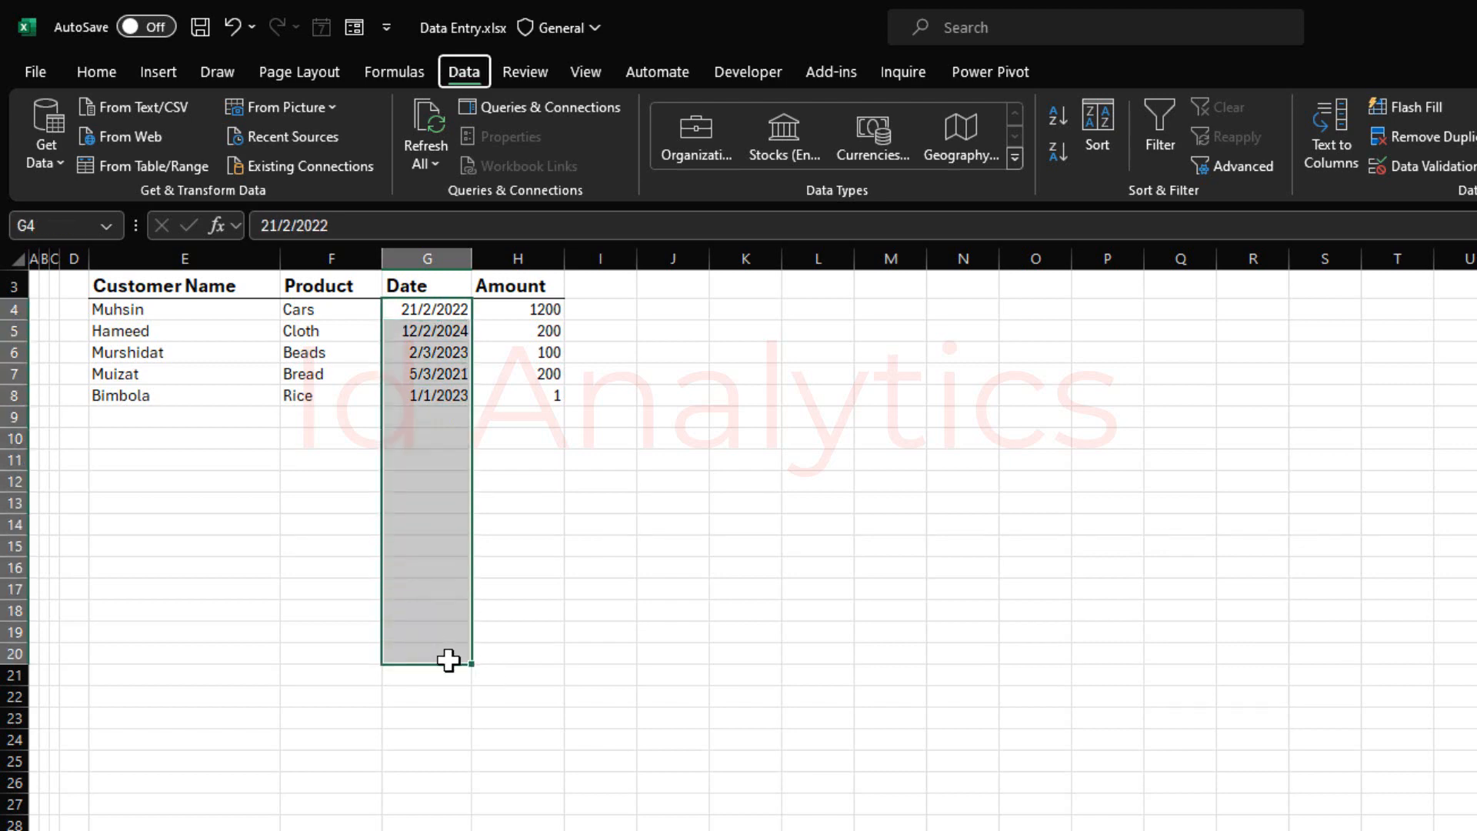
# Set Data Validation to allow only dates with a greater-than comparison.
pyautogui.click(1431, 166)
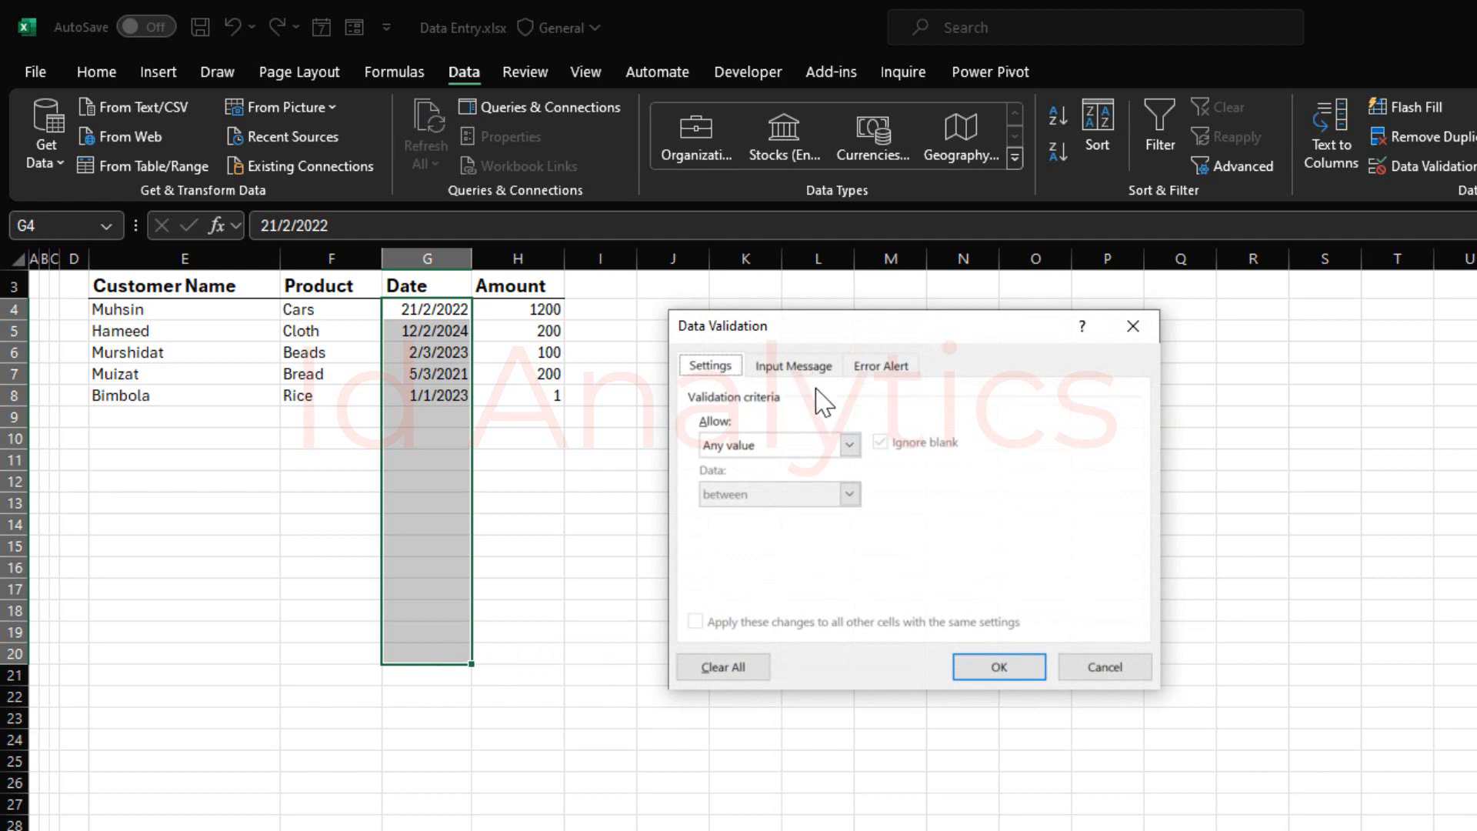
pyautogui.click(846, 443)
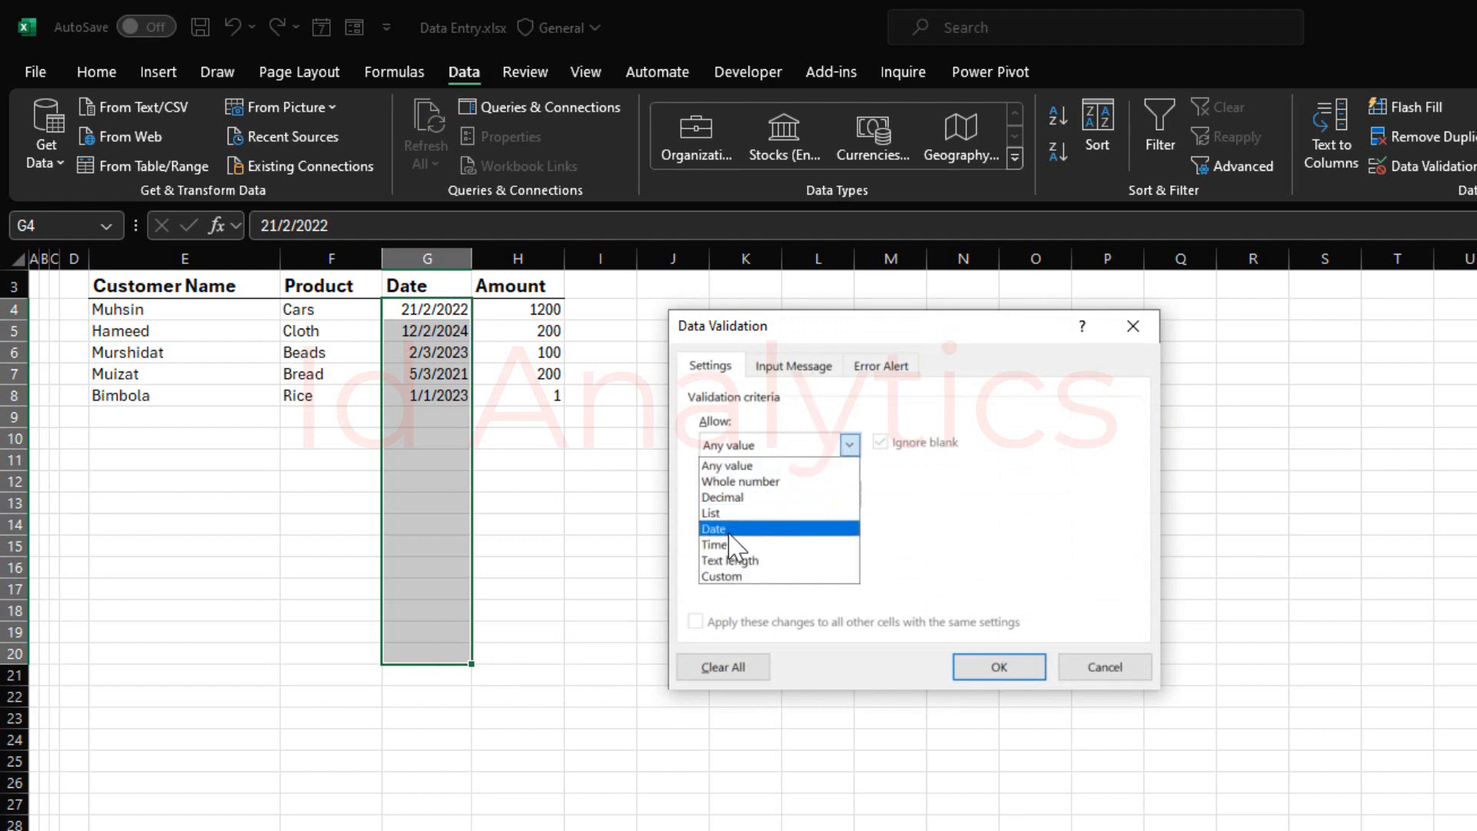
pyautogui.click(712, 528)
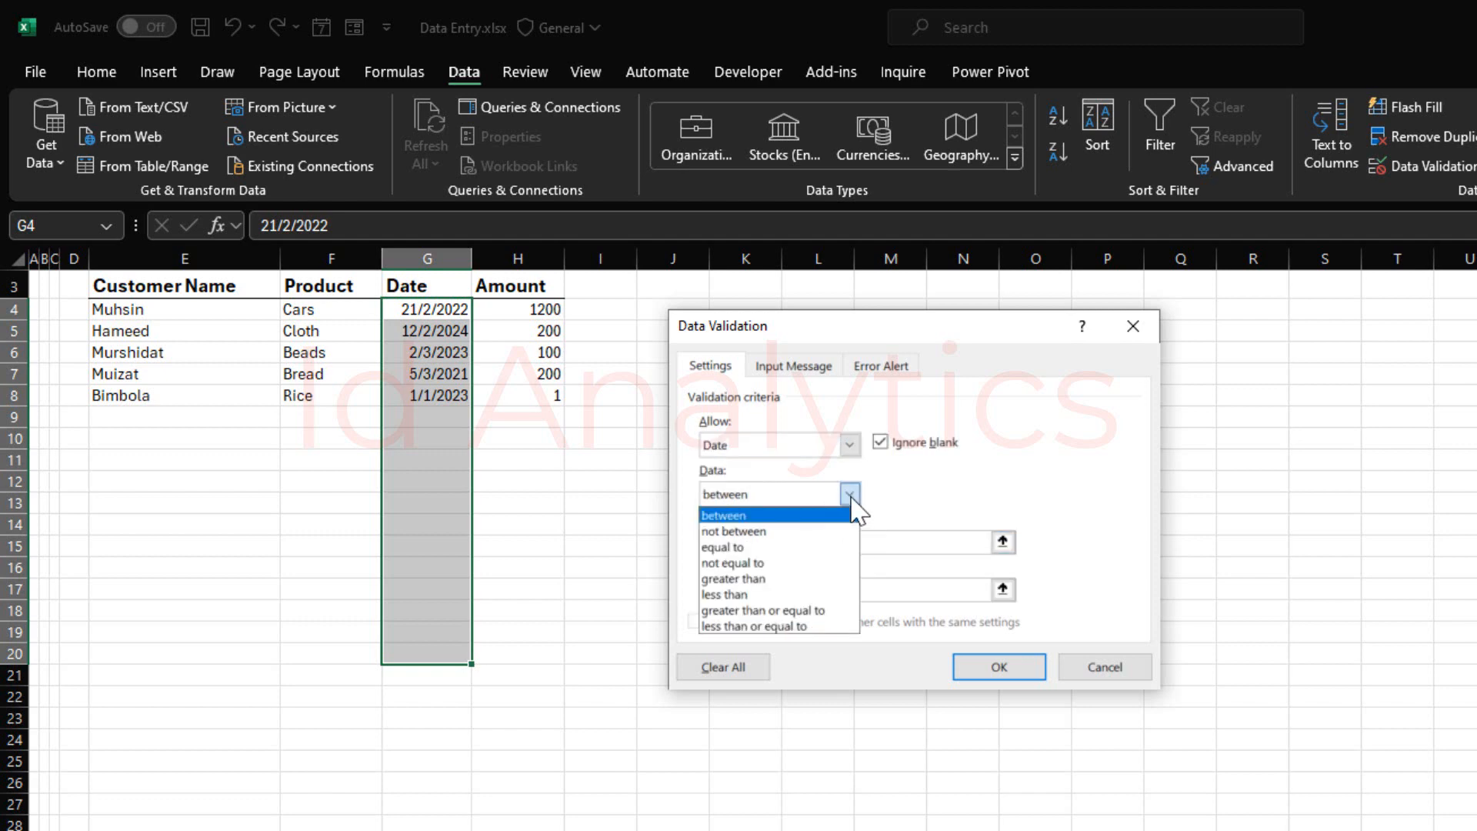
pyautogui.click(734, 579)
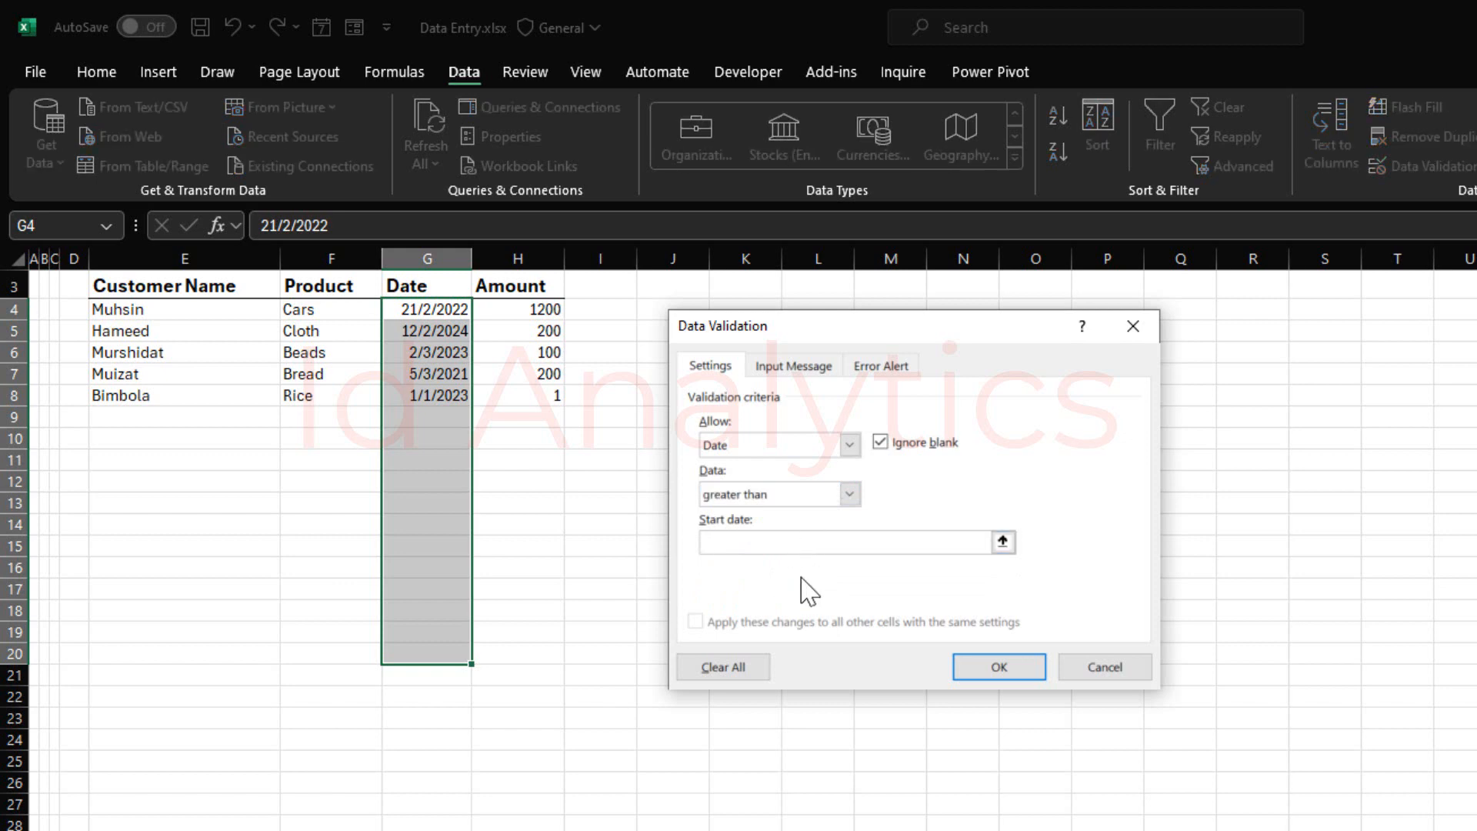
pyautogui.click(843, 541)
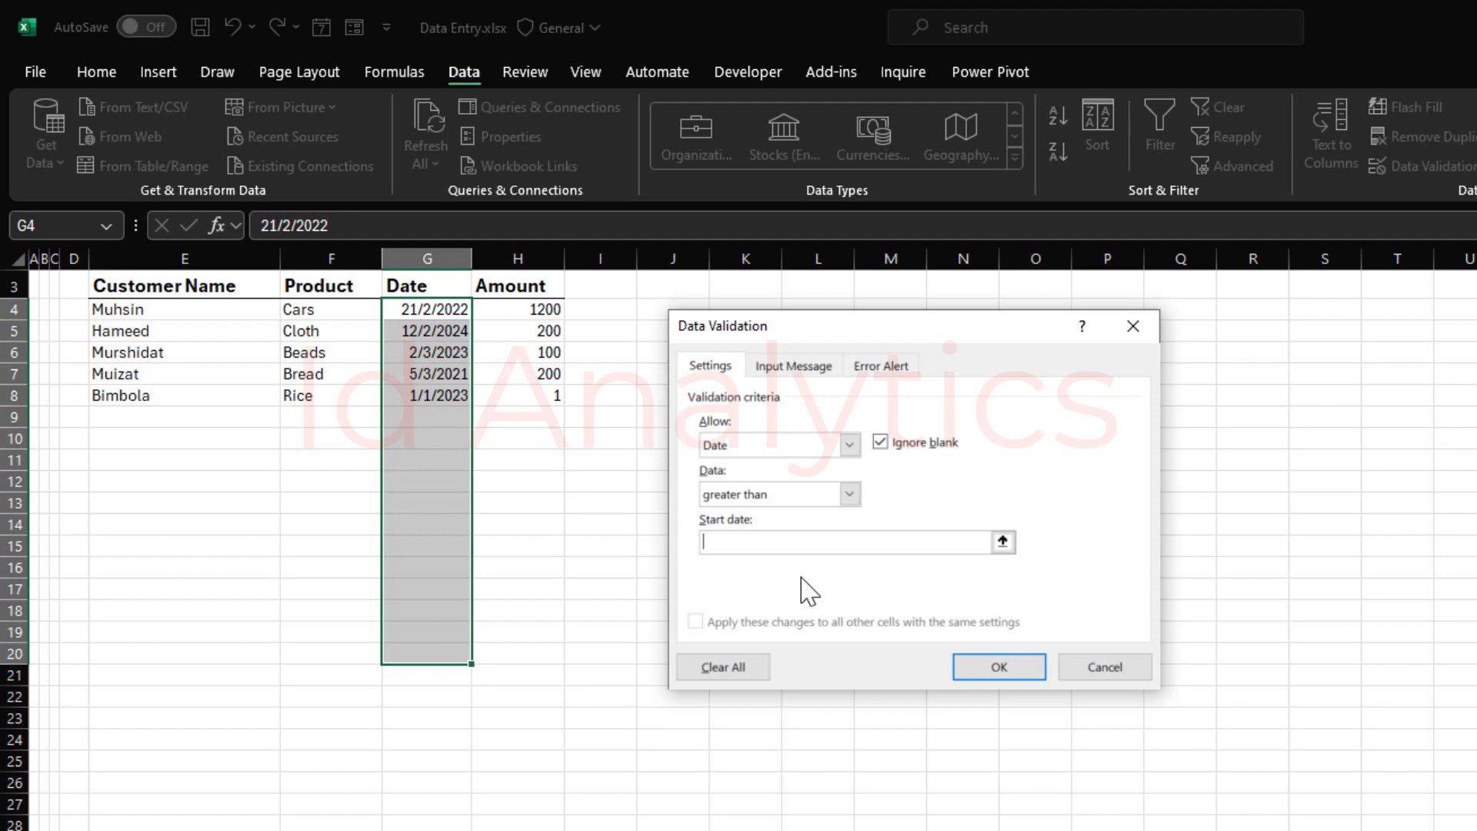
# Settle on greater than or equal to 1/1/2024 and apply the date rule.
pyautogui.click(846, 493)
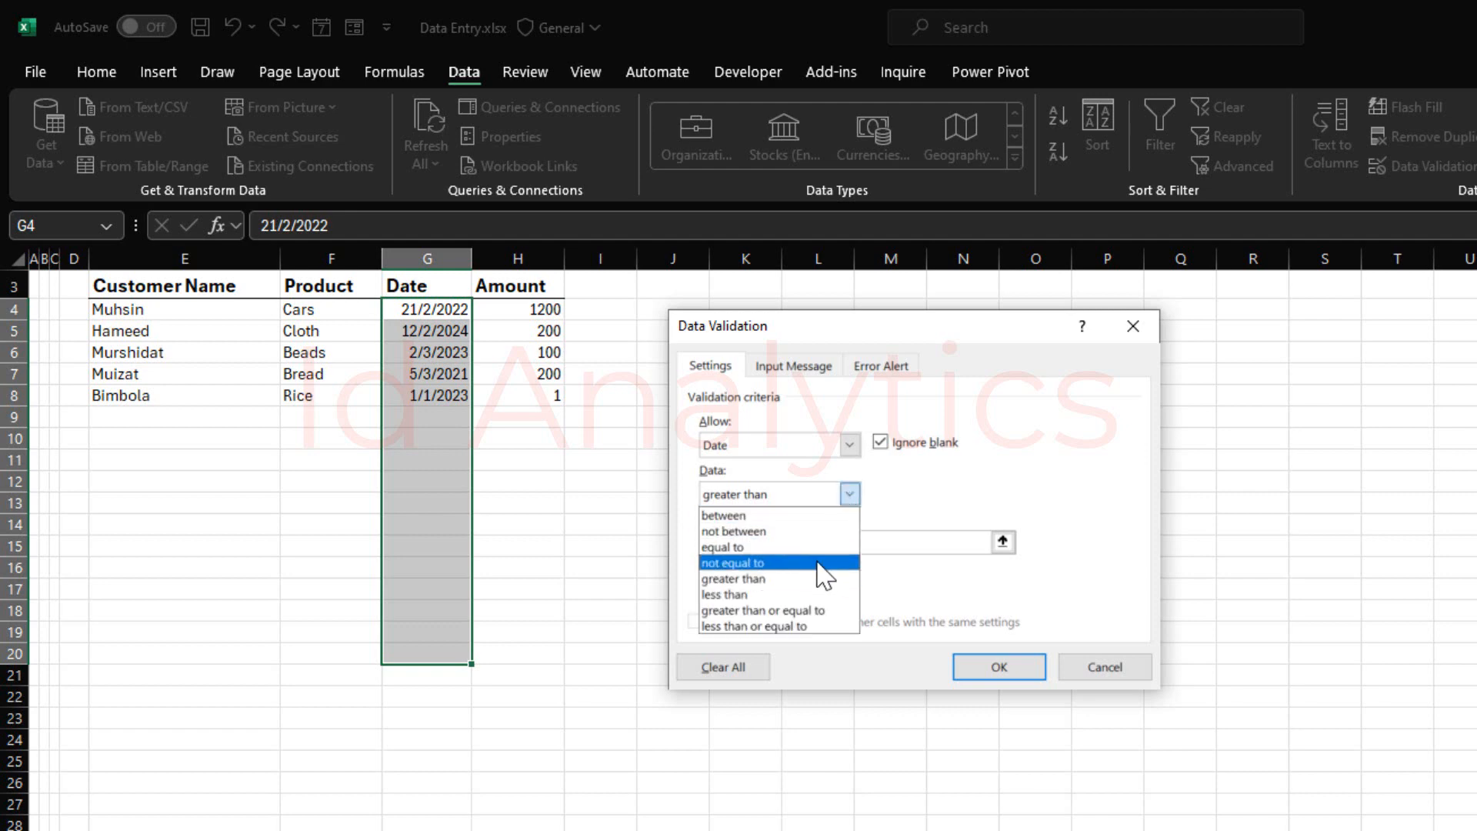
pyautogui.click(762, 609)
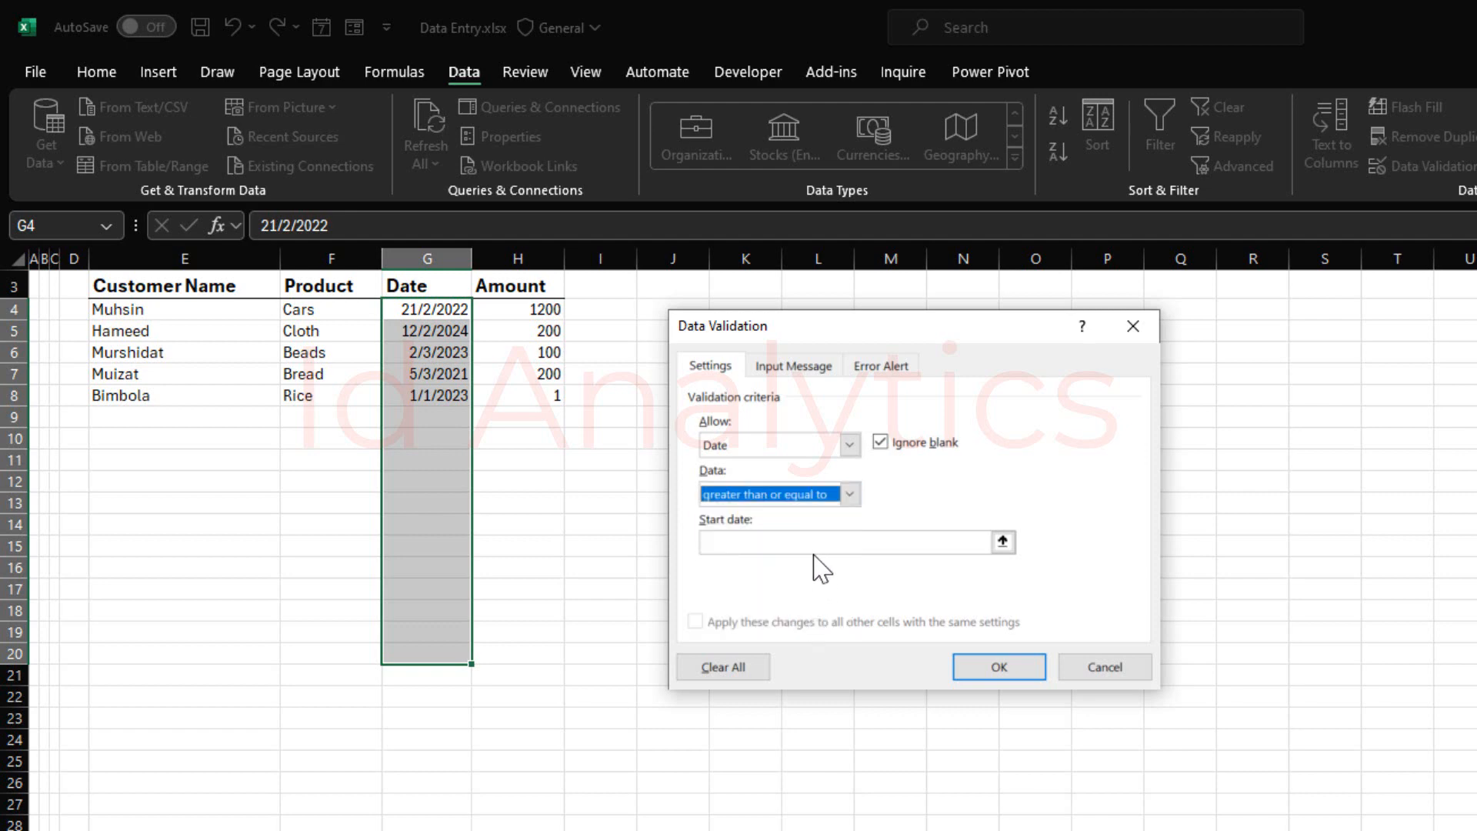
pyautogui.write('1/1/2024')
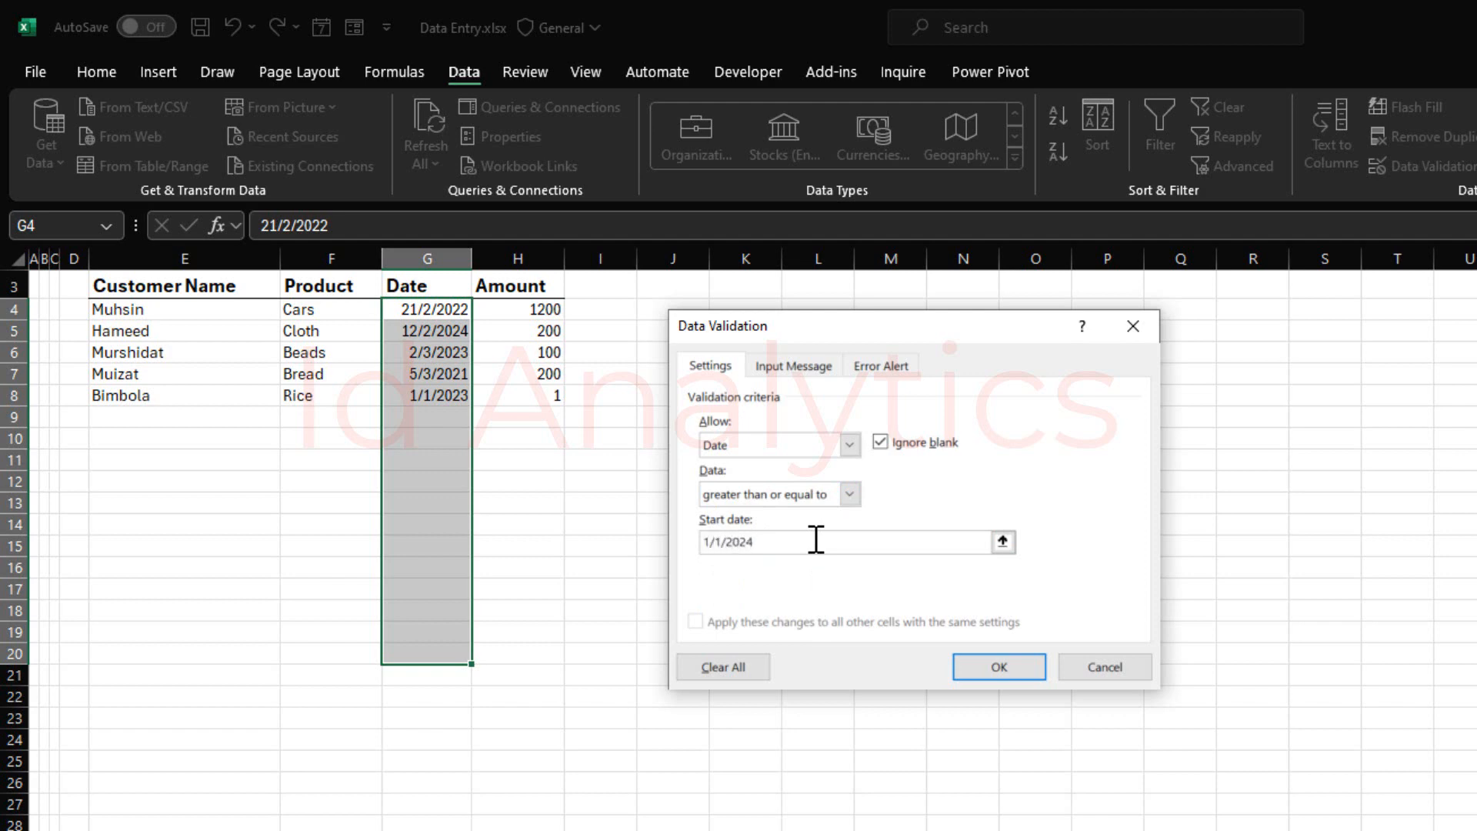
pyautogui.moveTo(847, 517)
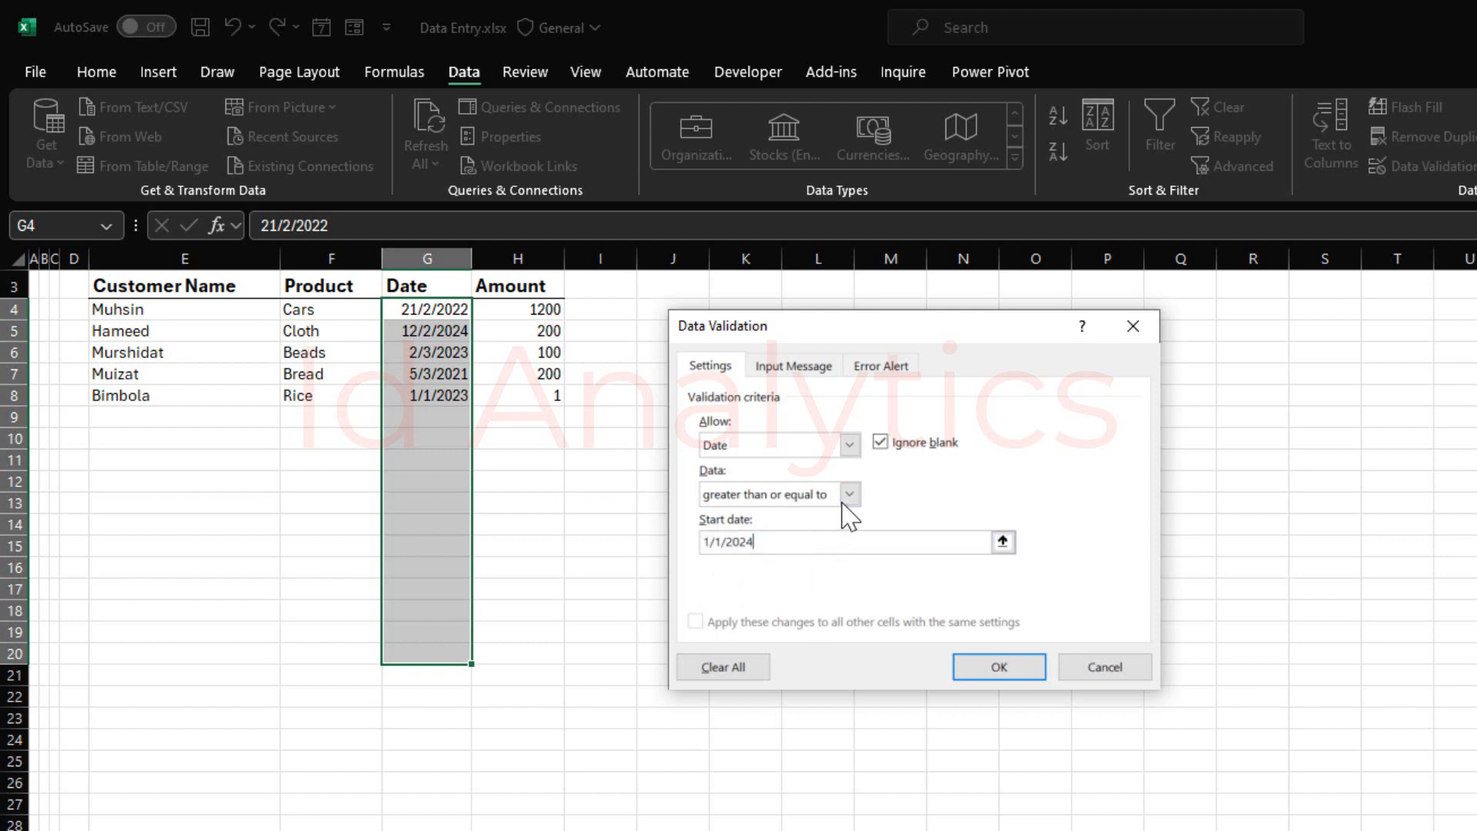
pyautogui.click(736, 492)
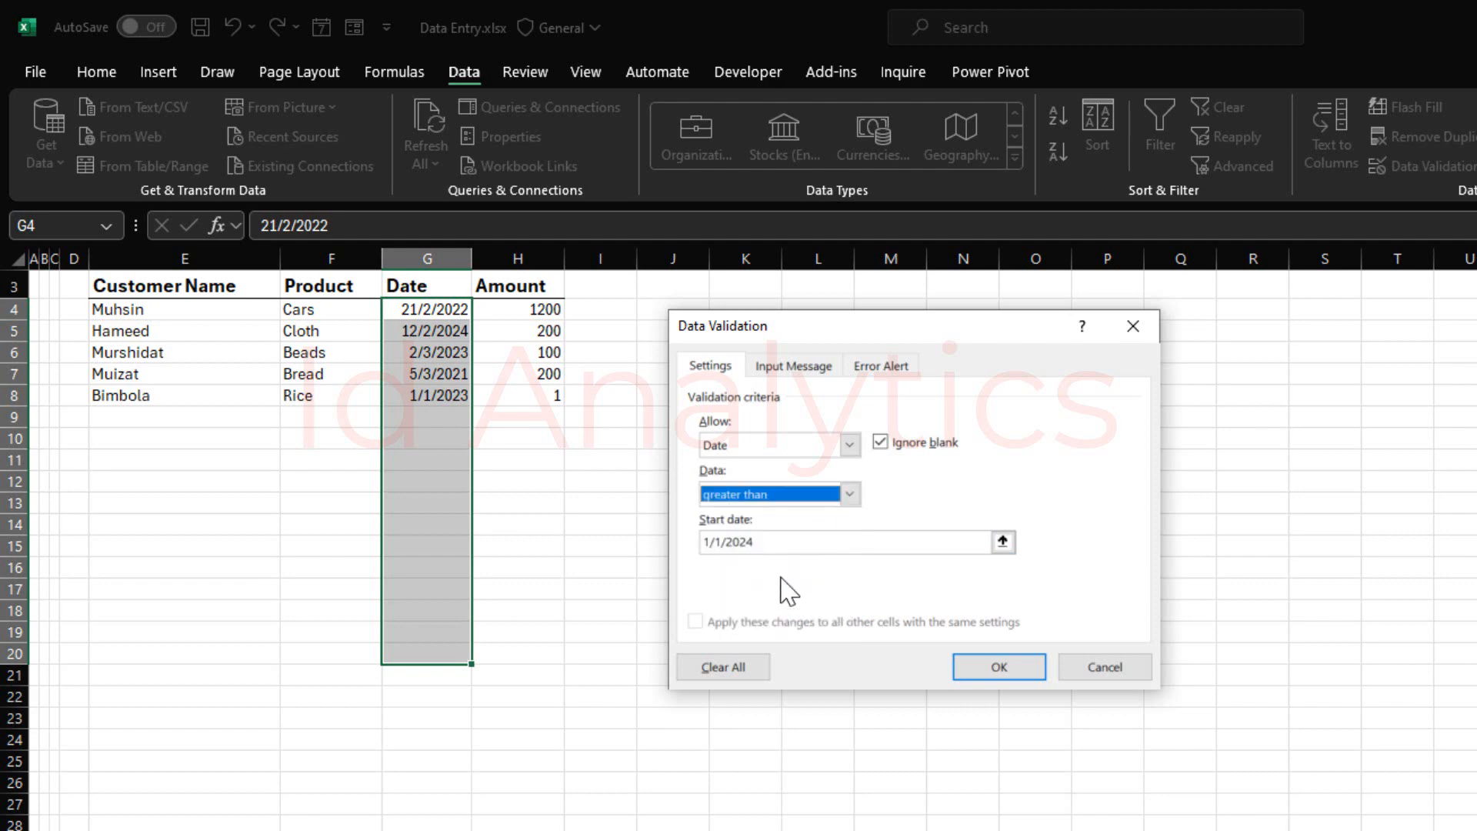
pyautogui.moveTo(758, 584)
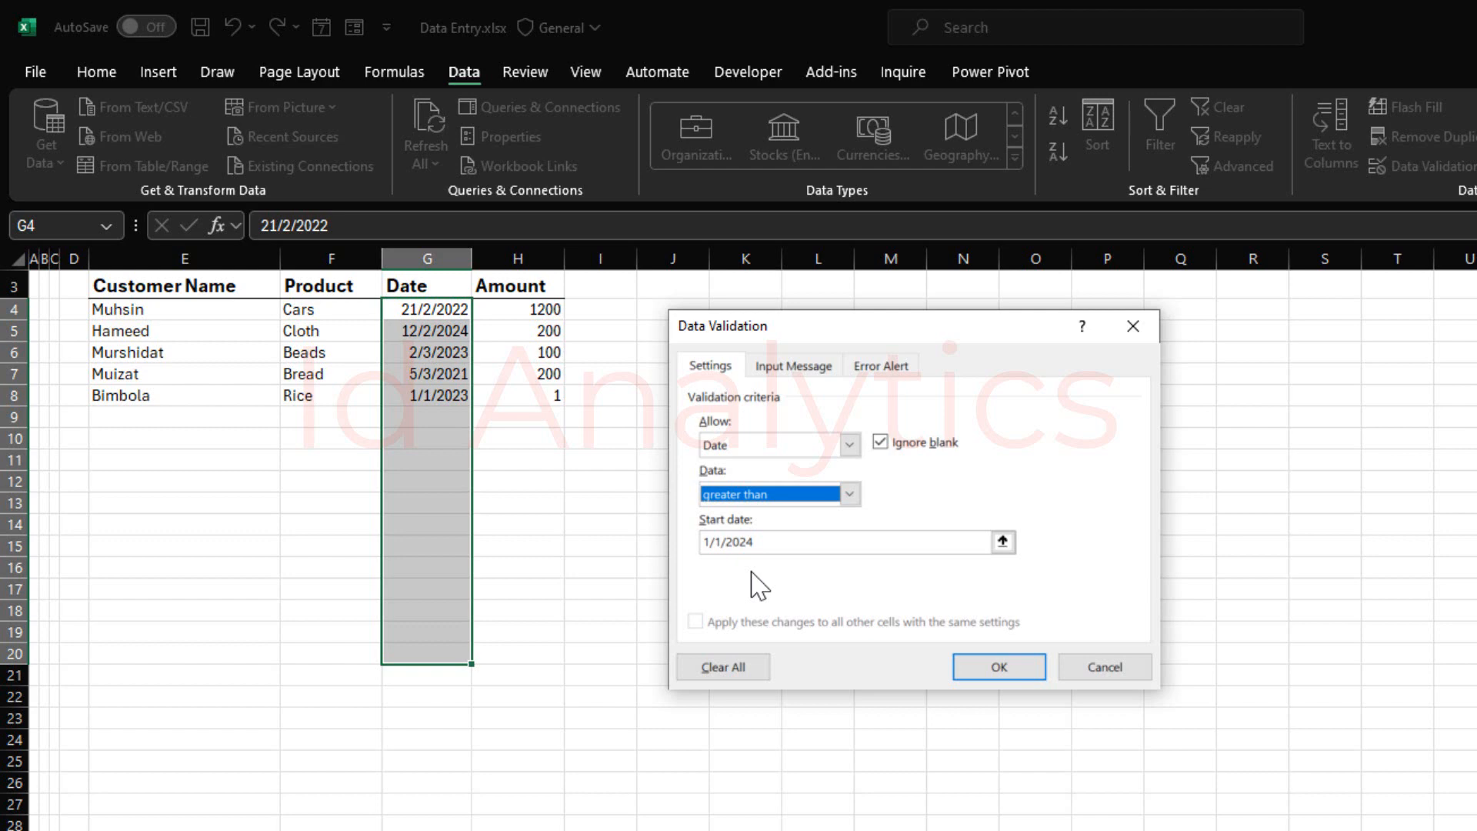
pyautogui.click(846, 493)
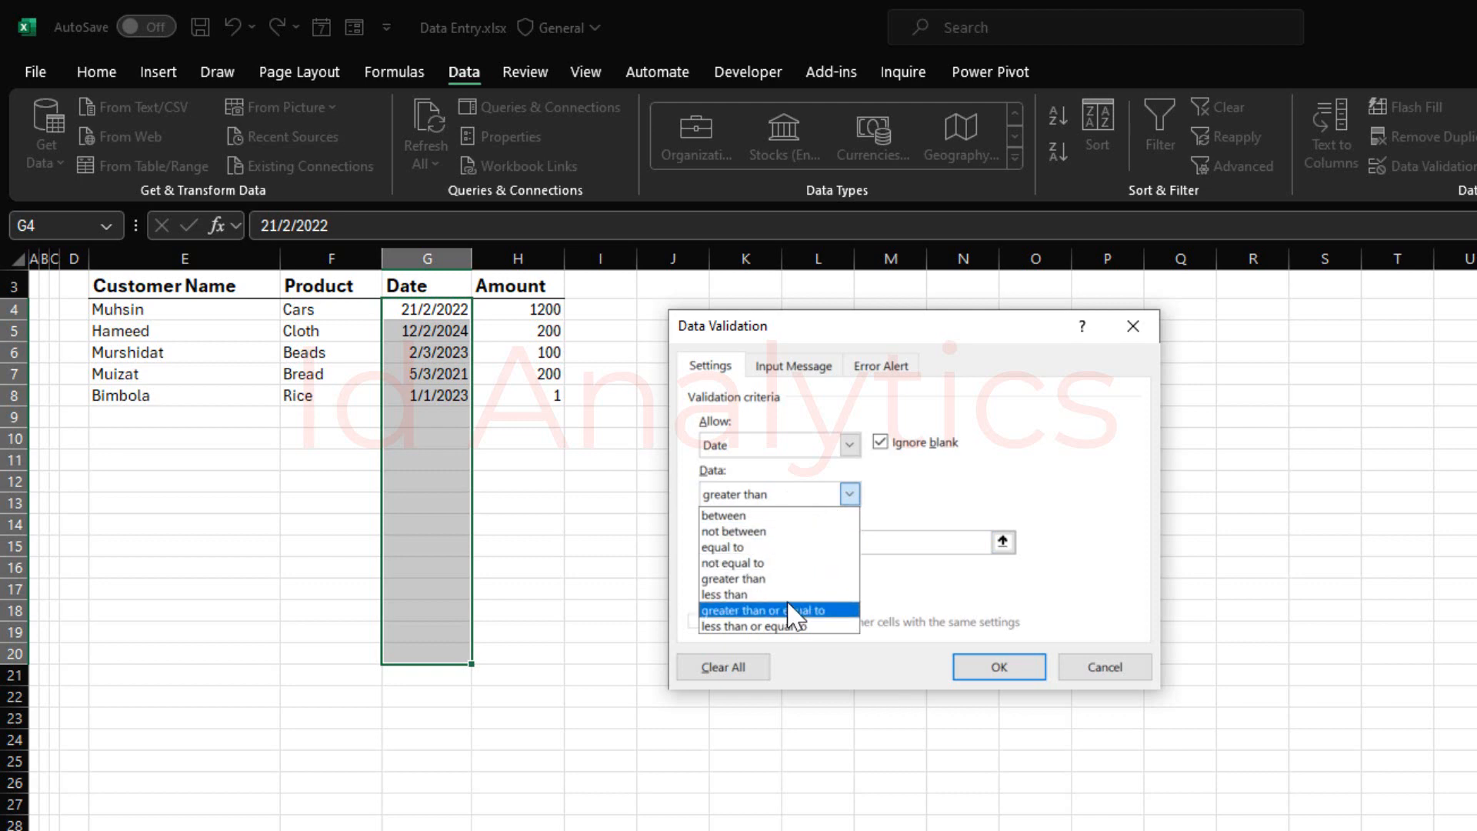
pyautogui.click(765, 611)
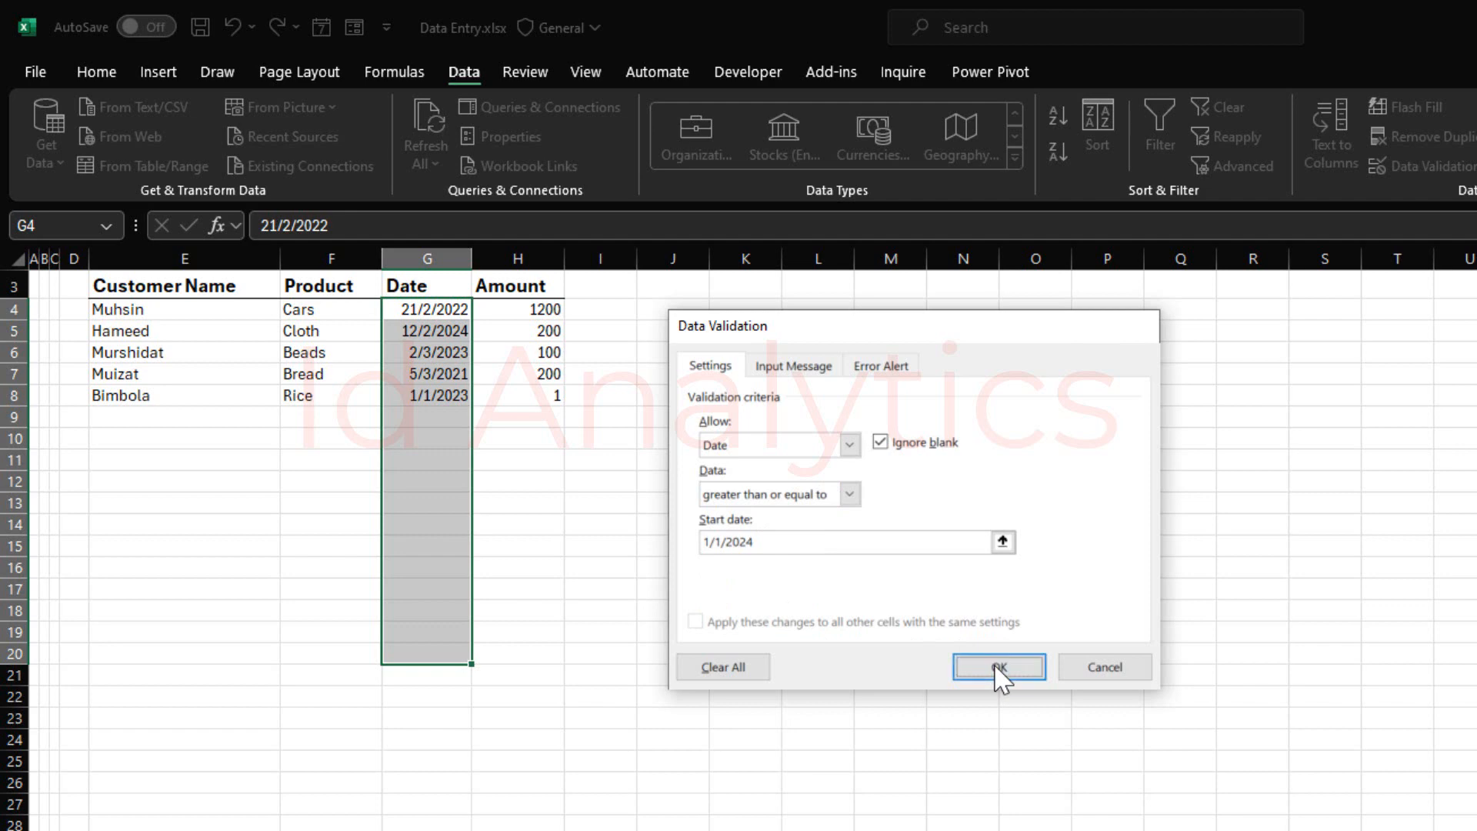
pyautogui.click(997, 666)
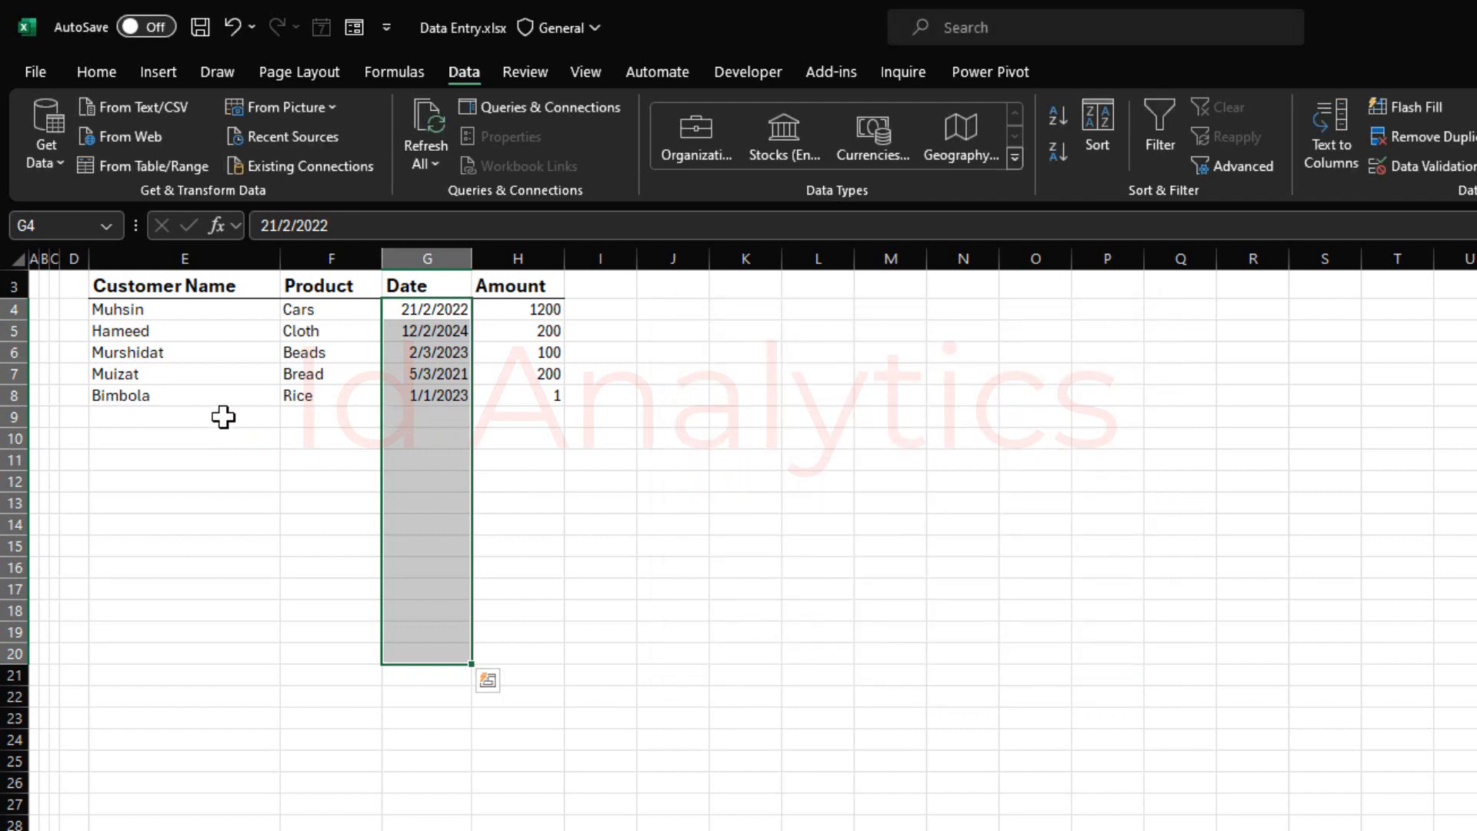
pyautogui.write('Idow')
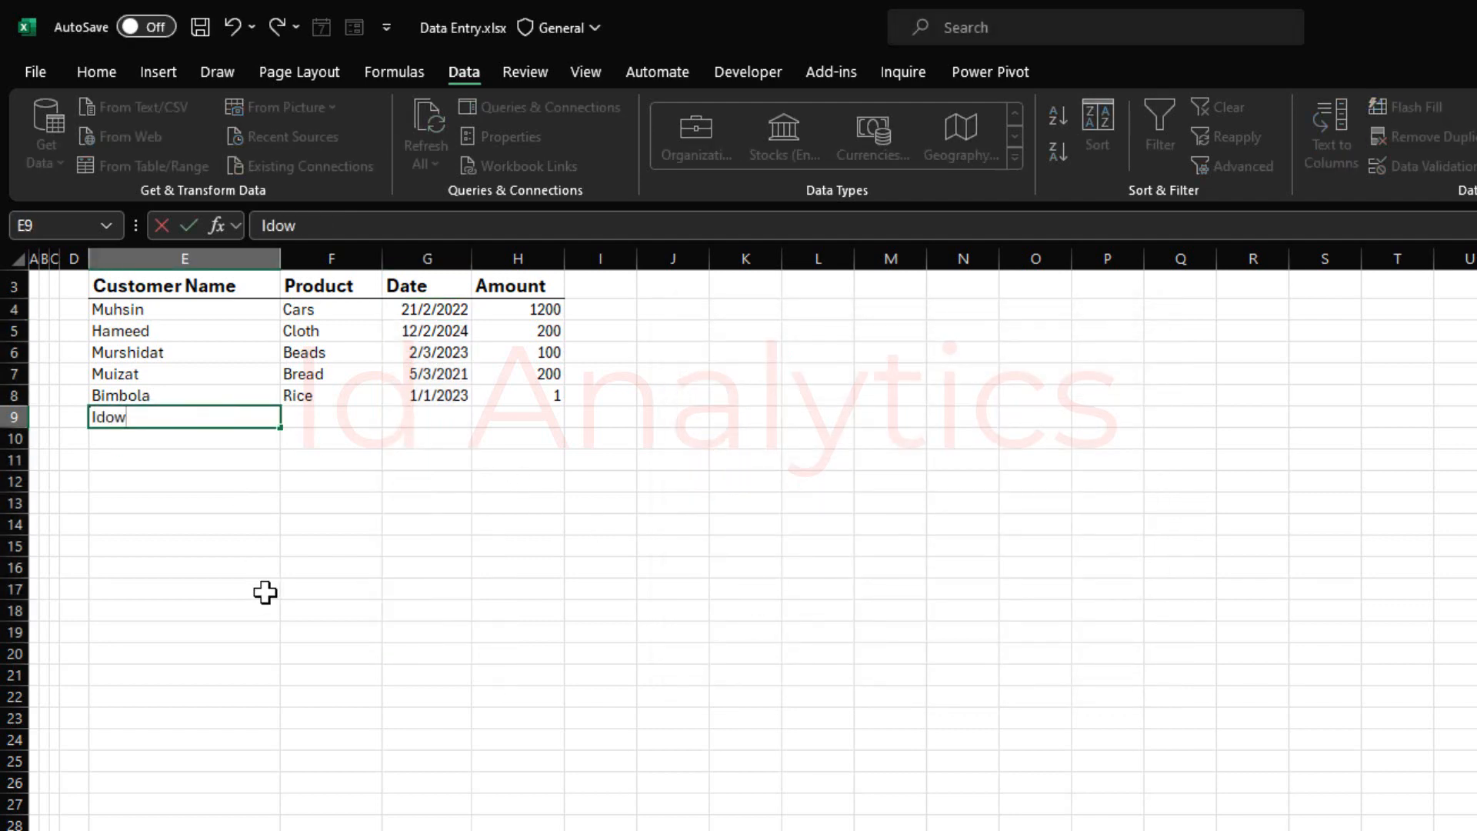
pyautogui.press('Tab')
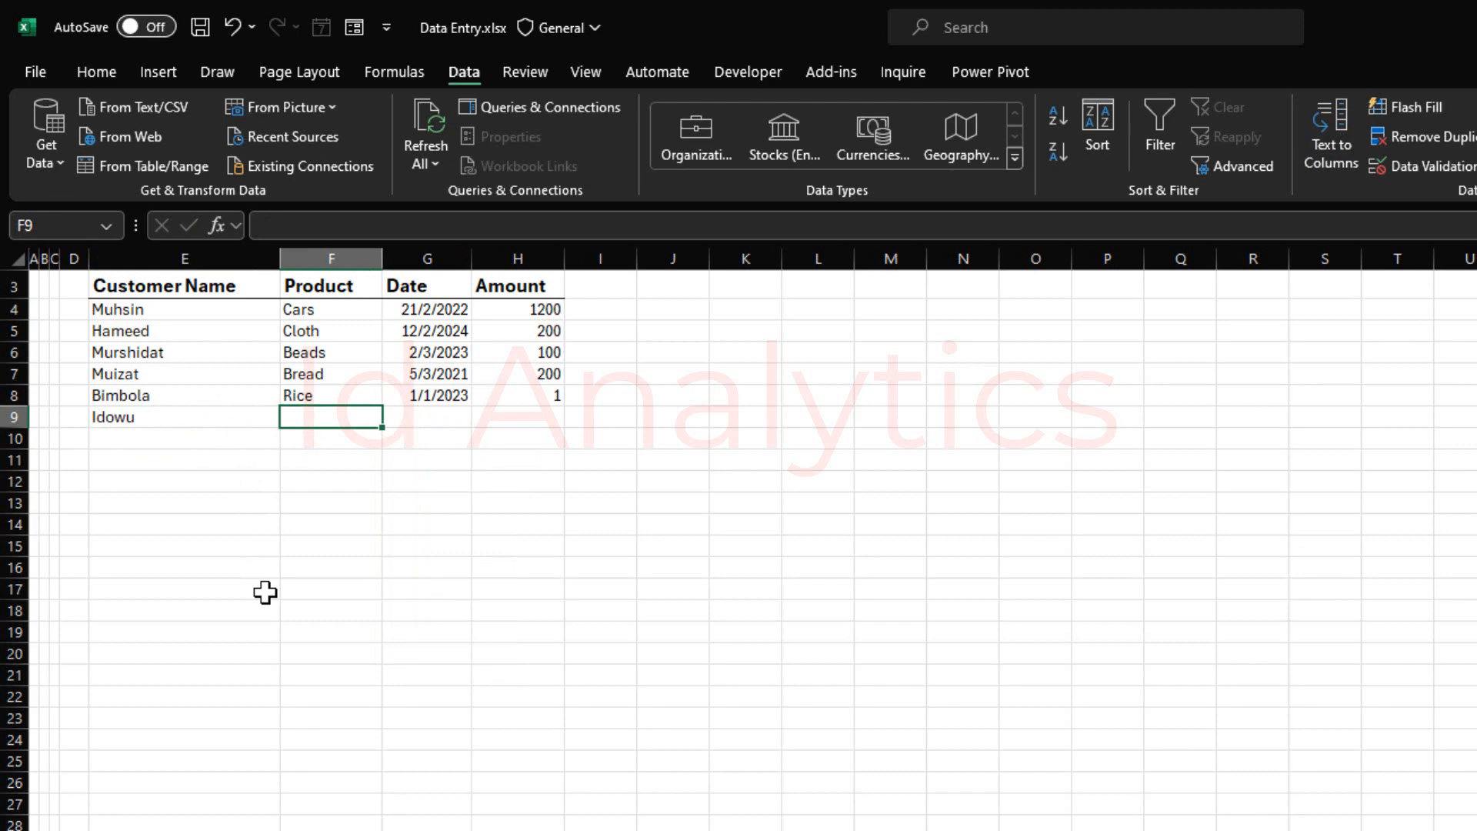
pyautogui.write('Sweet')
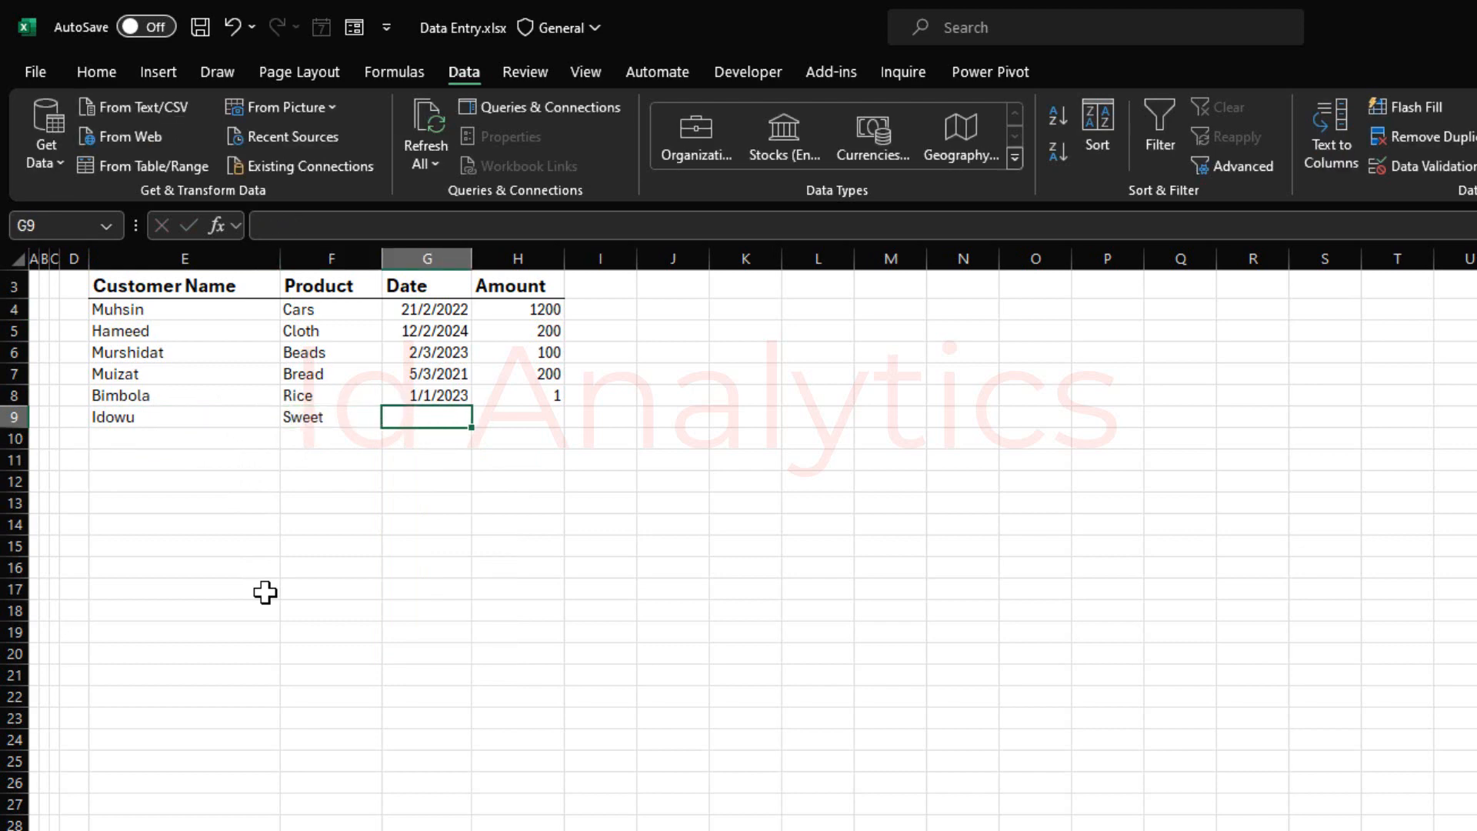
pyautogui.write('1/')
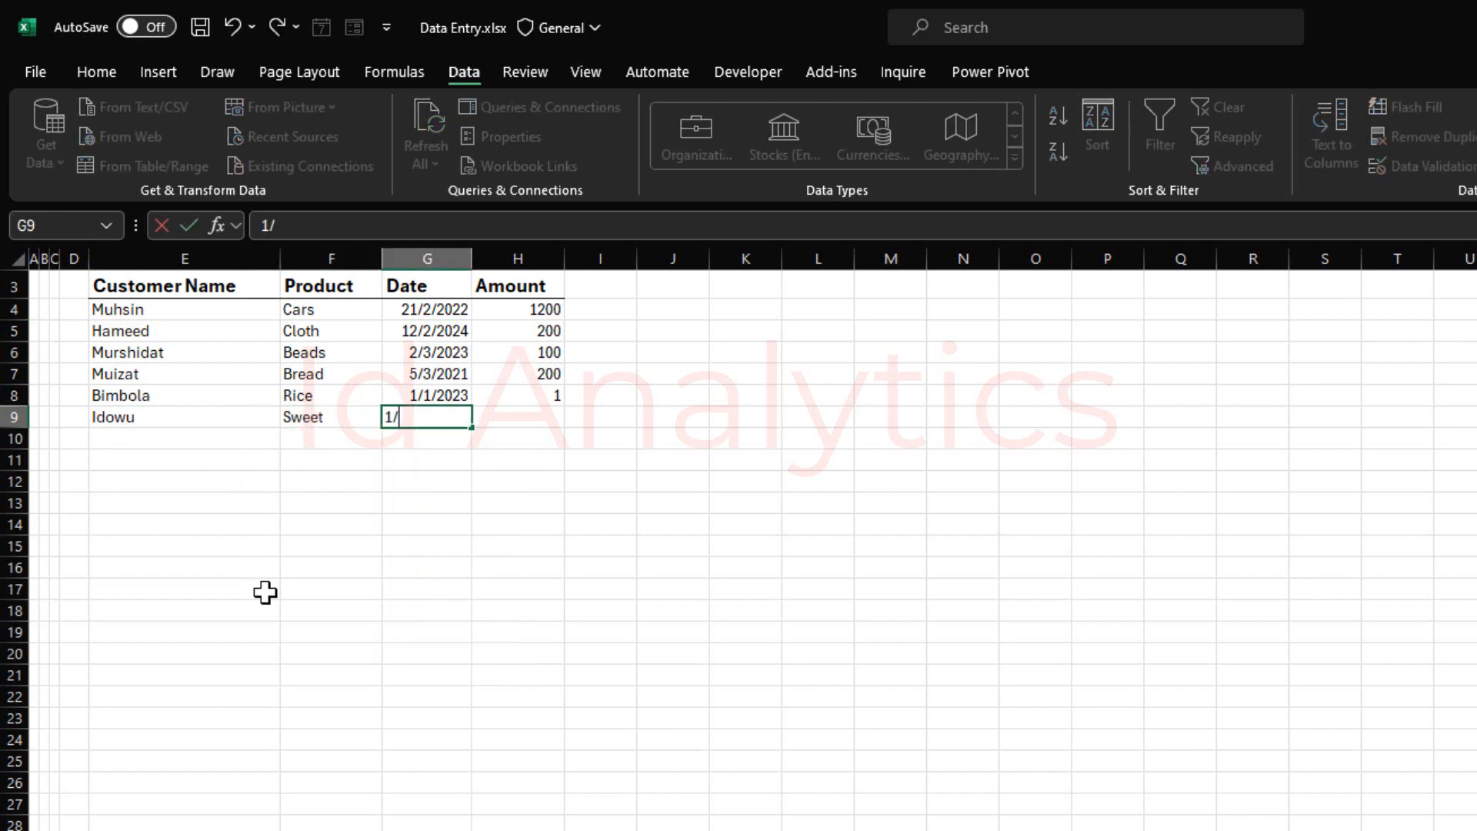
pyautogui.write('12/2023')
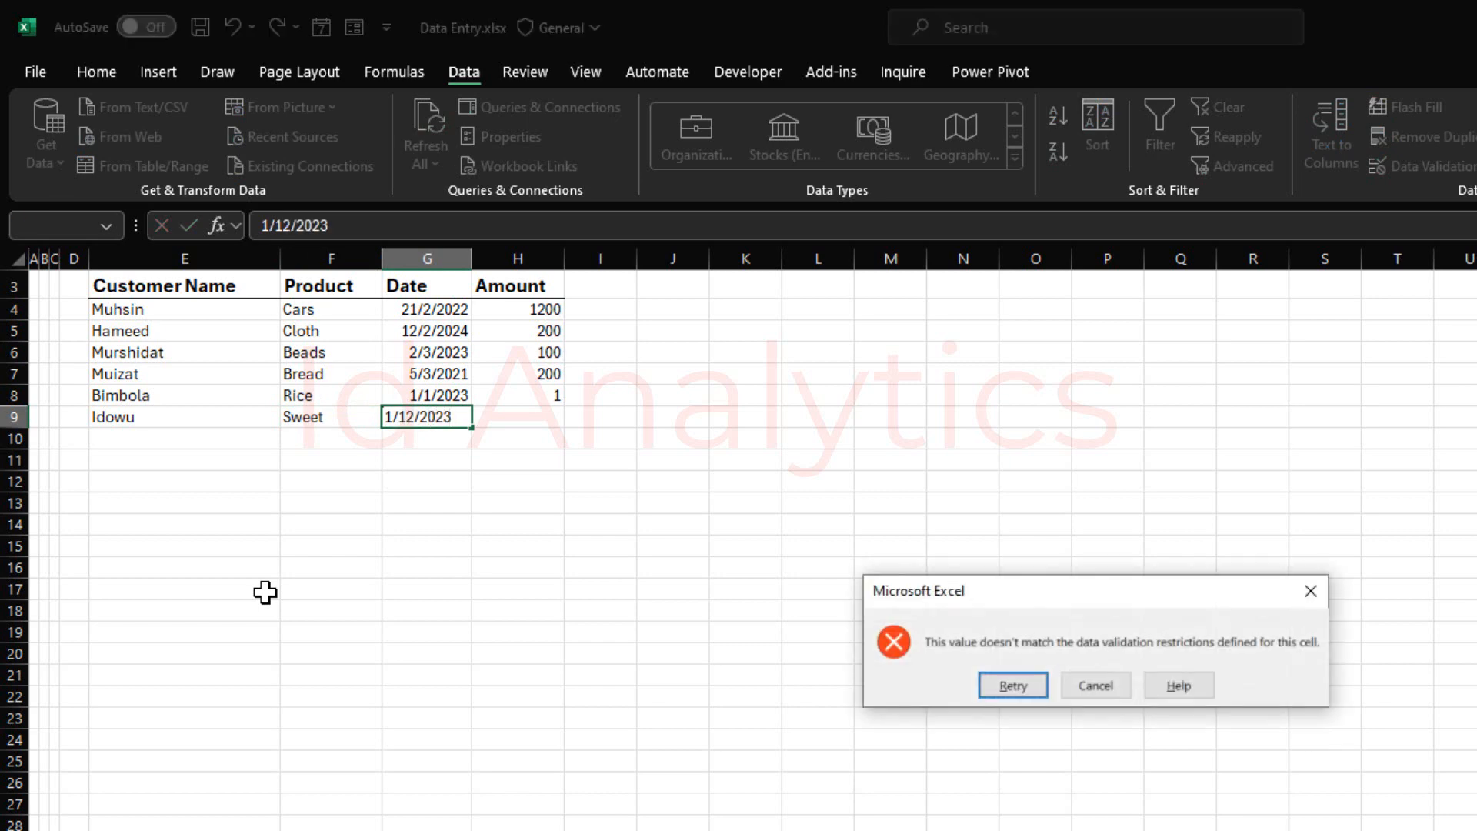
pyautogui.click(1012, 684)
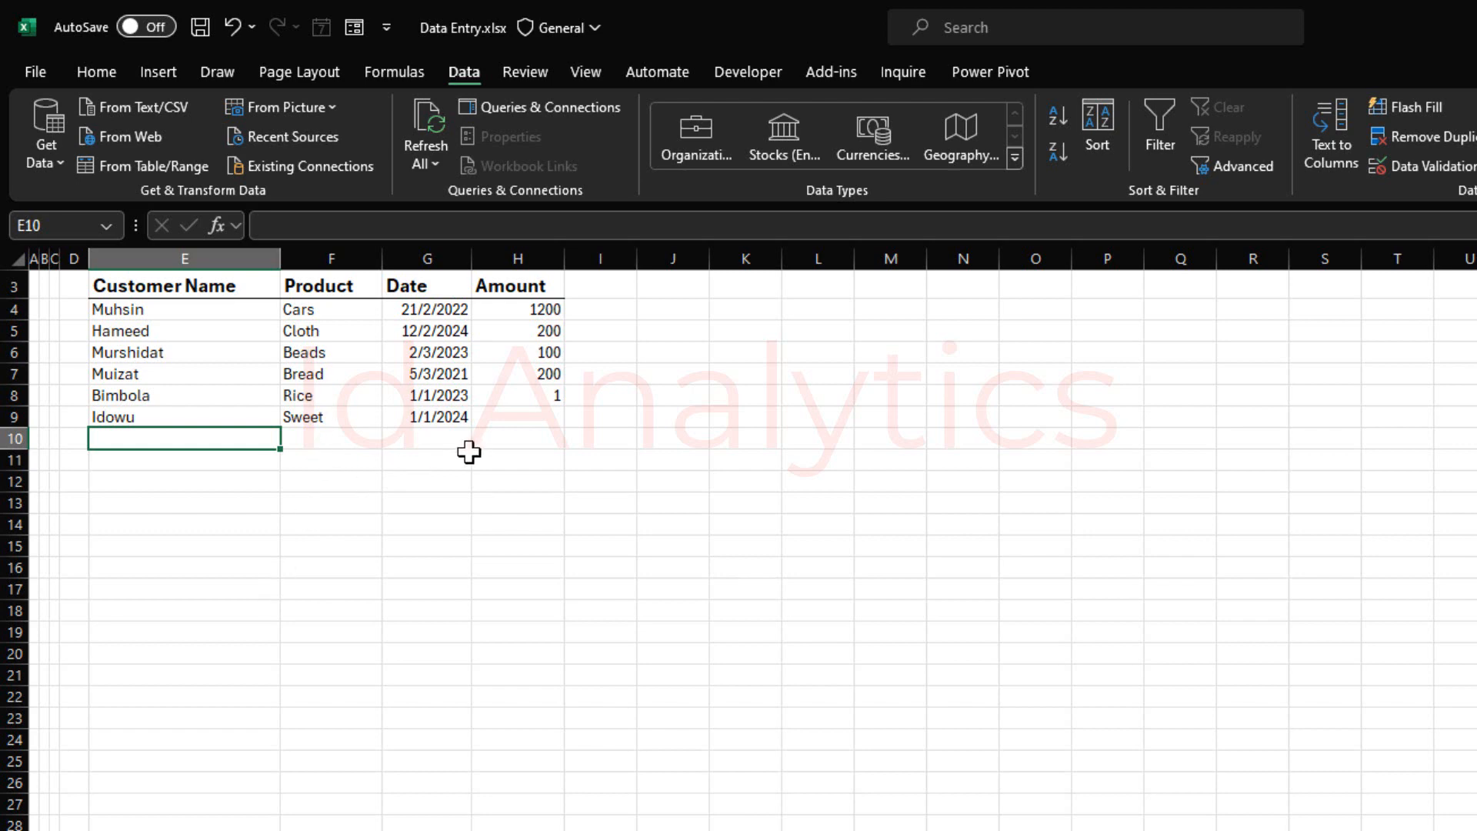
pyautogui.moveTo(436, 453)
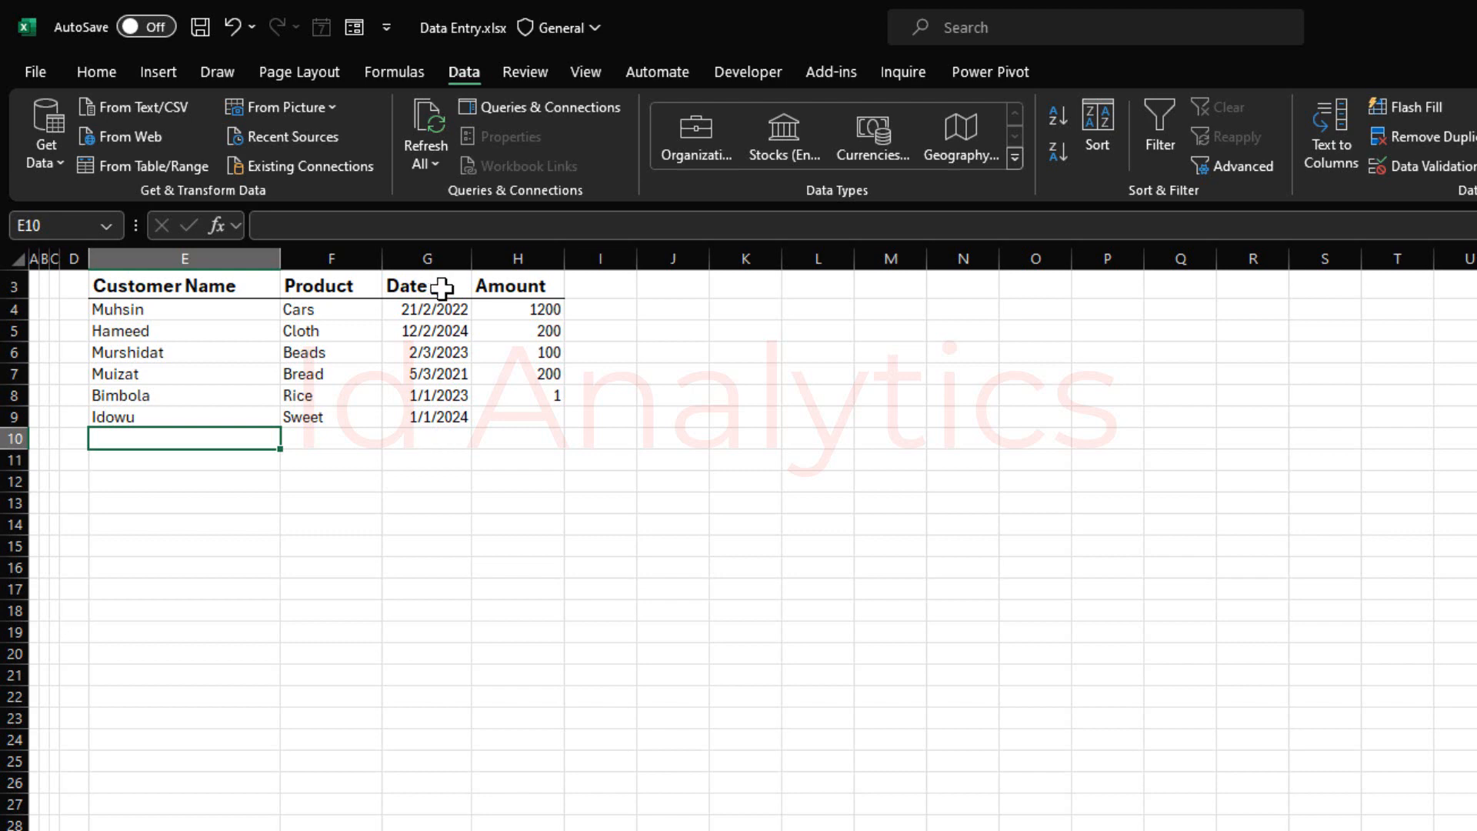
# Review the first date 21/2/2022 and the amount 1 in row 8.
pyautogui.click(427, 309)
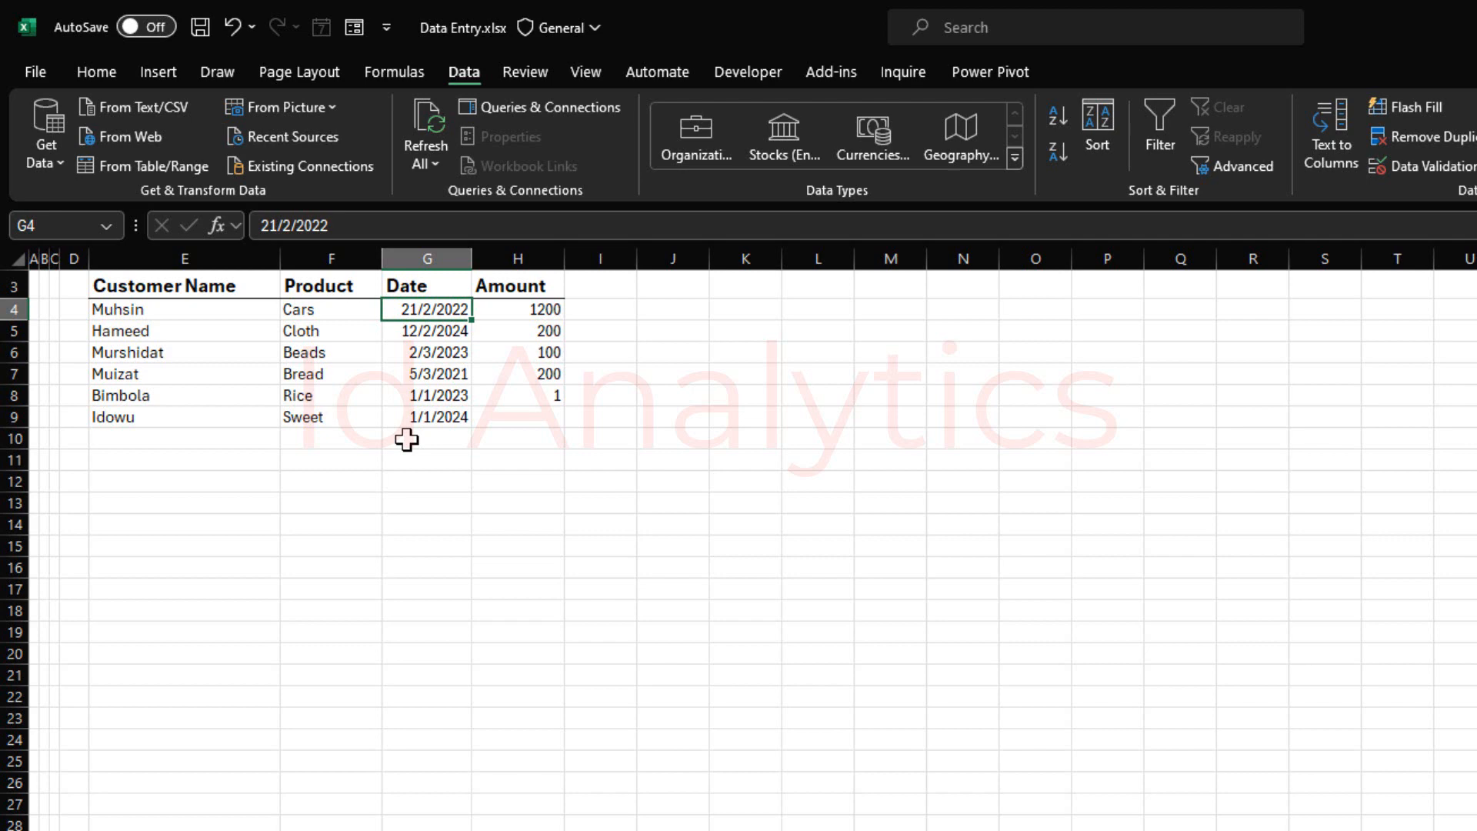
pyautogui.click(517, 396)
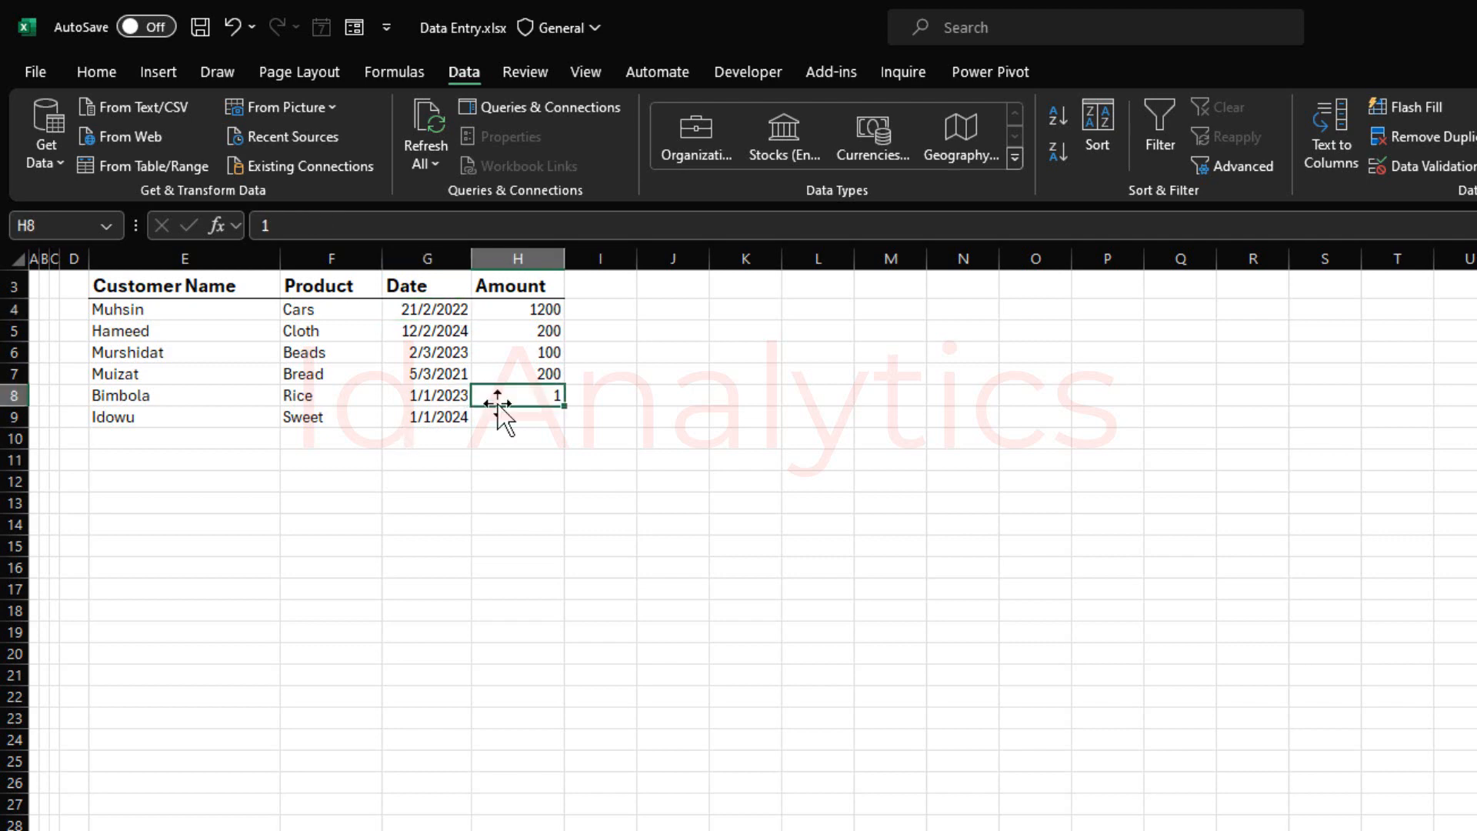
pyautogui.click(354, 26)
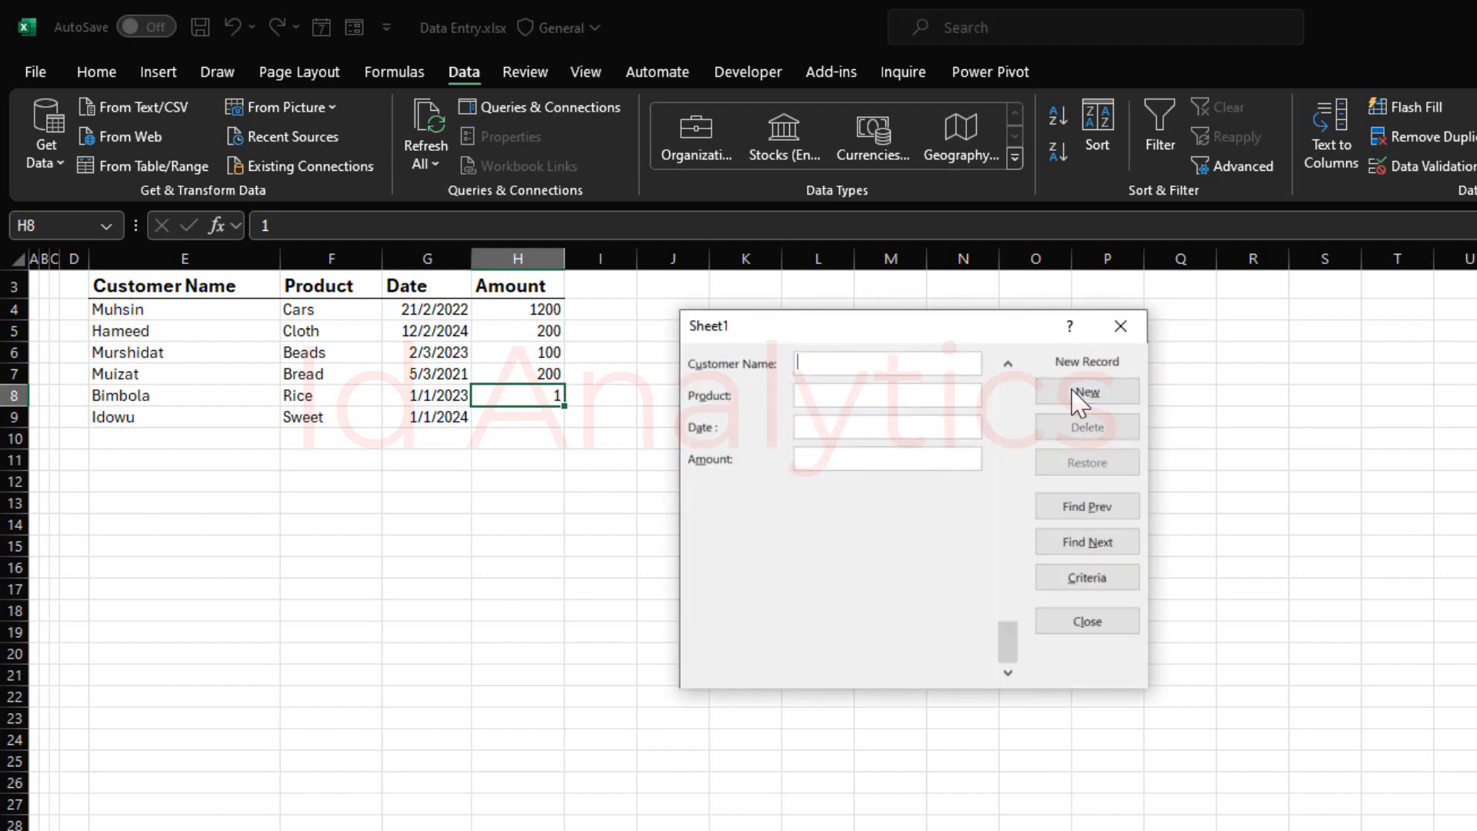
pyautogui.moveTo(920, 395)
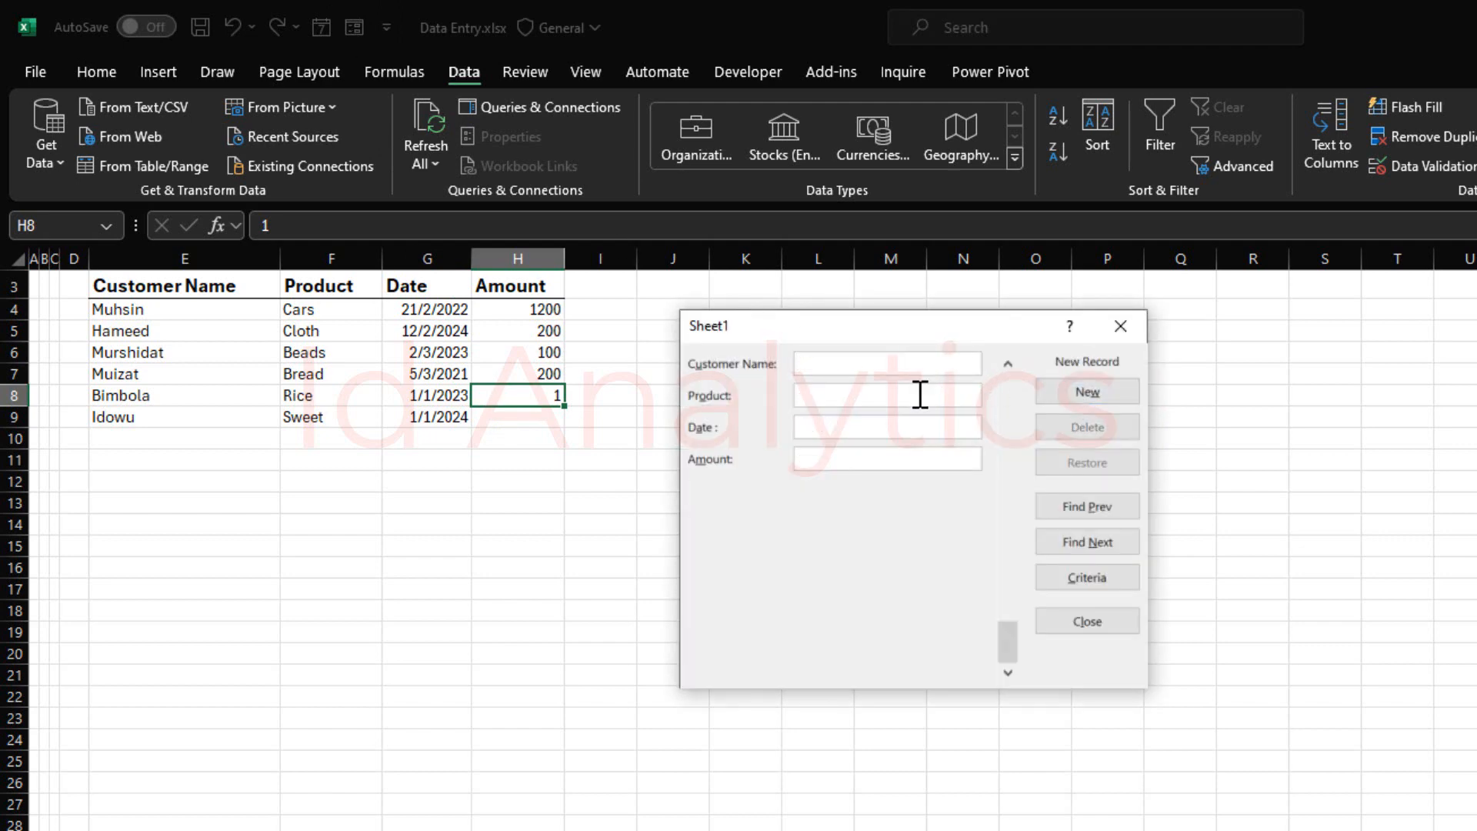
pyautogui.write('Adeyemi')
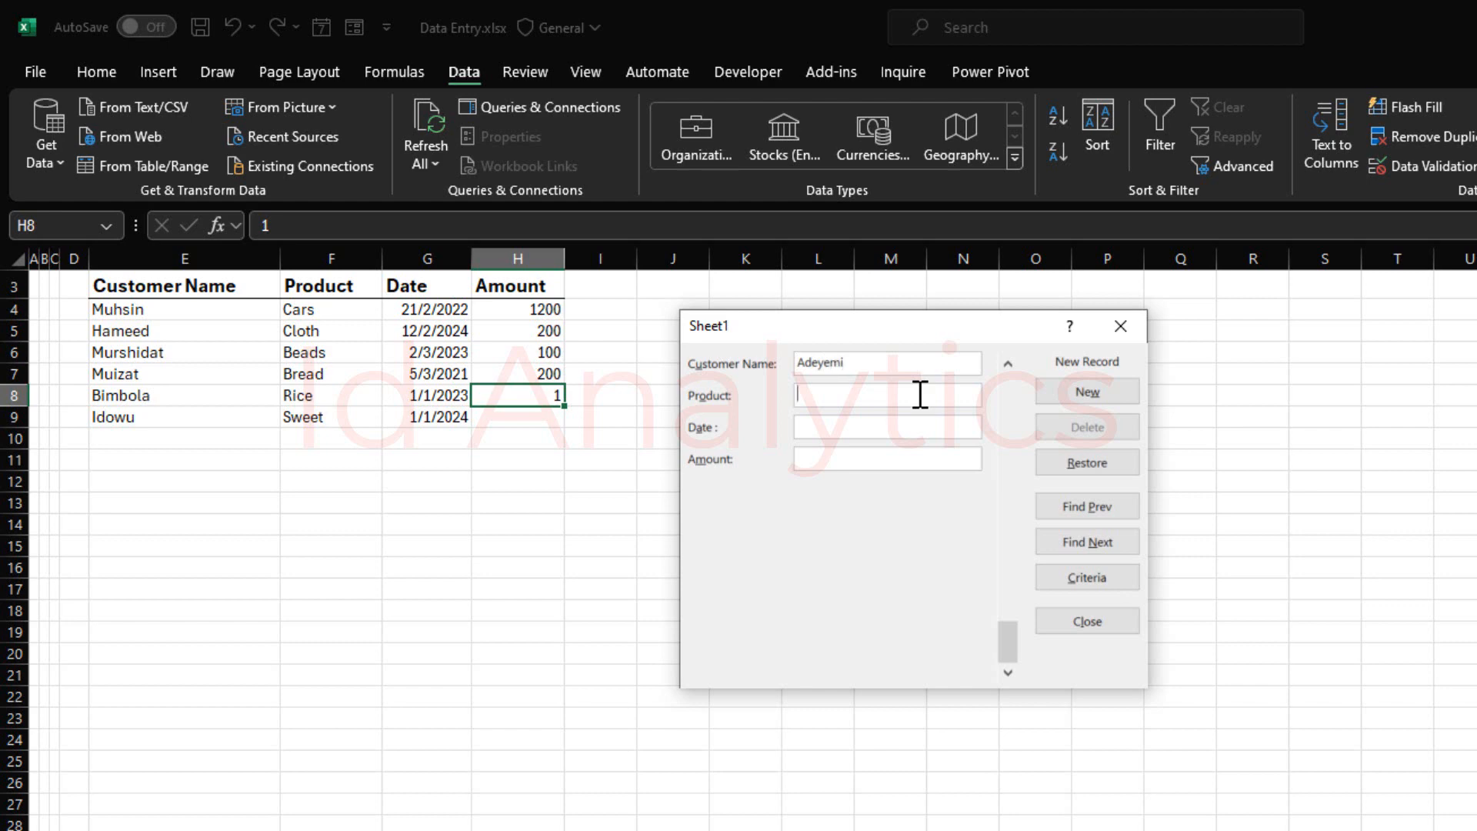
pyautogui.write('Table')
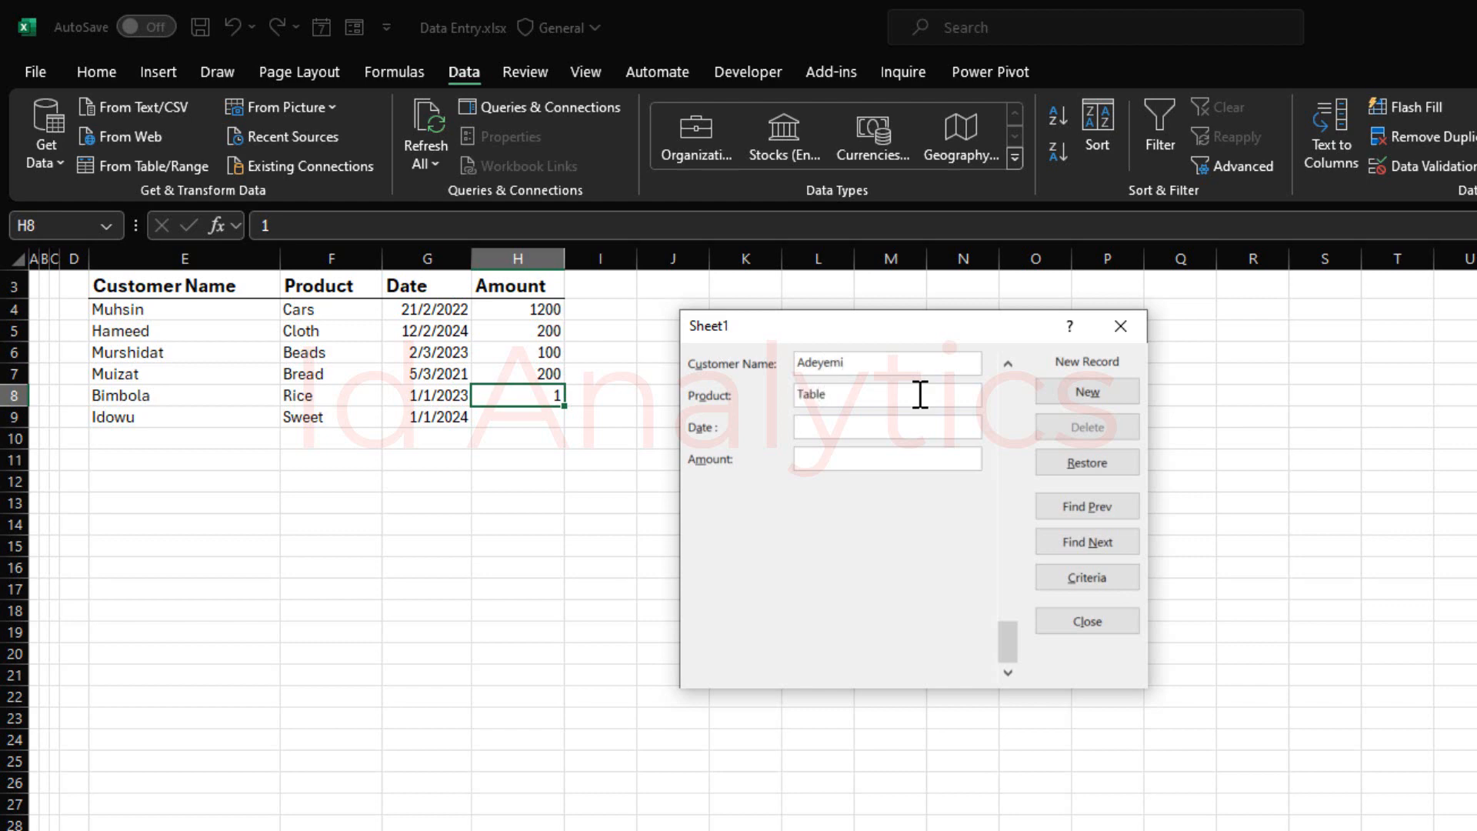
pyautogui.write('1/')
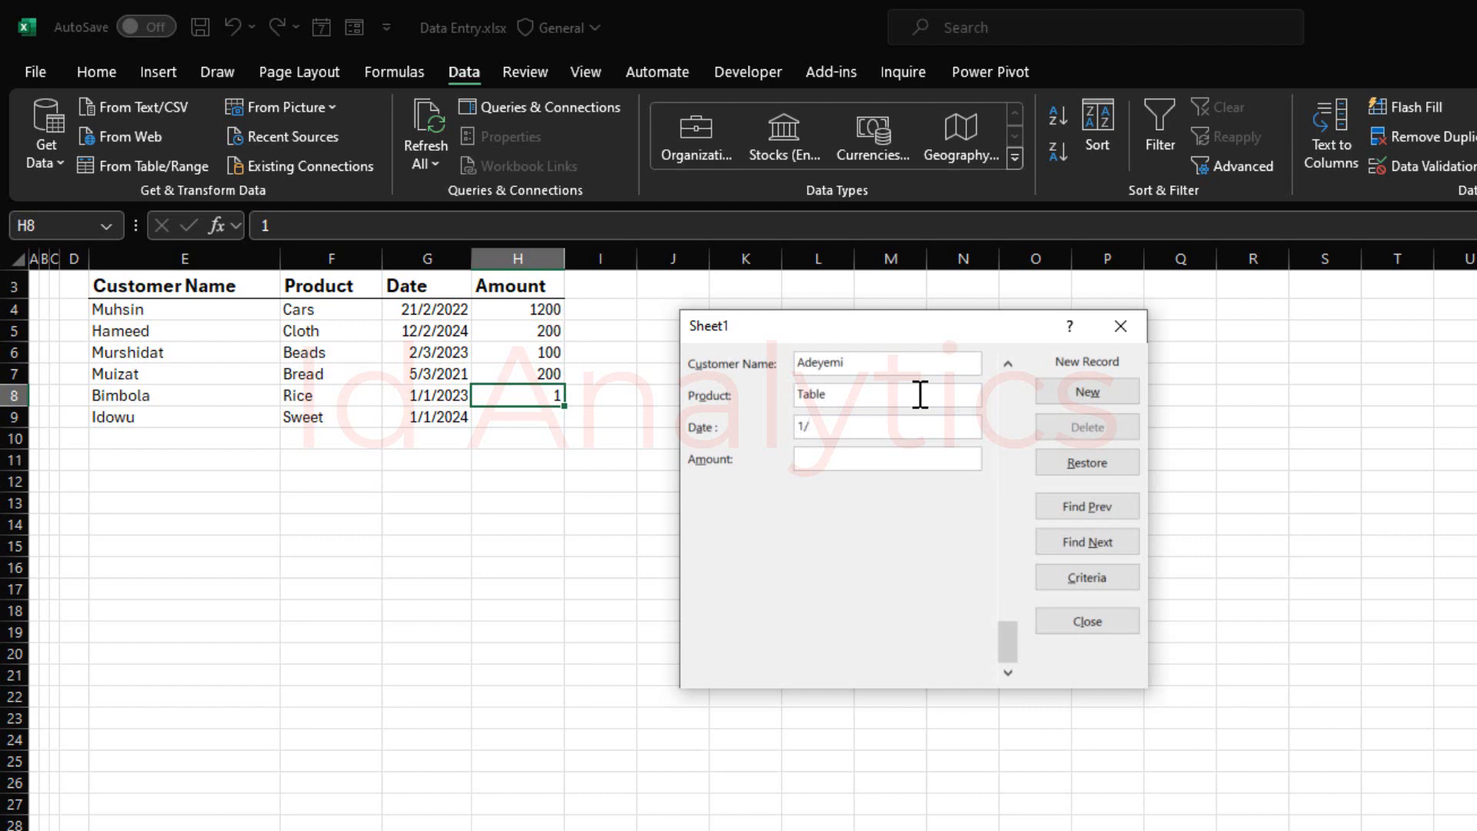
pyautogui.press('Backspace')
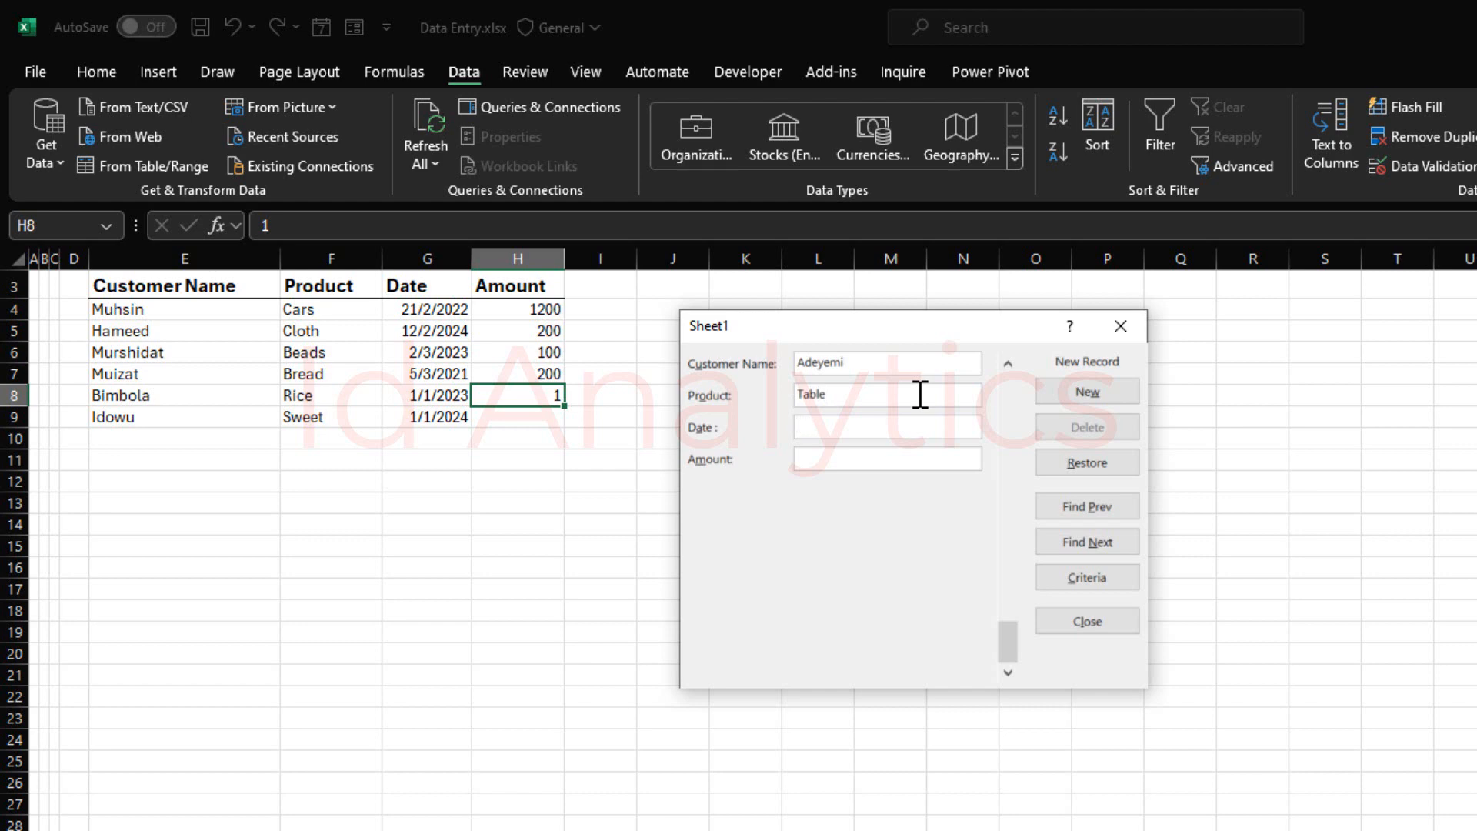
pyautogui.write('25/12/20')
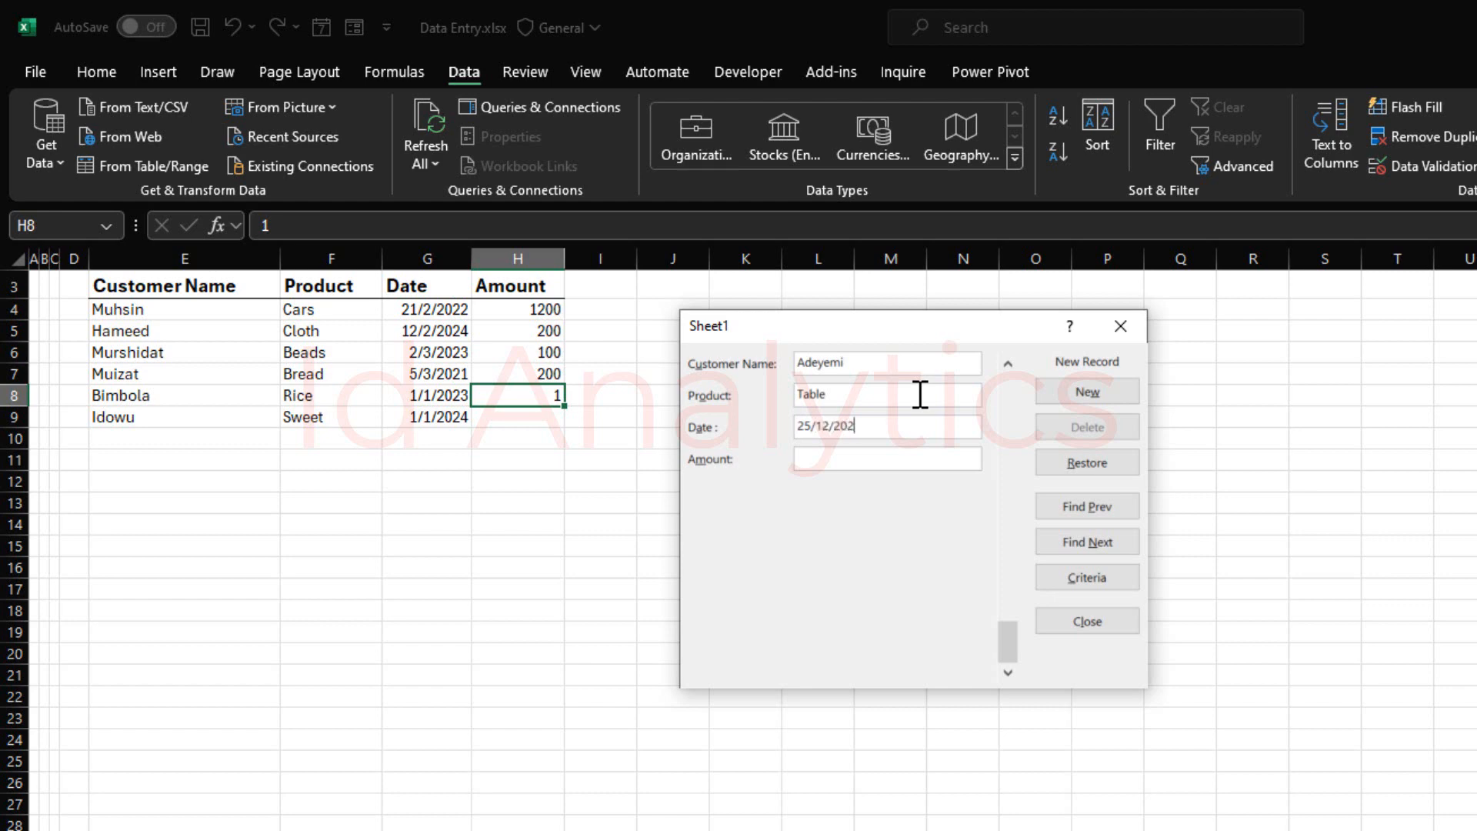
pyautogui.write('2')
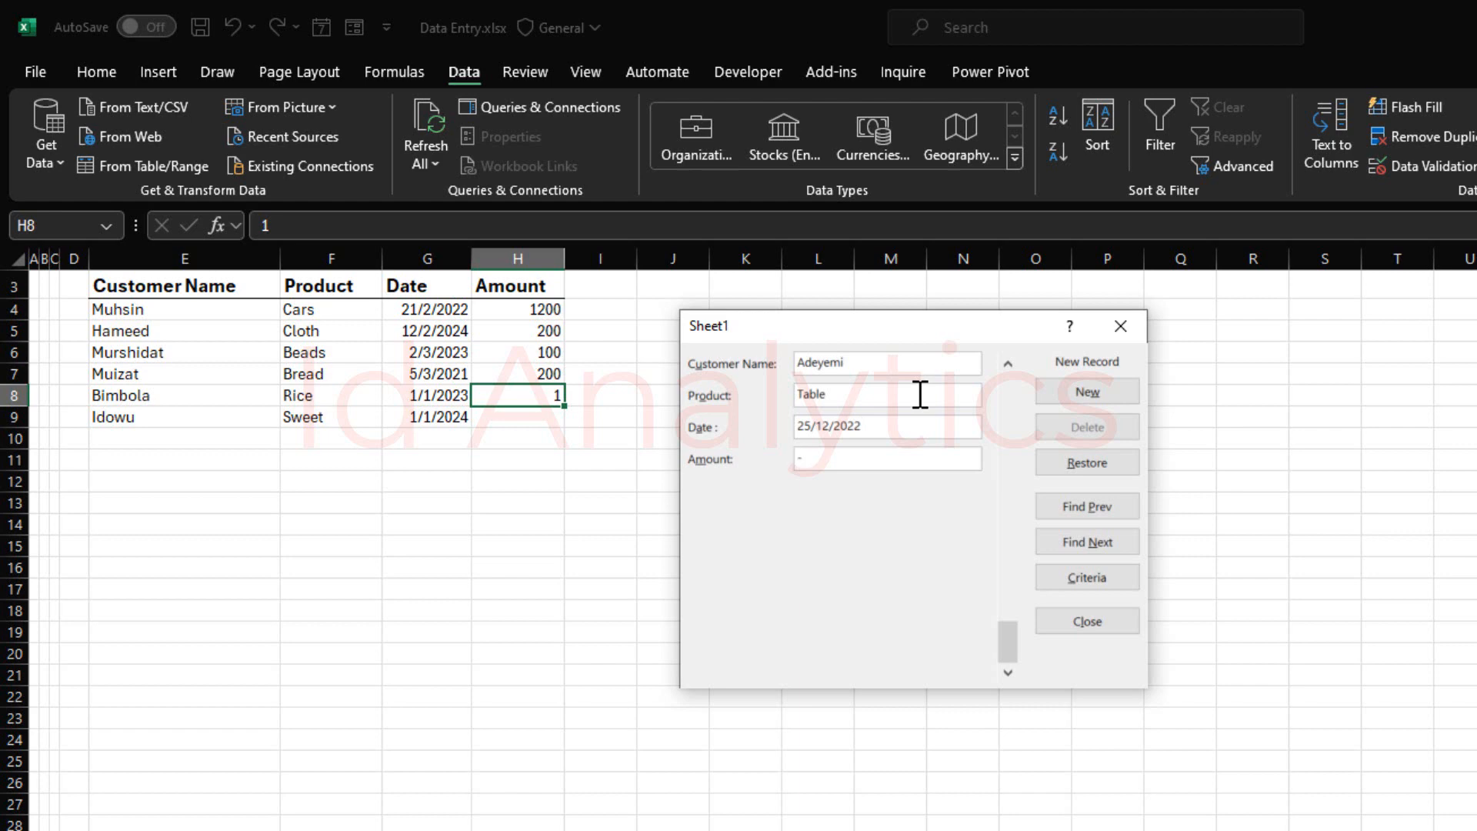
pyautogui.write('-2200')
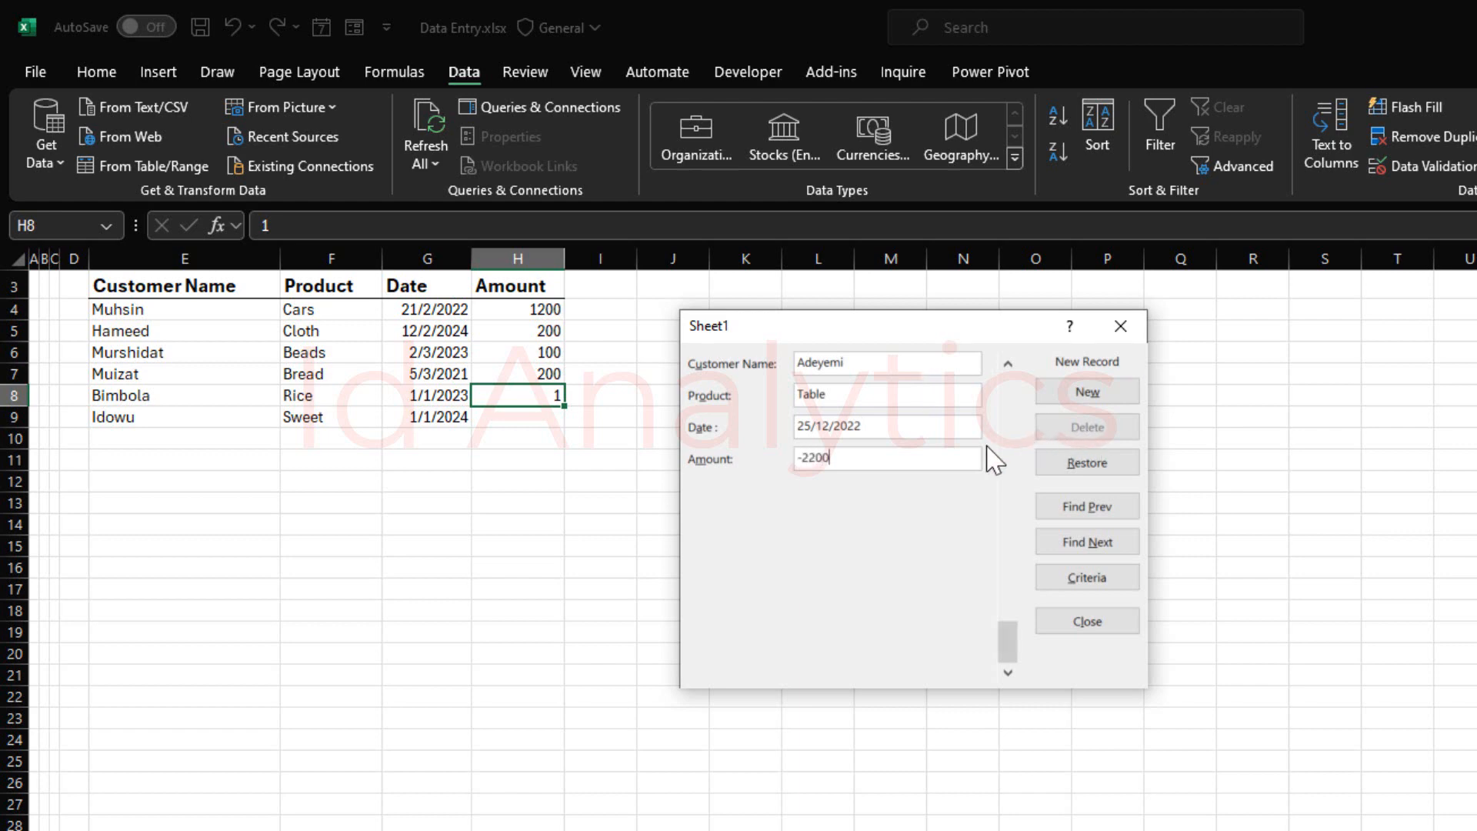
pyautogui.click(1085, 391)
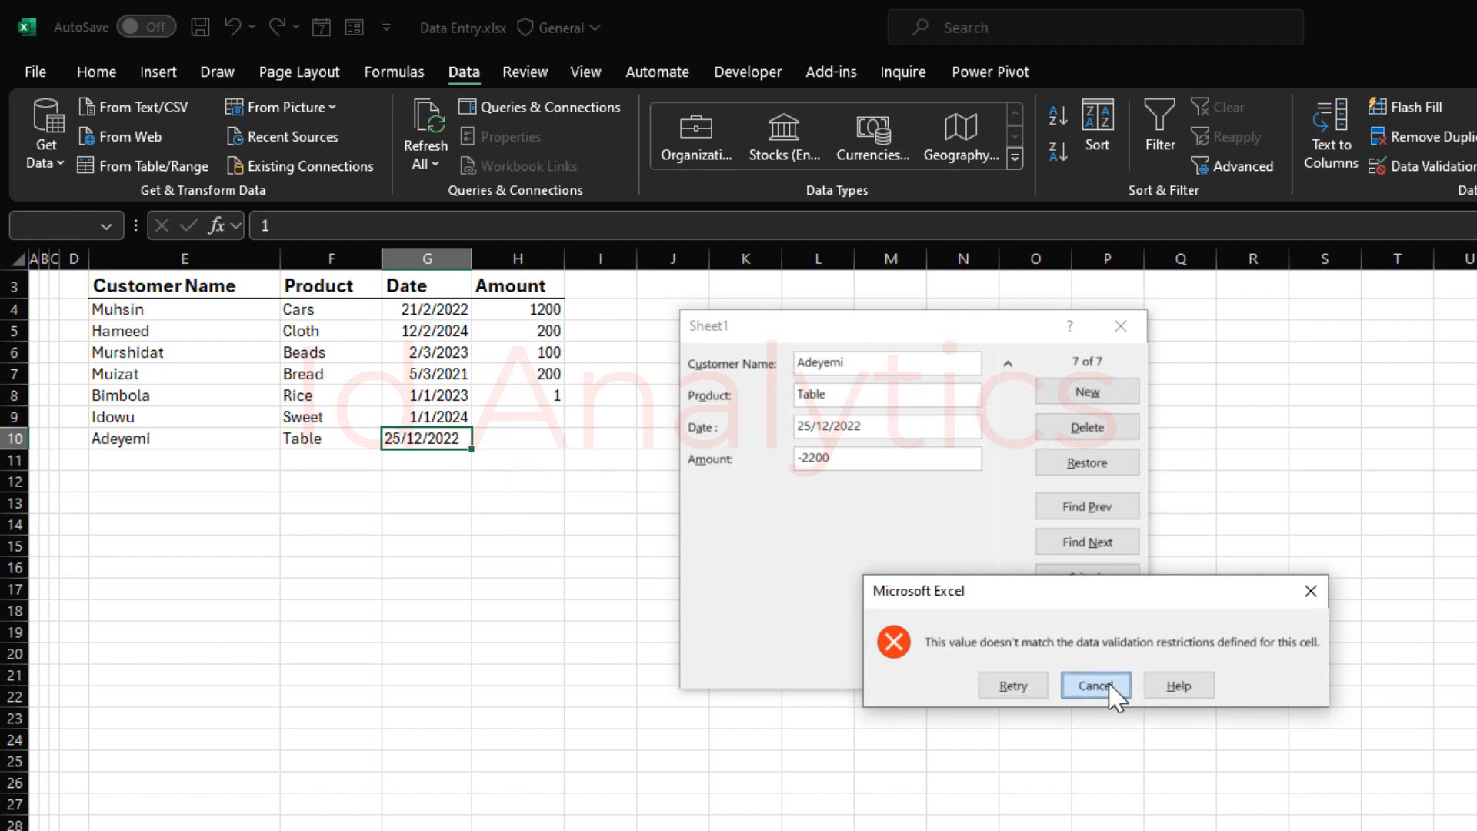
pyautogui.click(1094, 684)
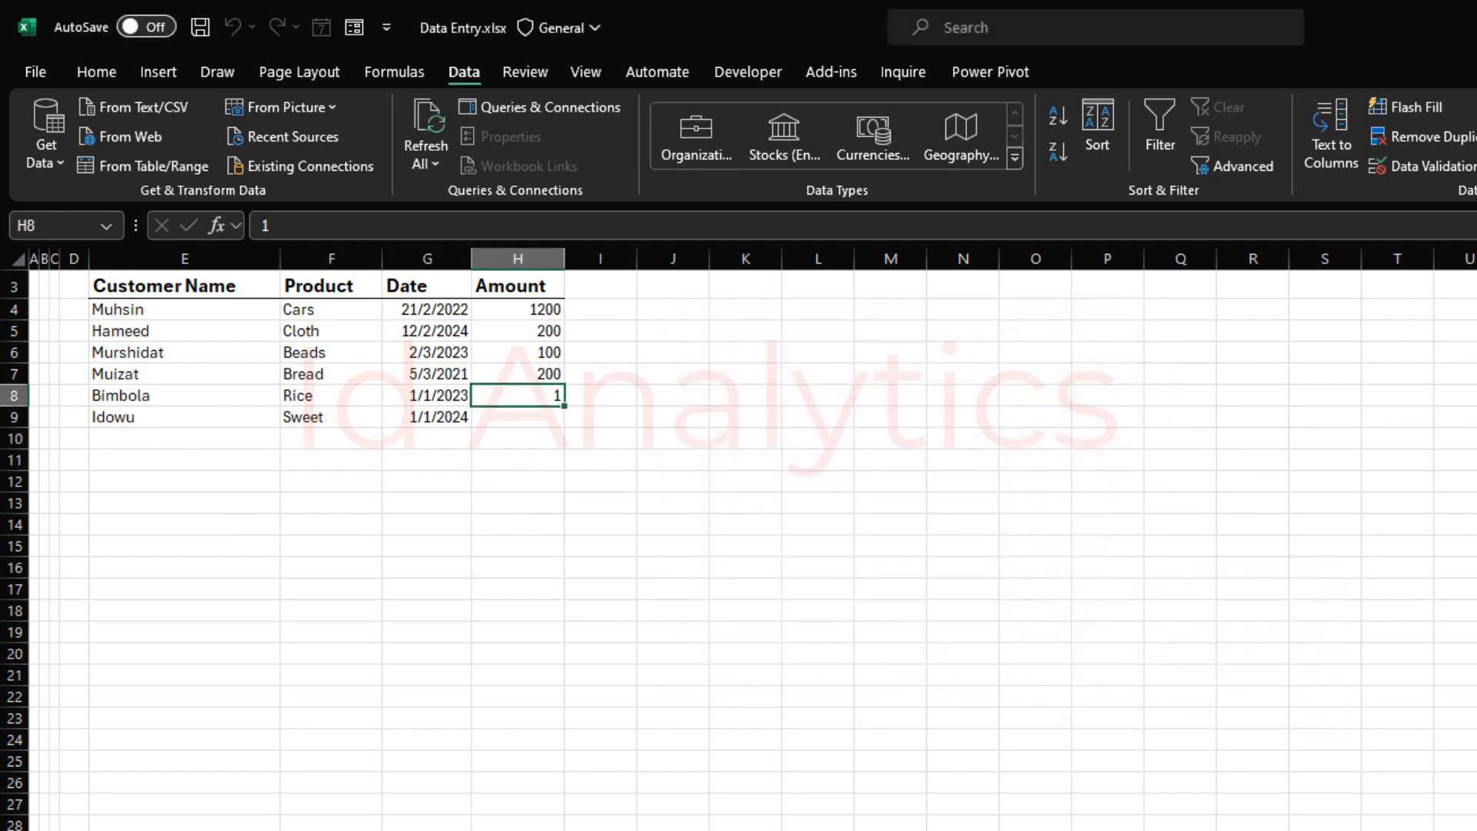
pyautogui.moveTo(136, 568)
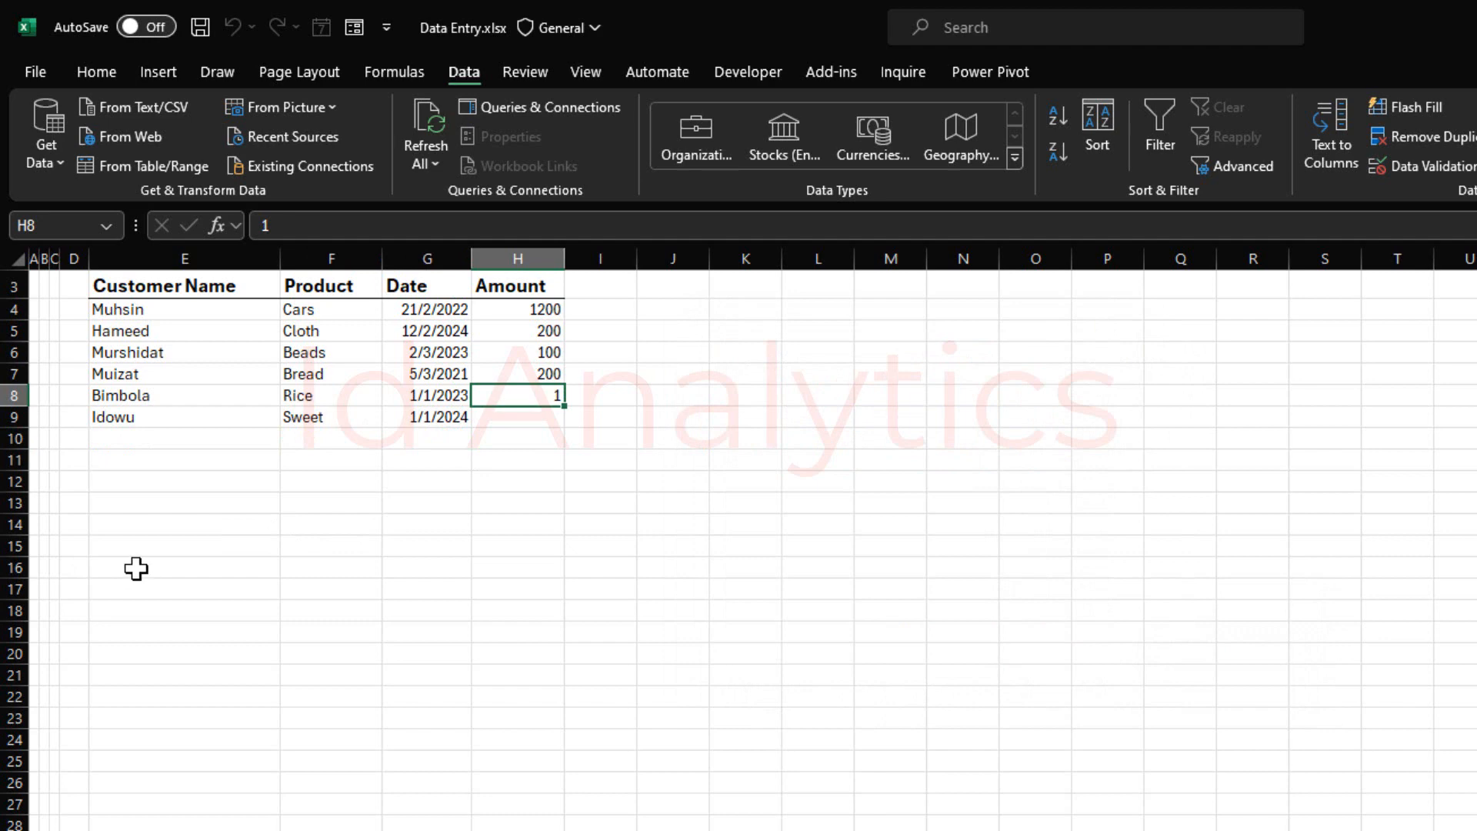
pyautogui.click(330, 309)
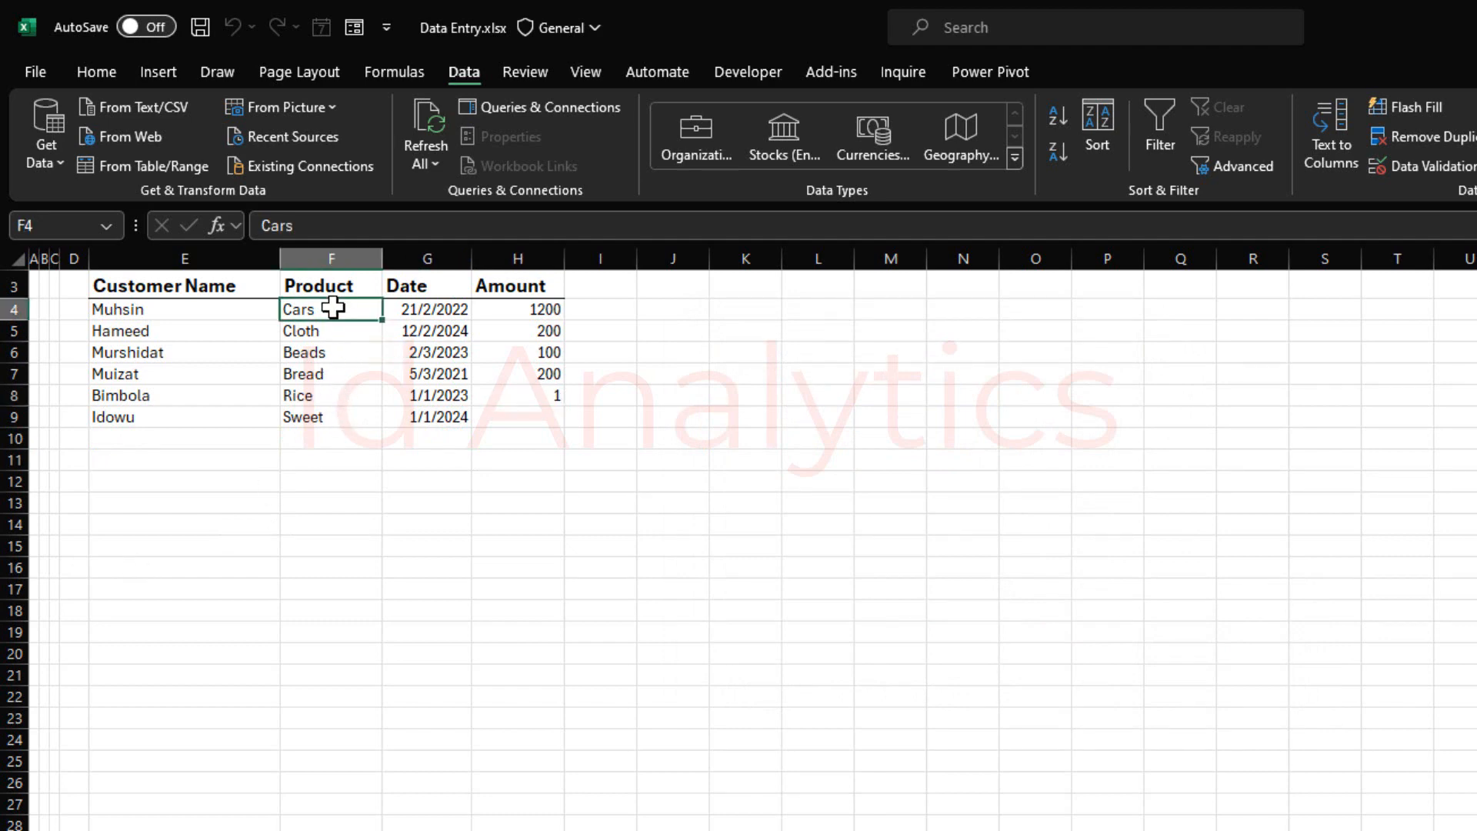
pyautogui.moveTo(329, 307); pyautogui.dragTo(330, 417)
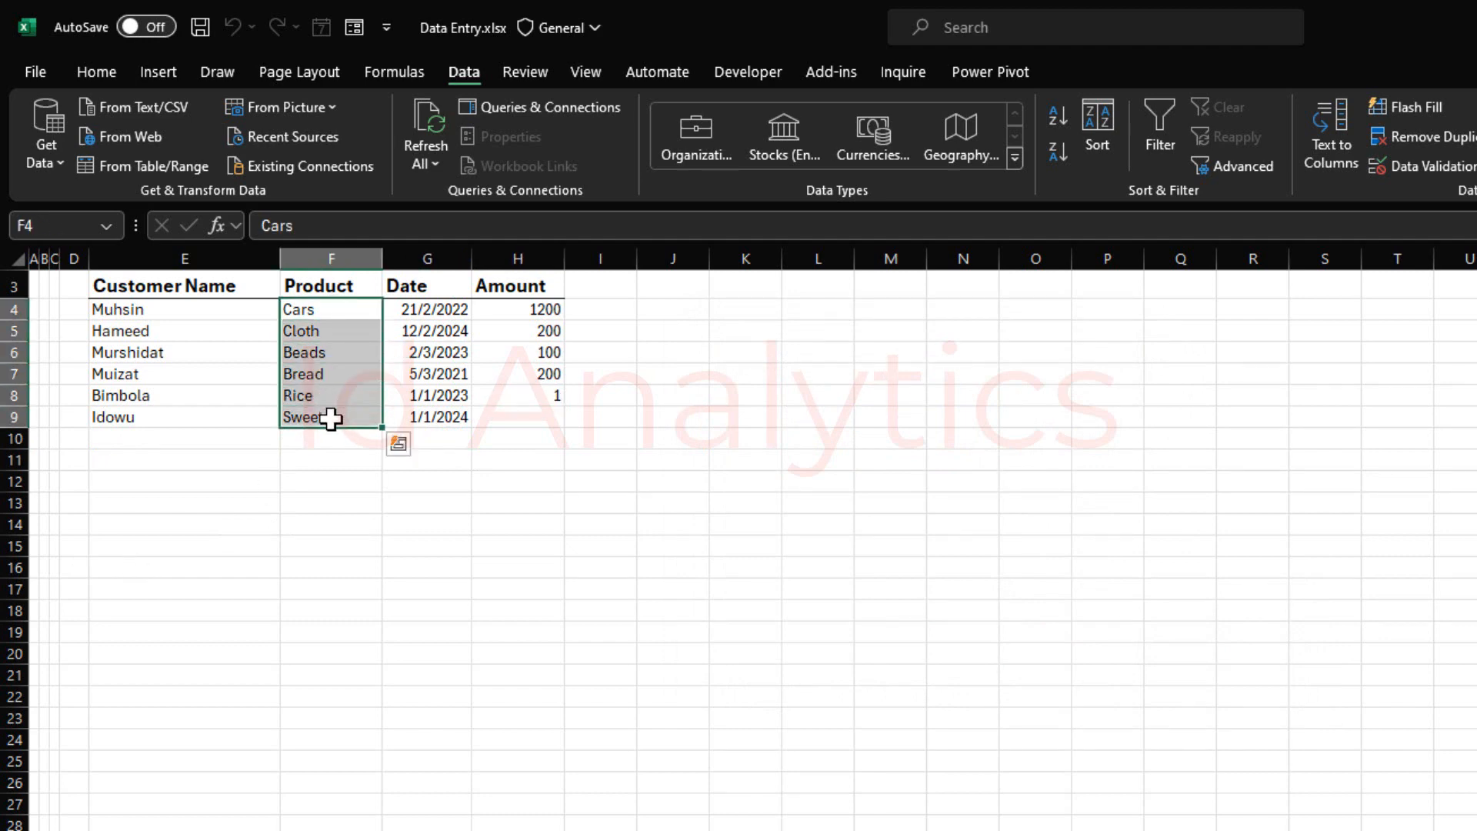